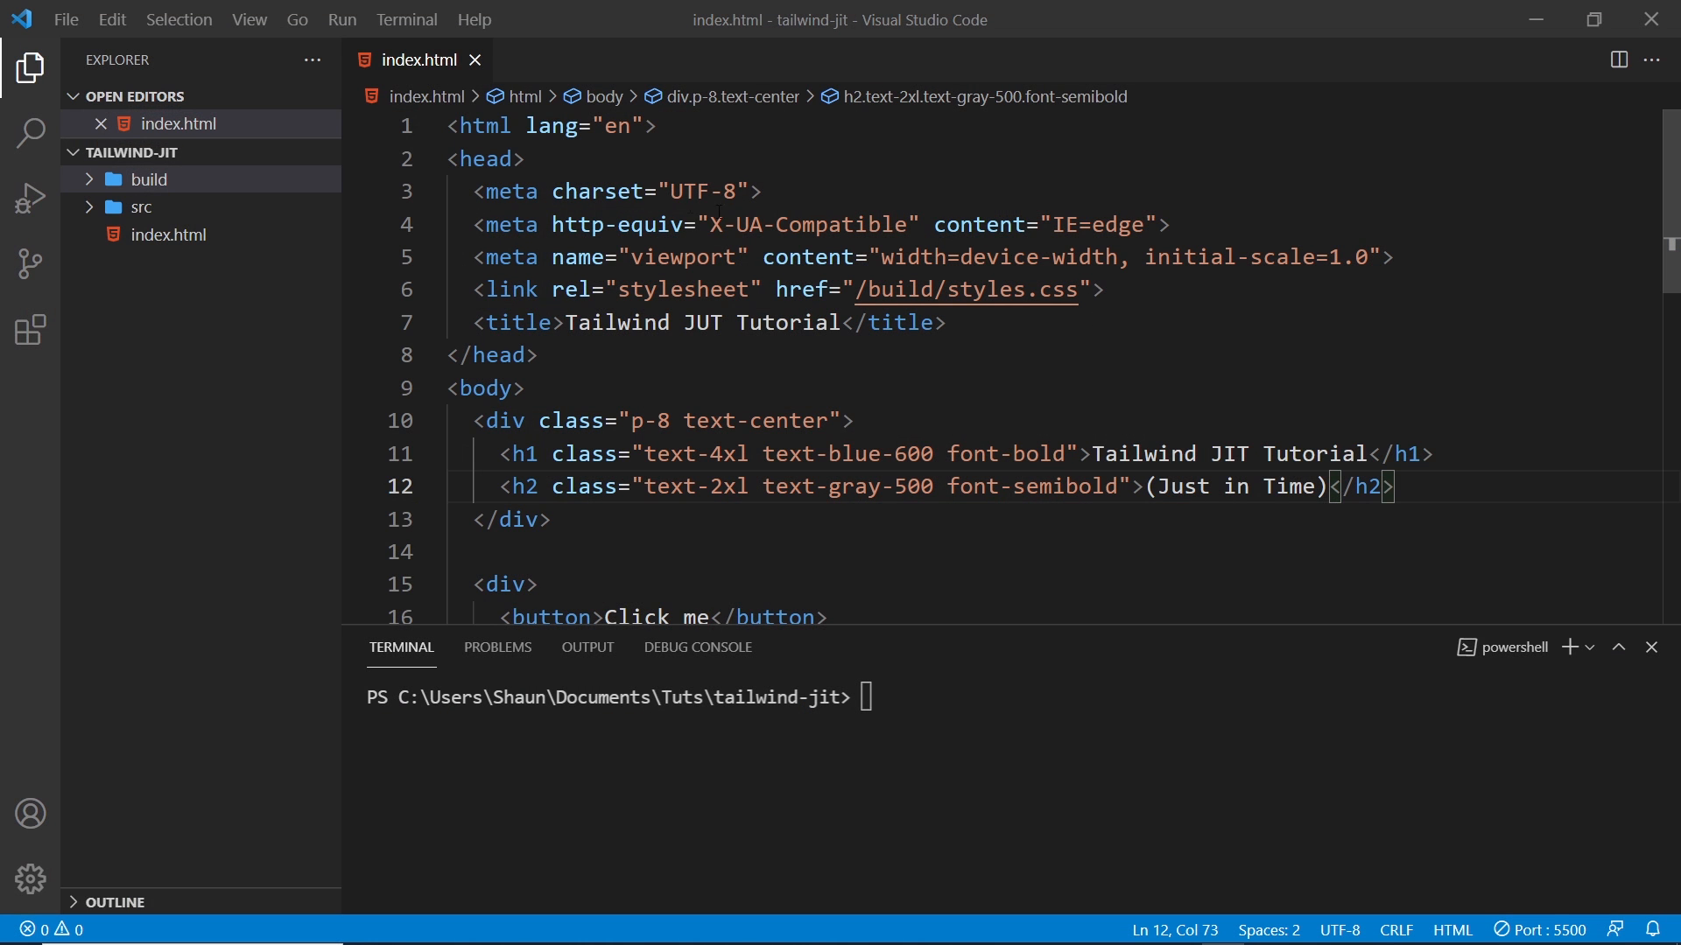
Step: Review the build stylesheet and tutorial notes, then clear the terminal ready for a new command
click(150, 179)
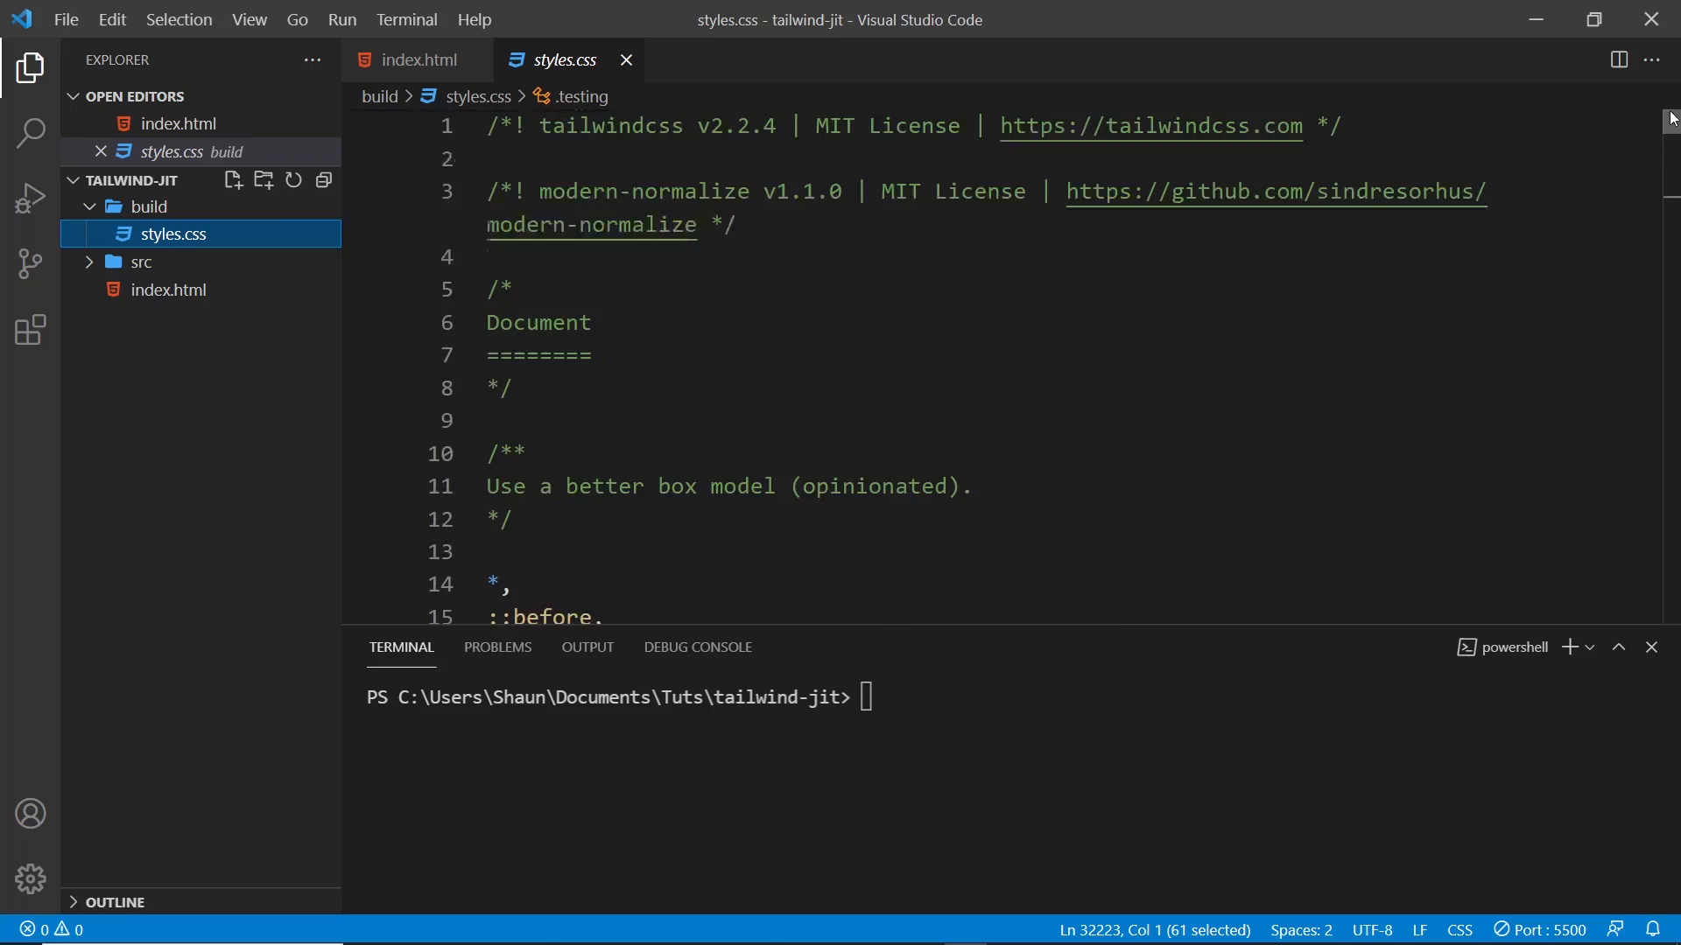
mouse_move(627, 60)
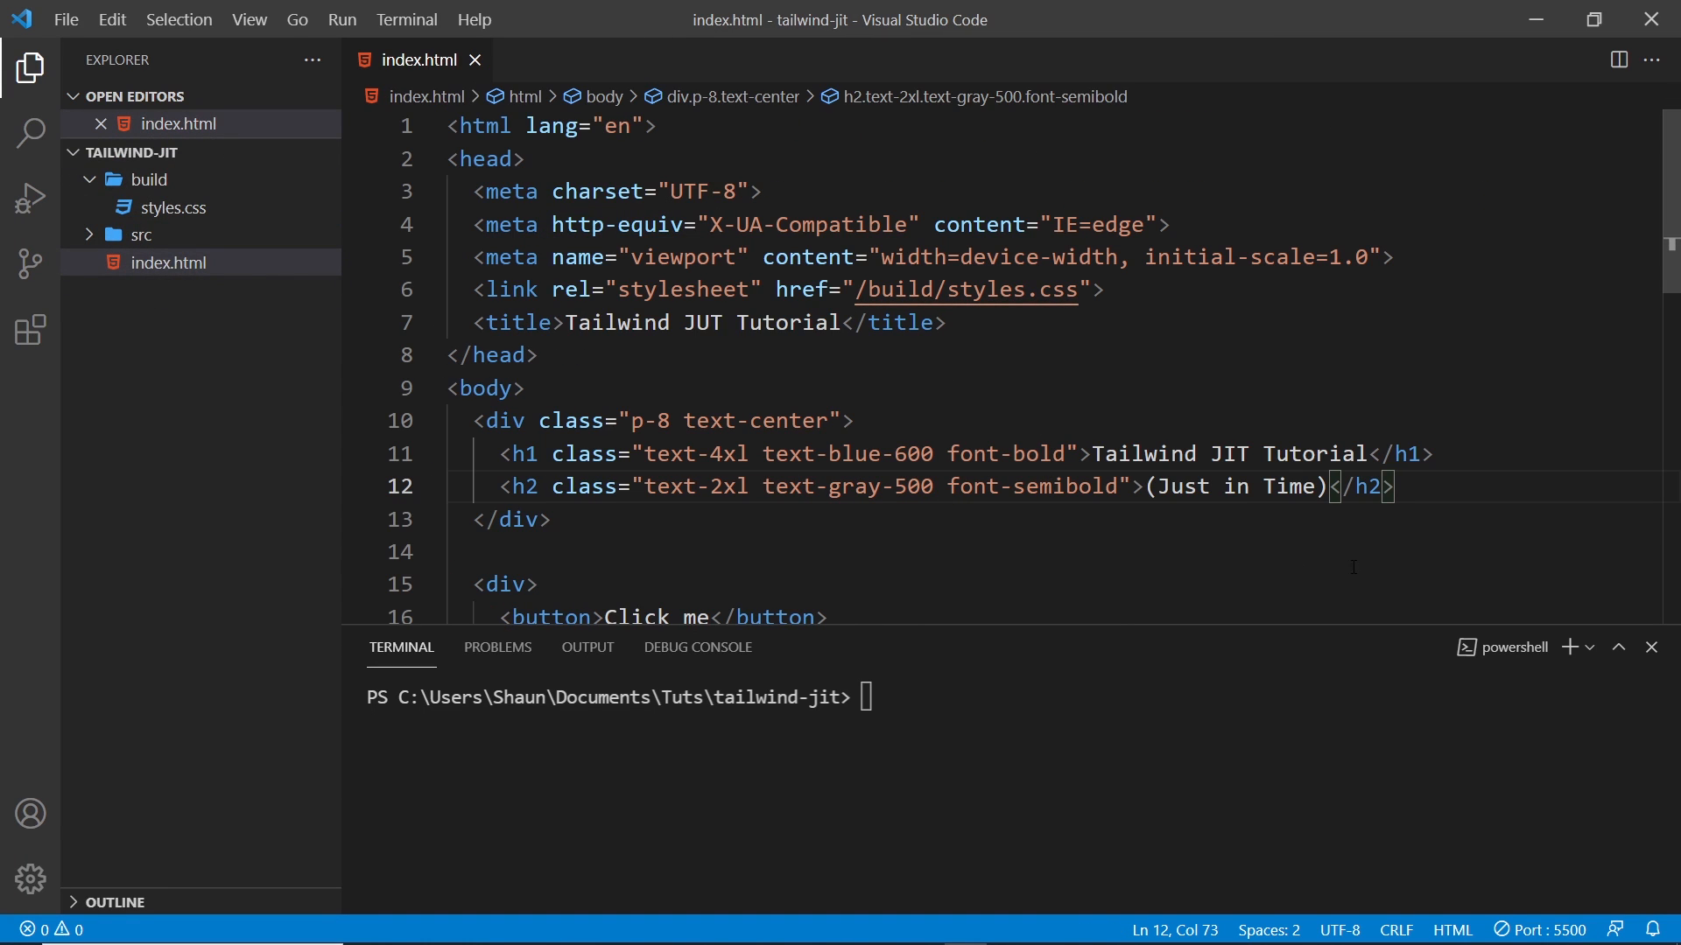
drag(1326, 487, 1145, 486)
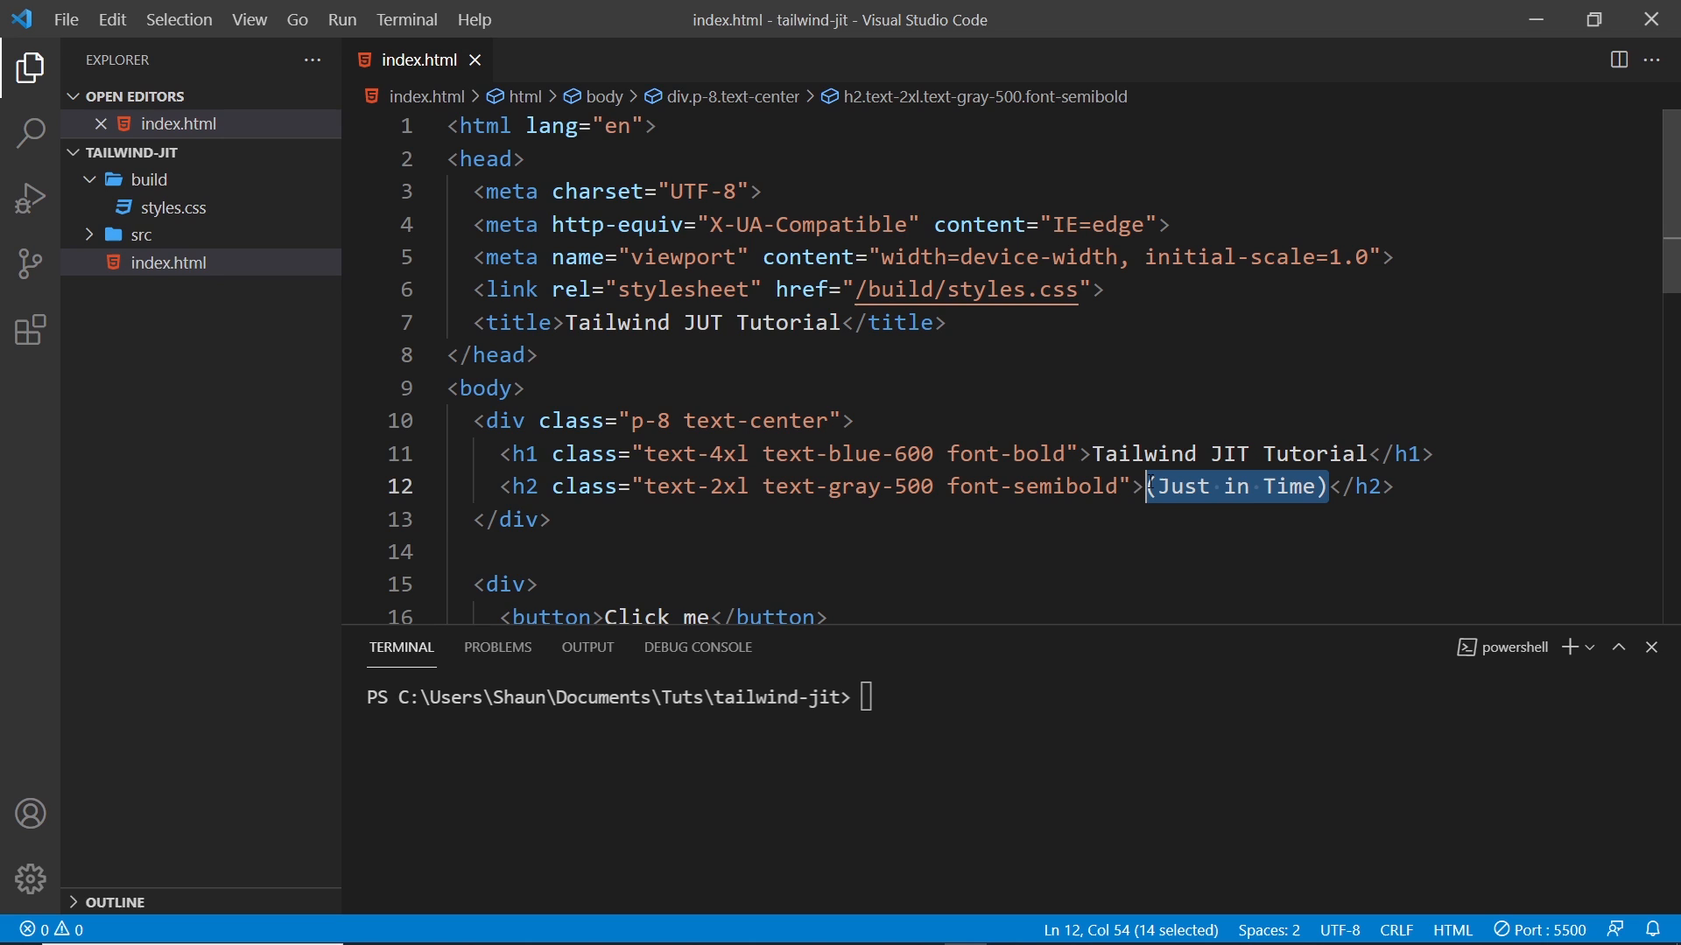
click(514, 389)
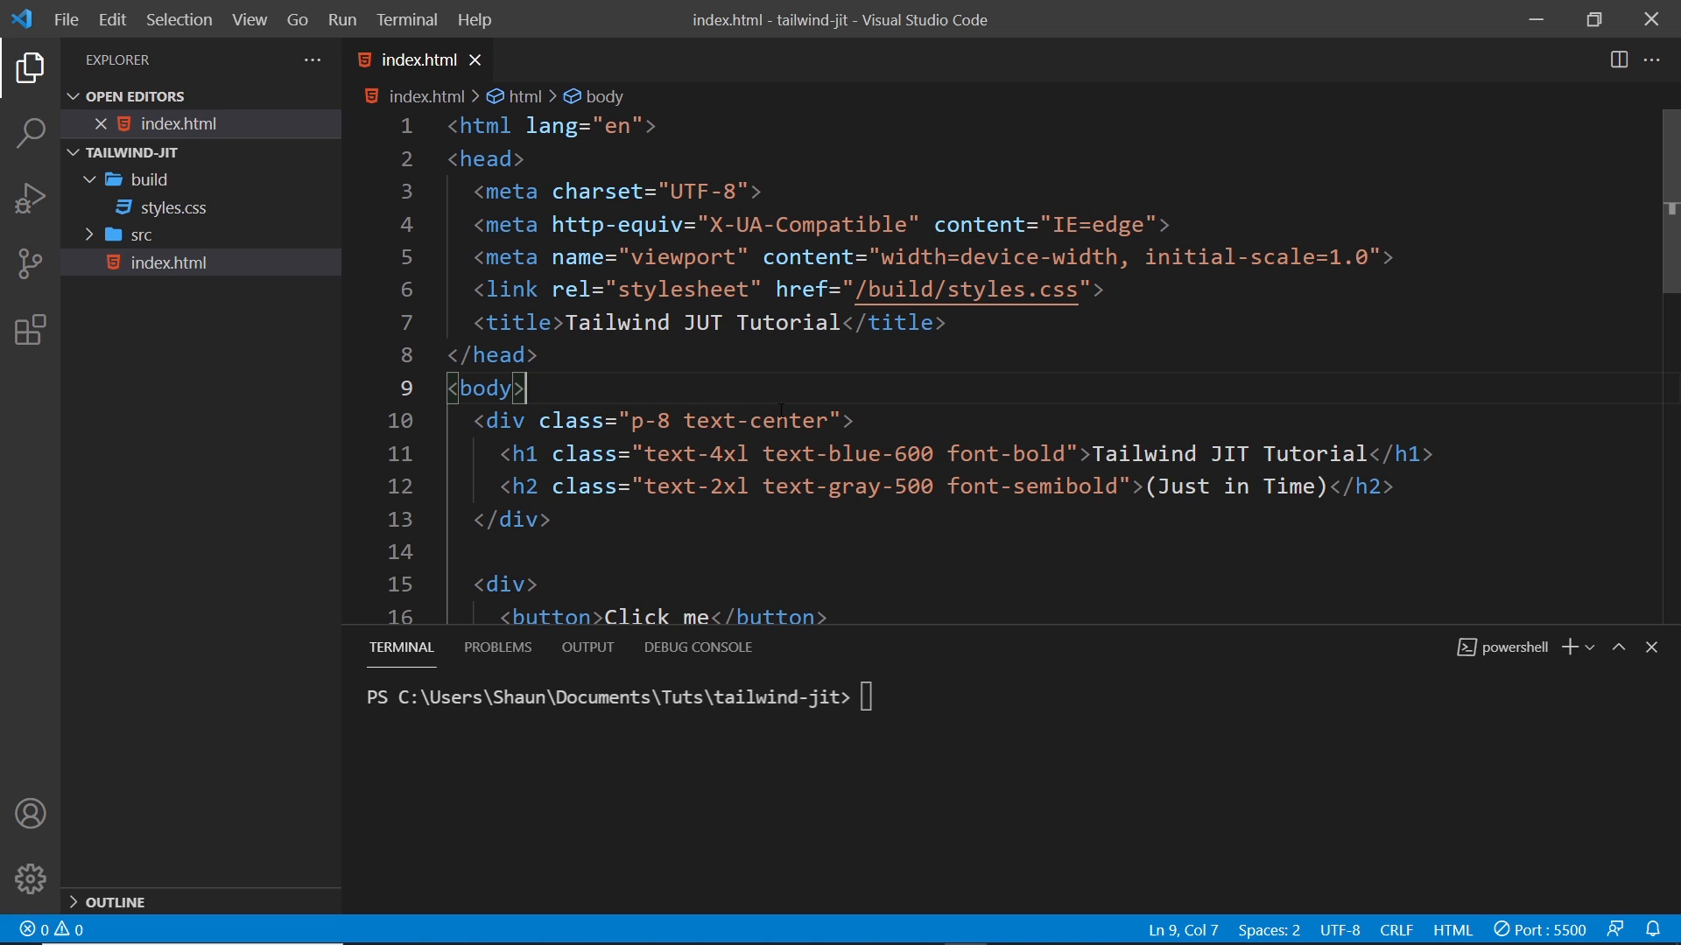
drag(737, 453, 1038, 454)
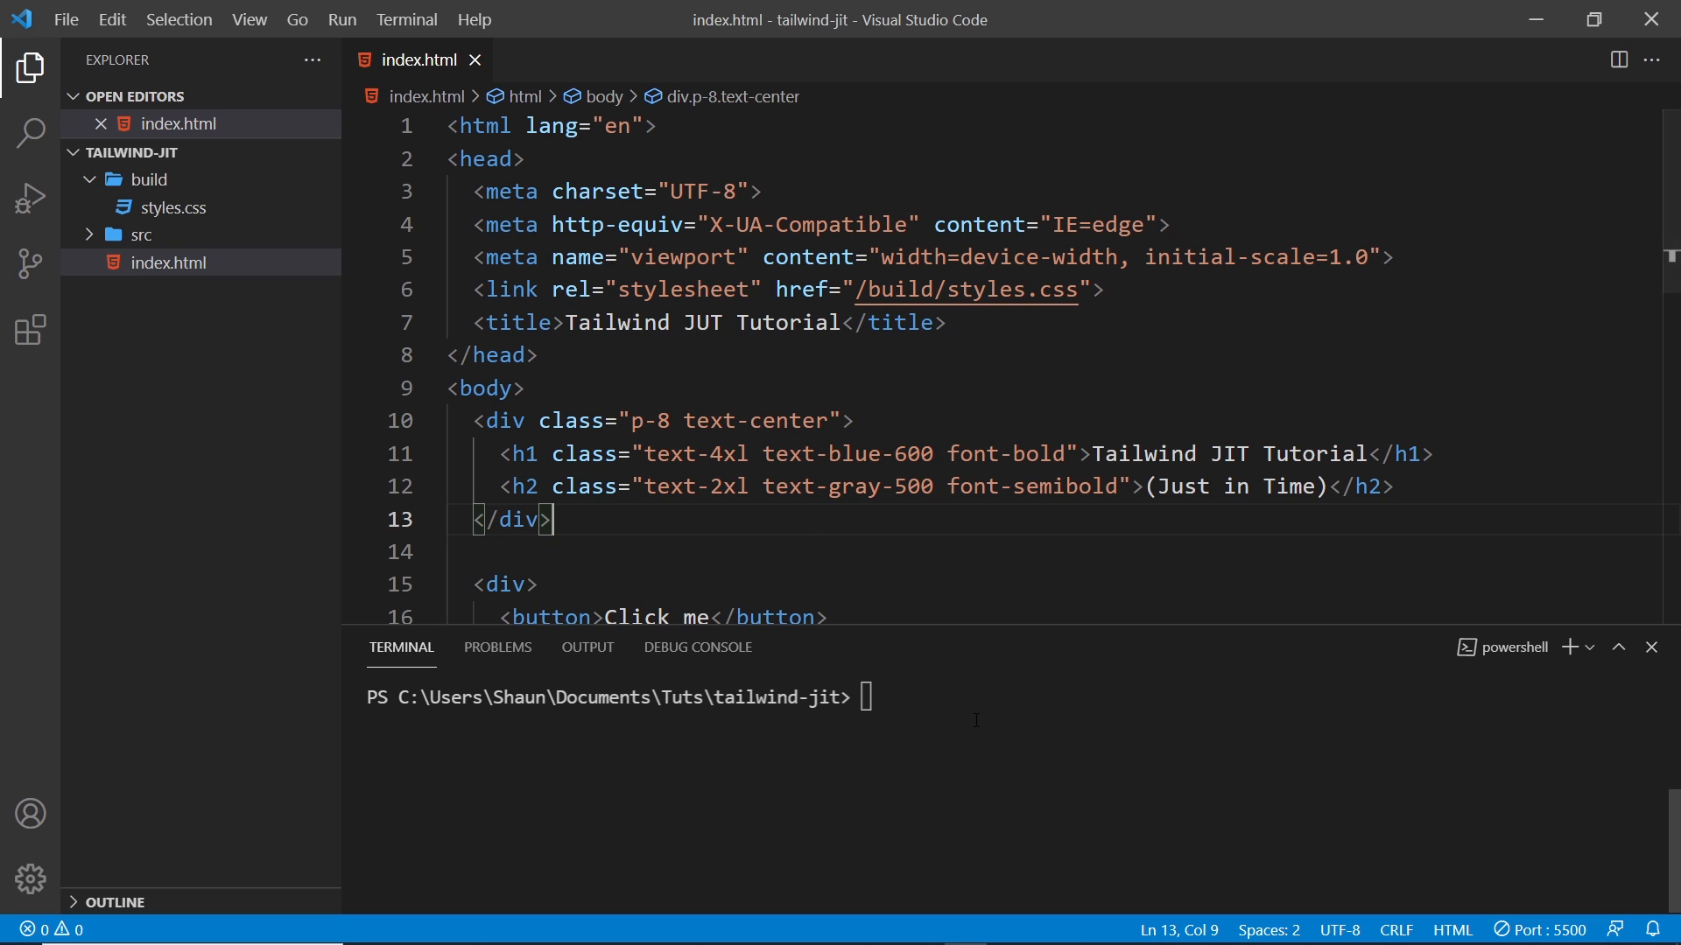
text(clear)
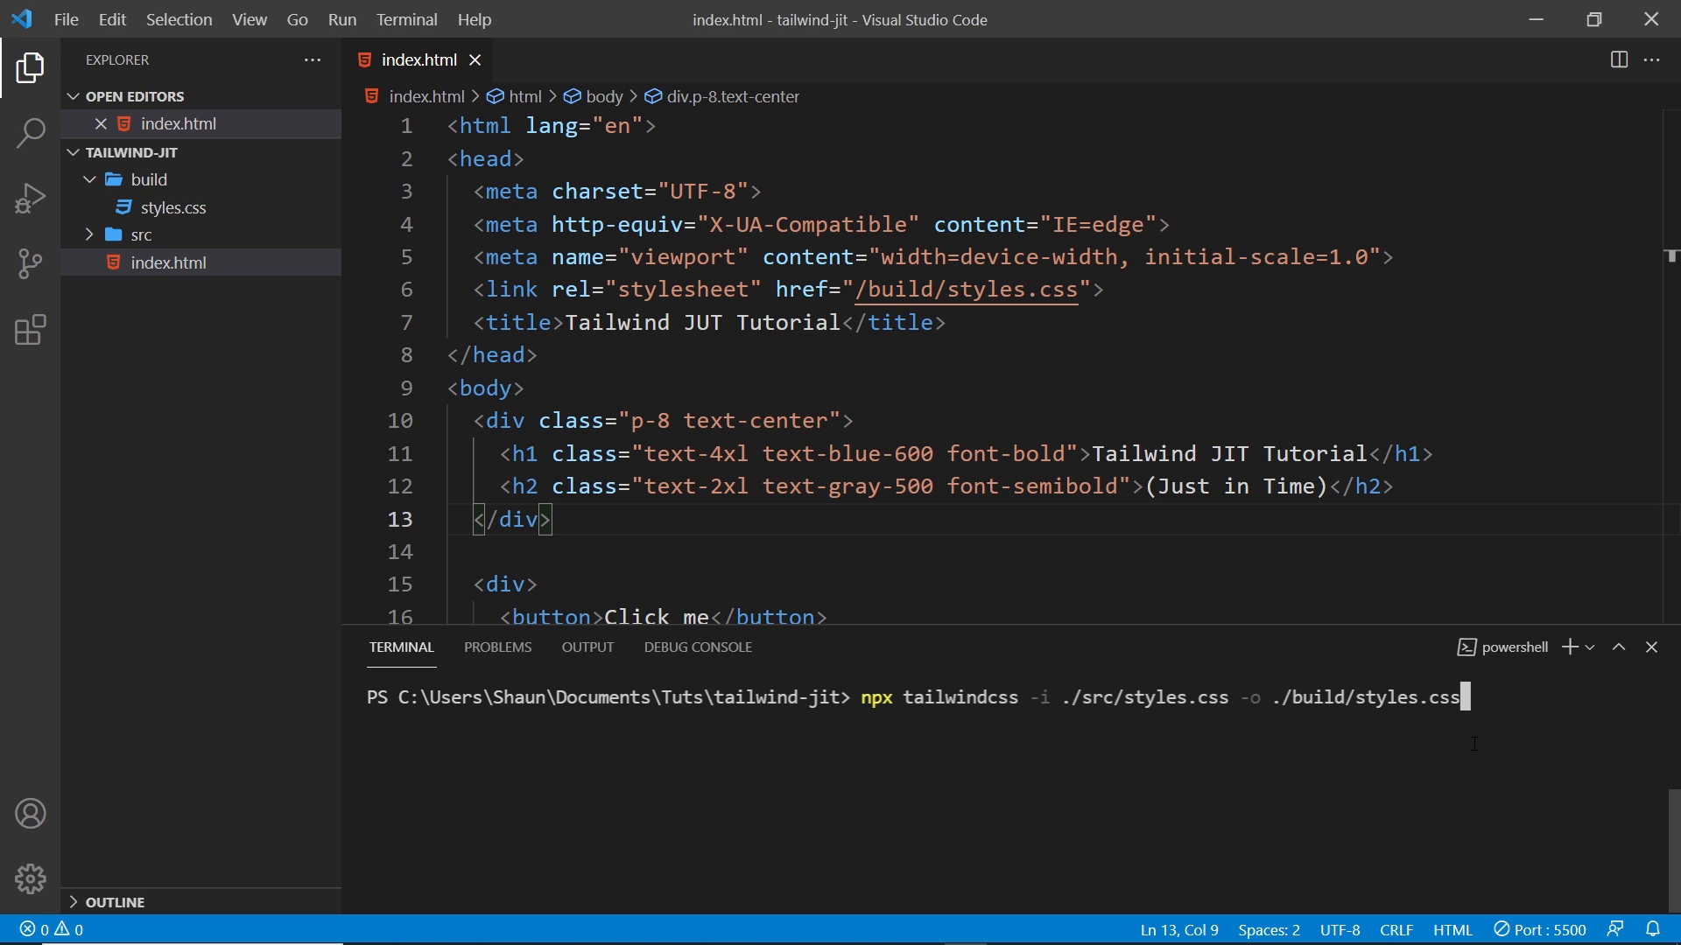
double_click(1136, 696)
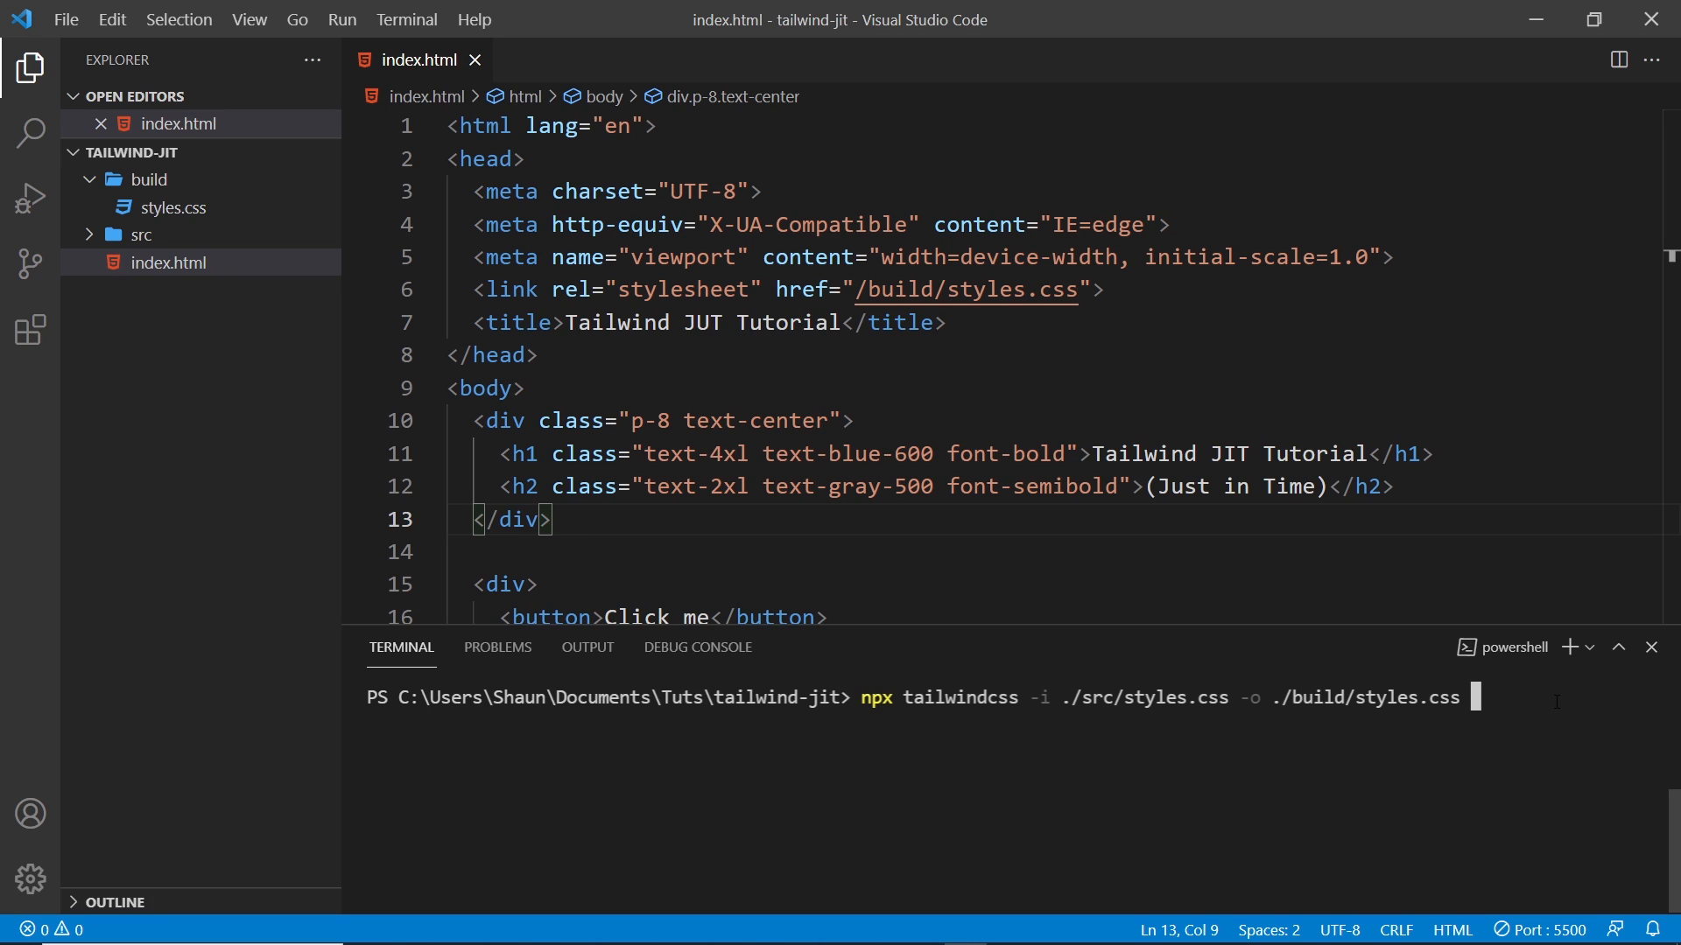
click(141, 234)
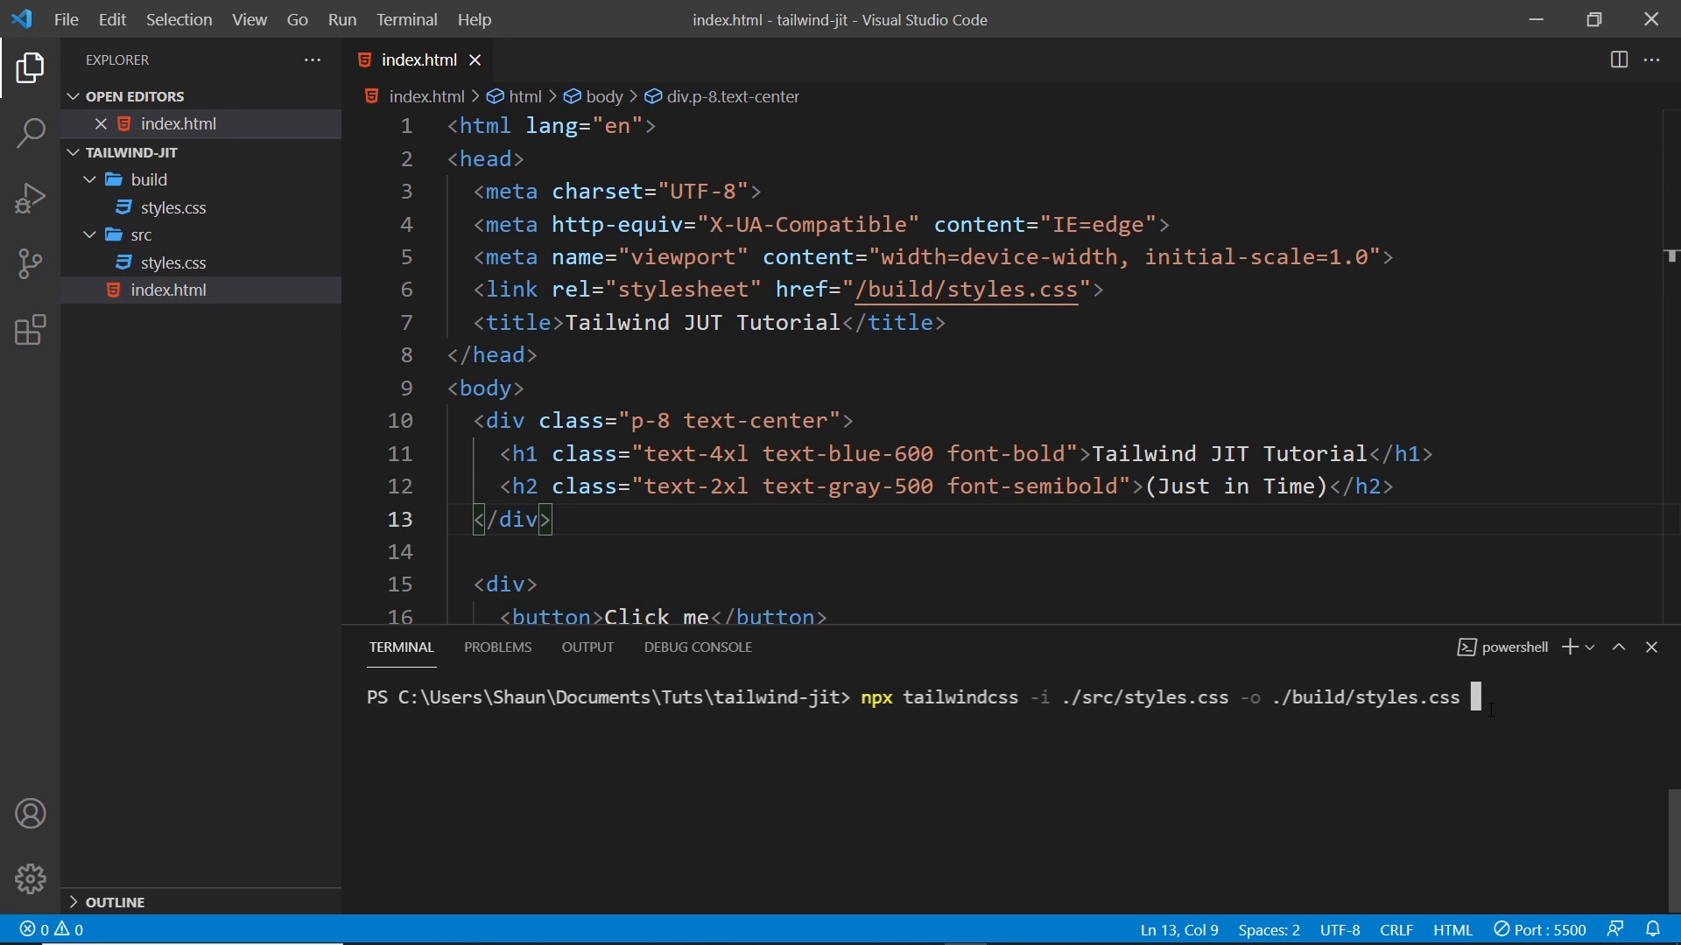
Step: Run the Tailwind CLI build with --JIT and --purge="./*.html" so it finishes with Done
text(-)
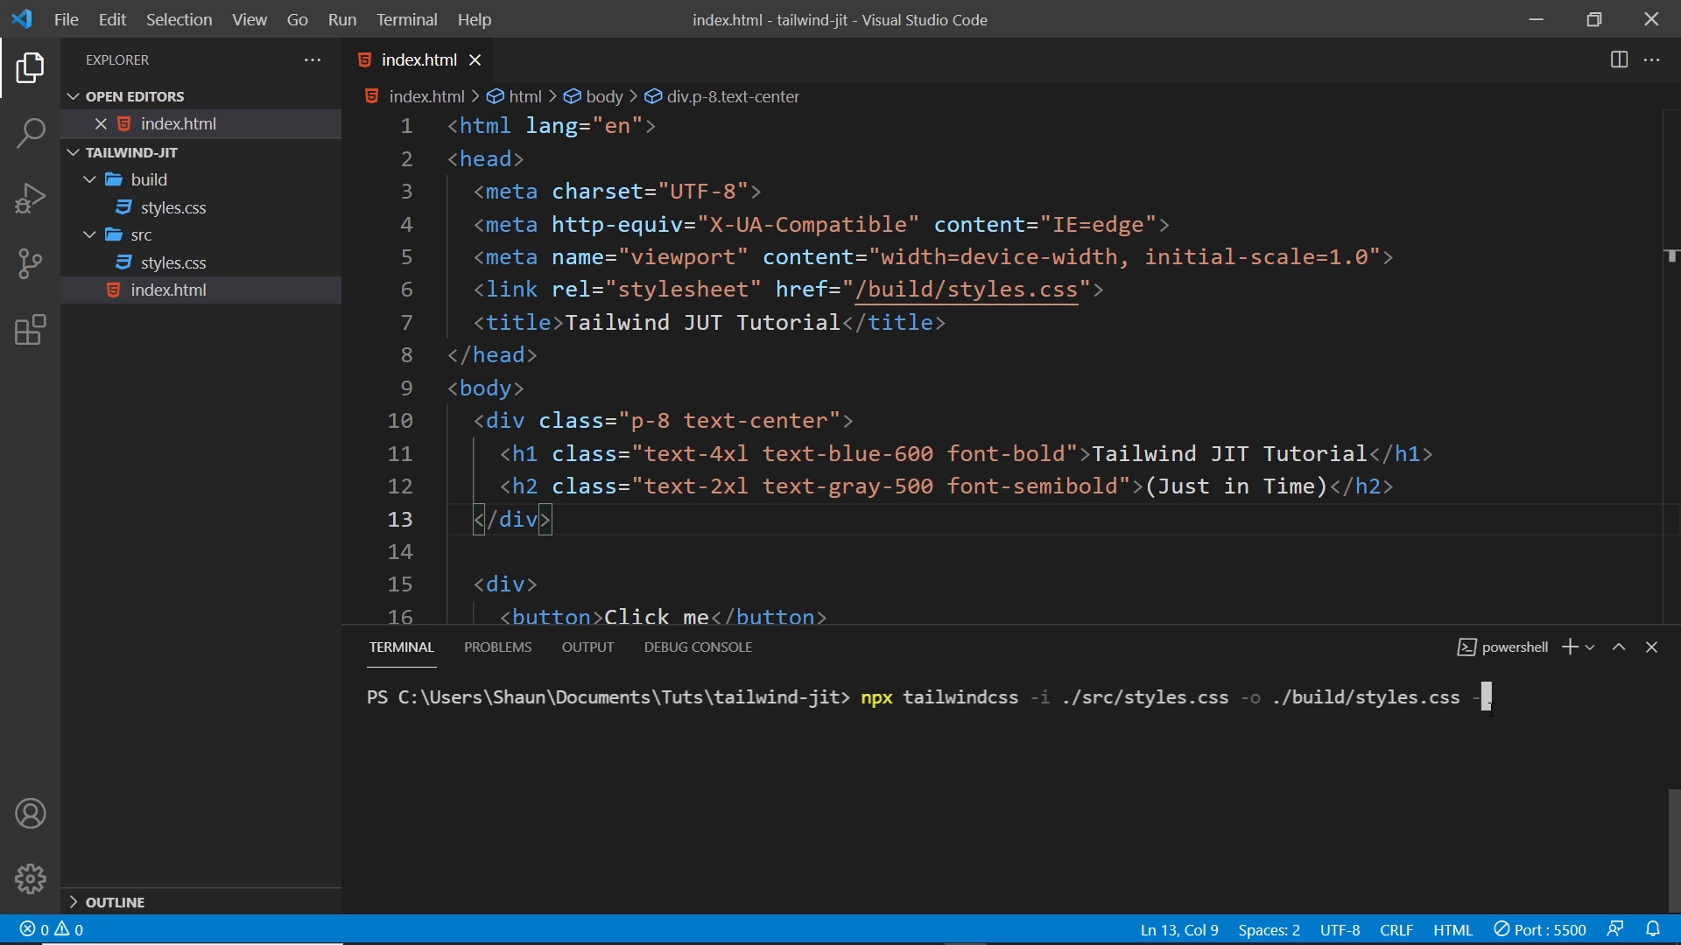
text(--J)
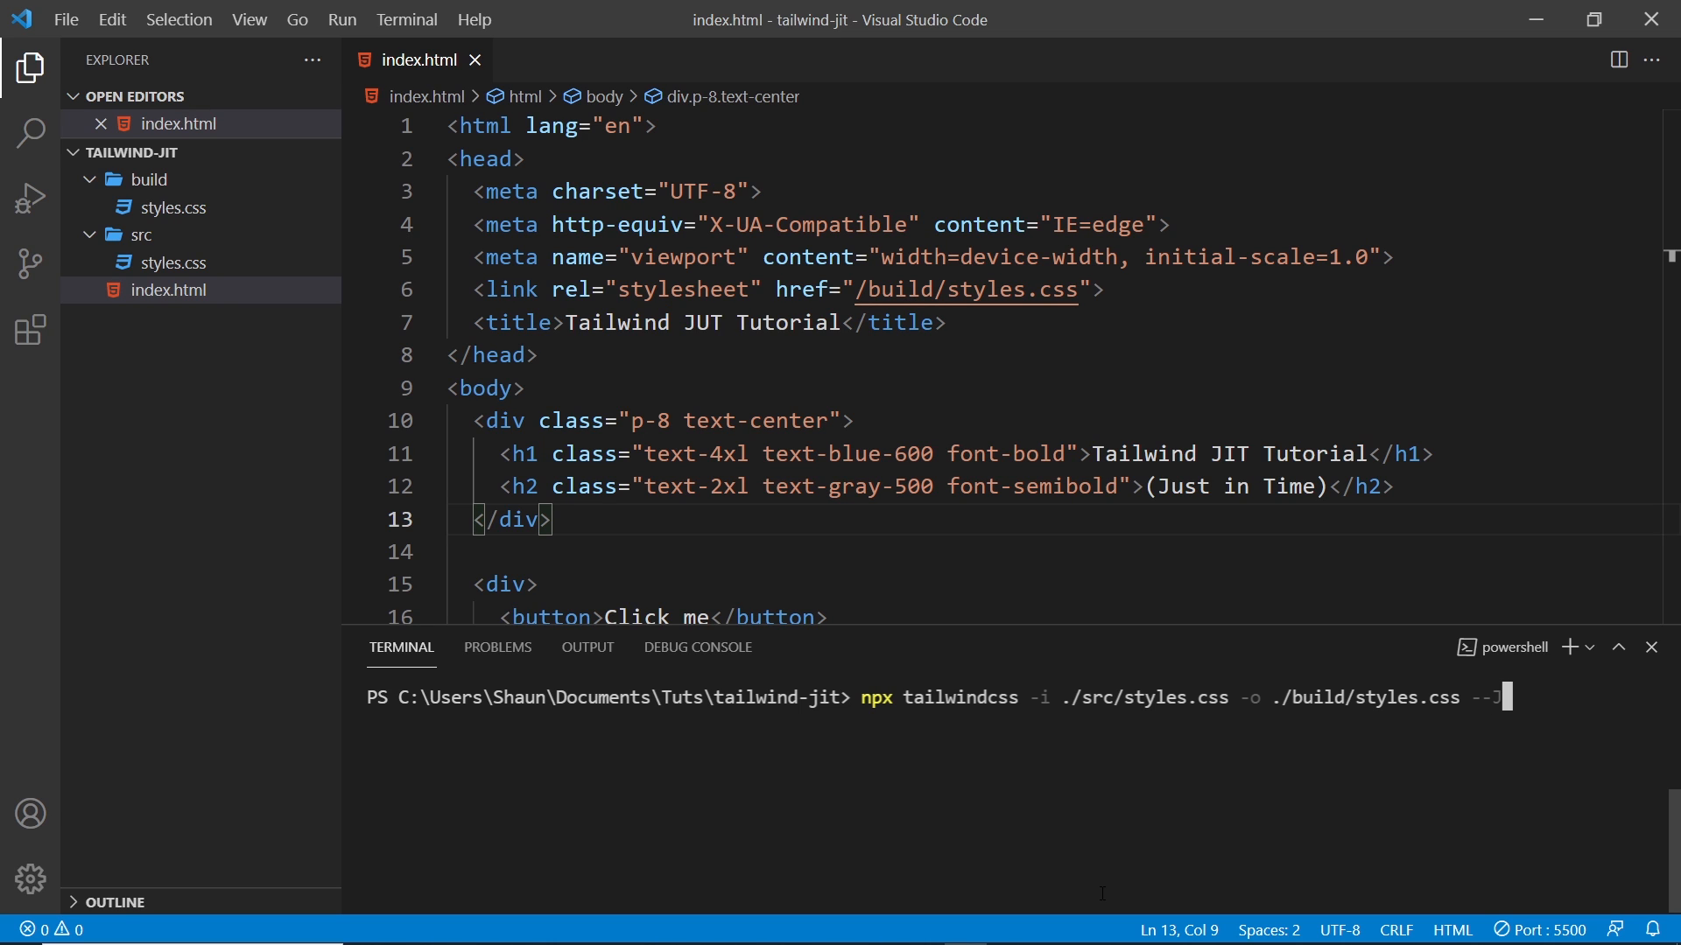
text(IT)
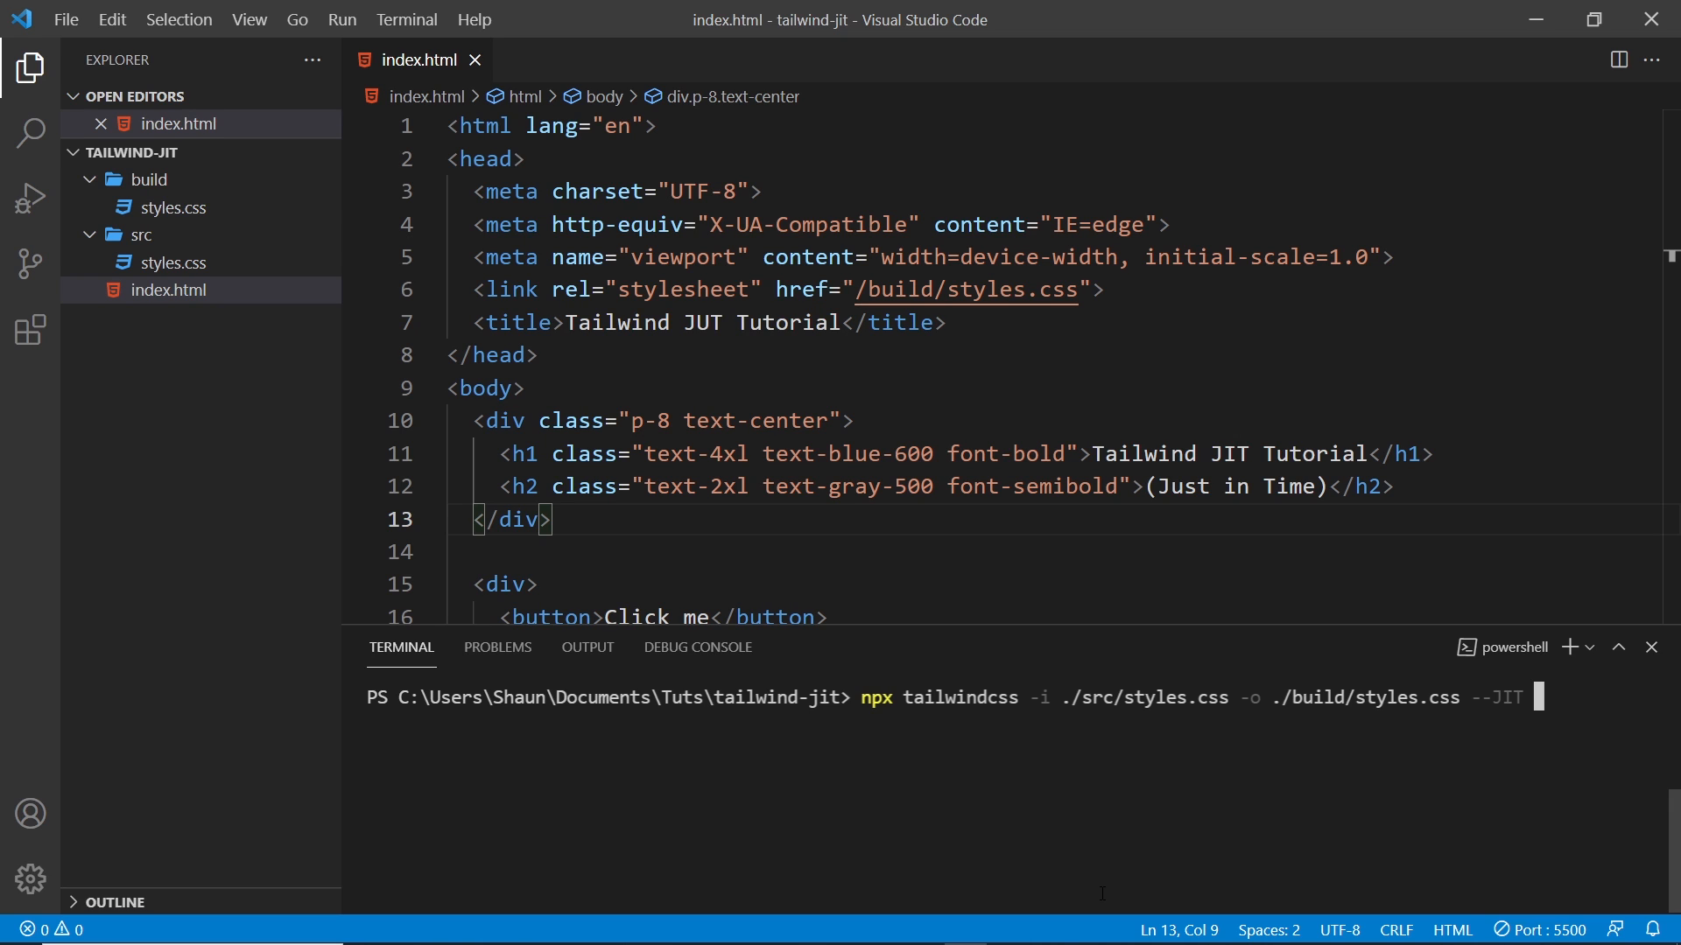
text(--p)
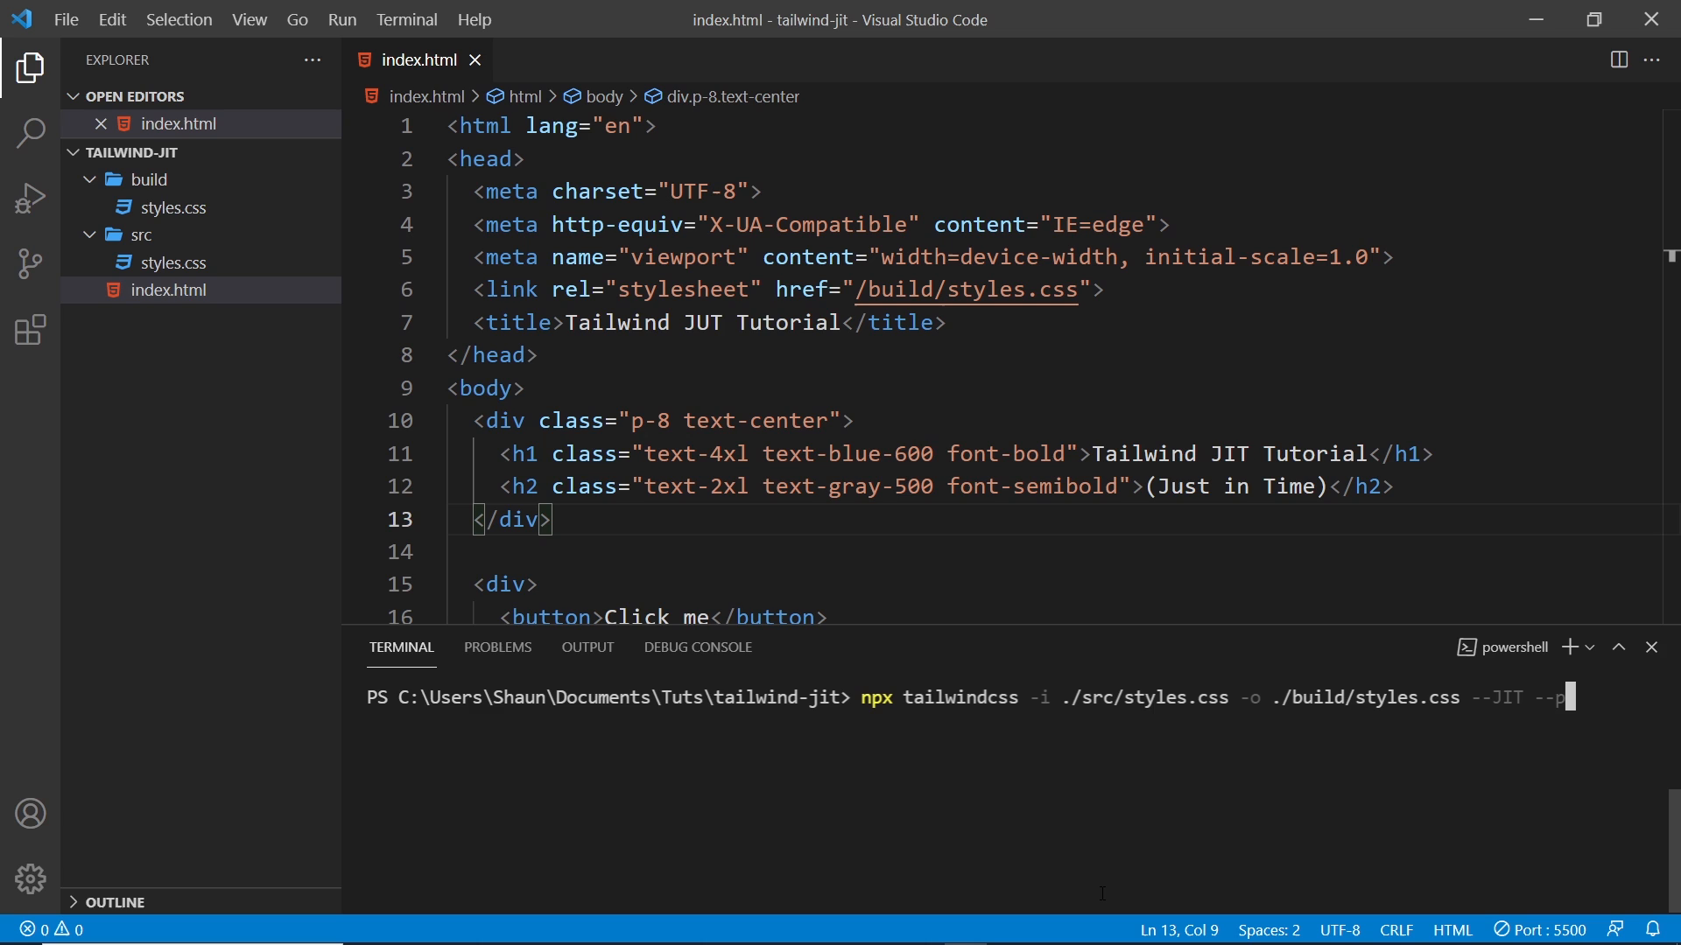
text(urge)
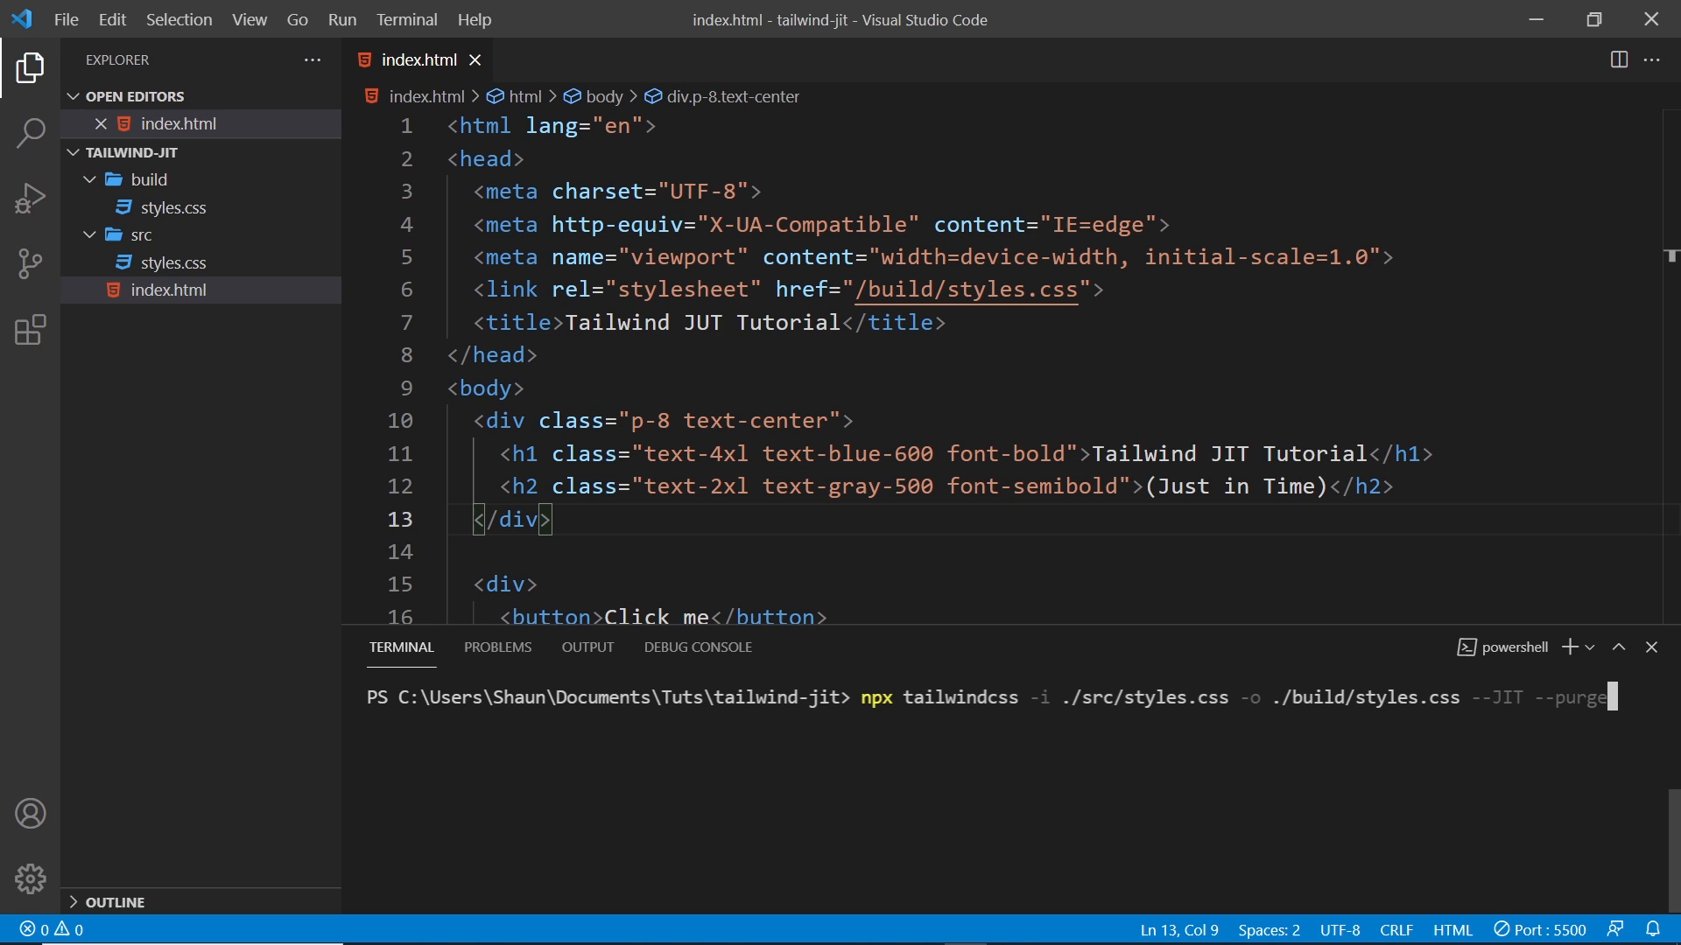
text(=)
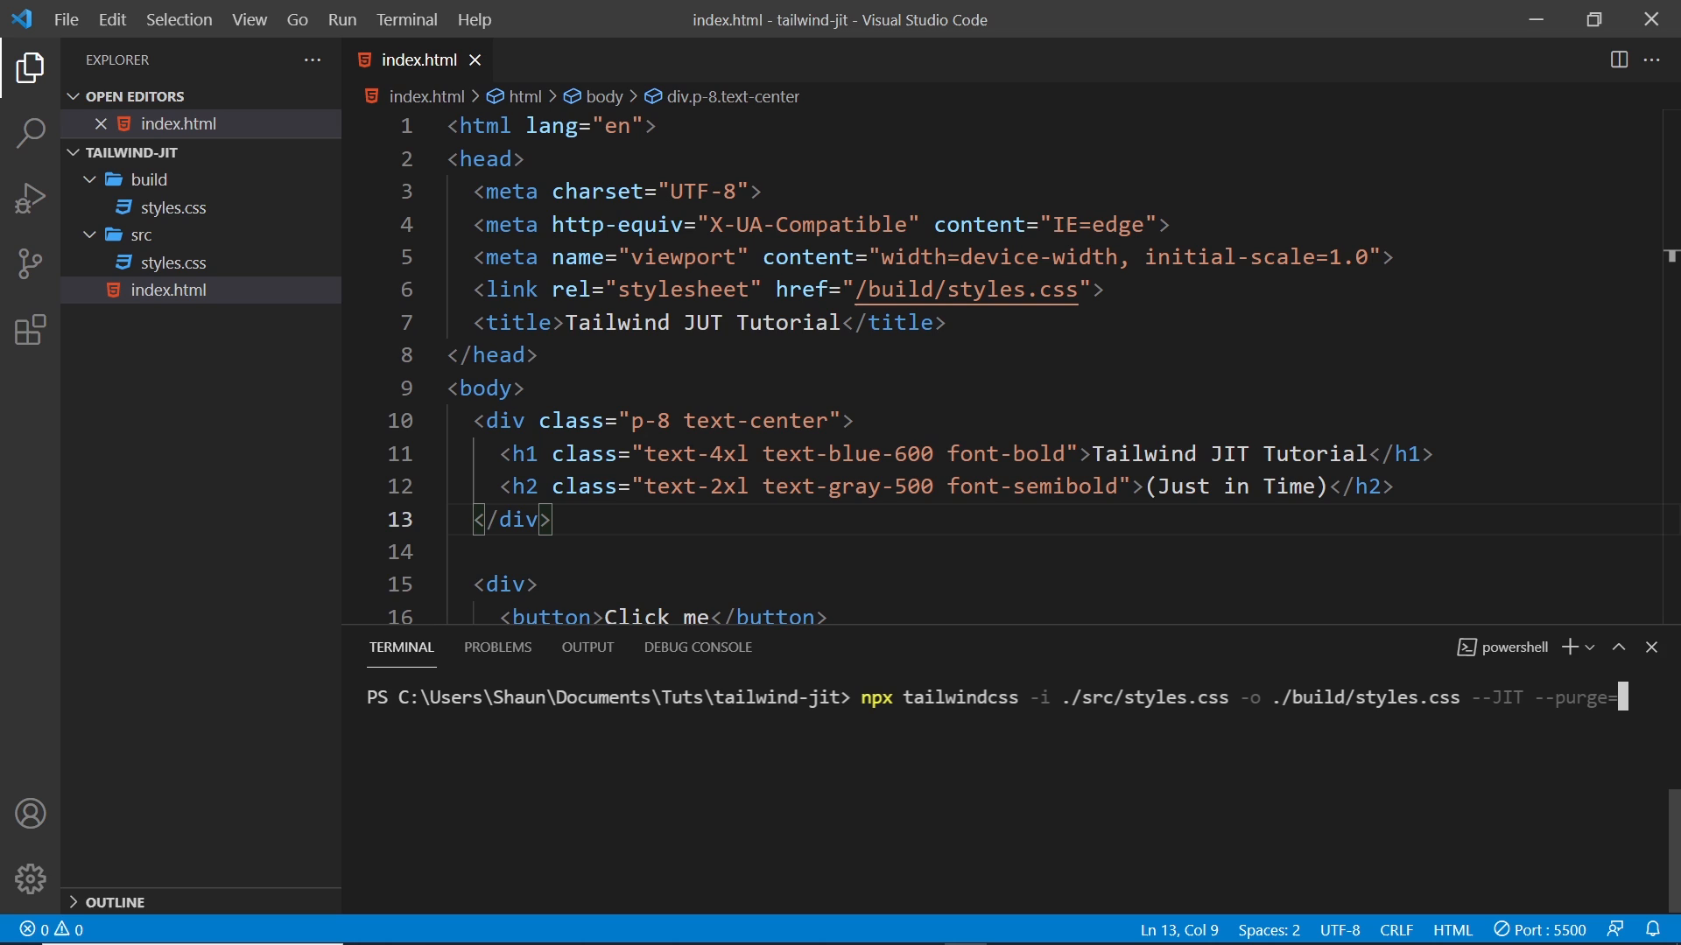
text("./)
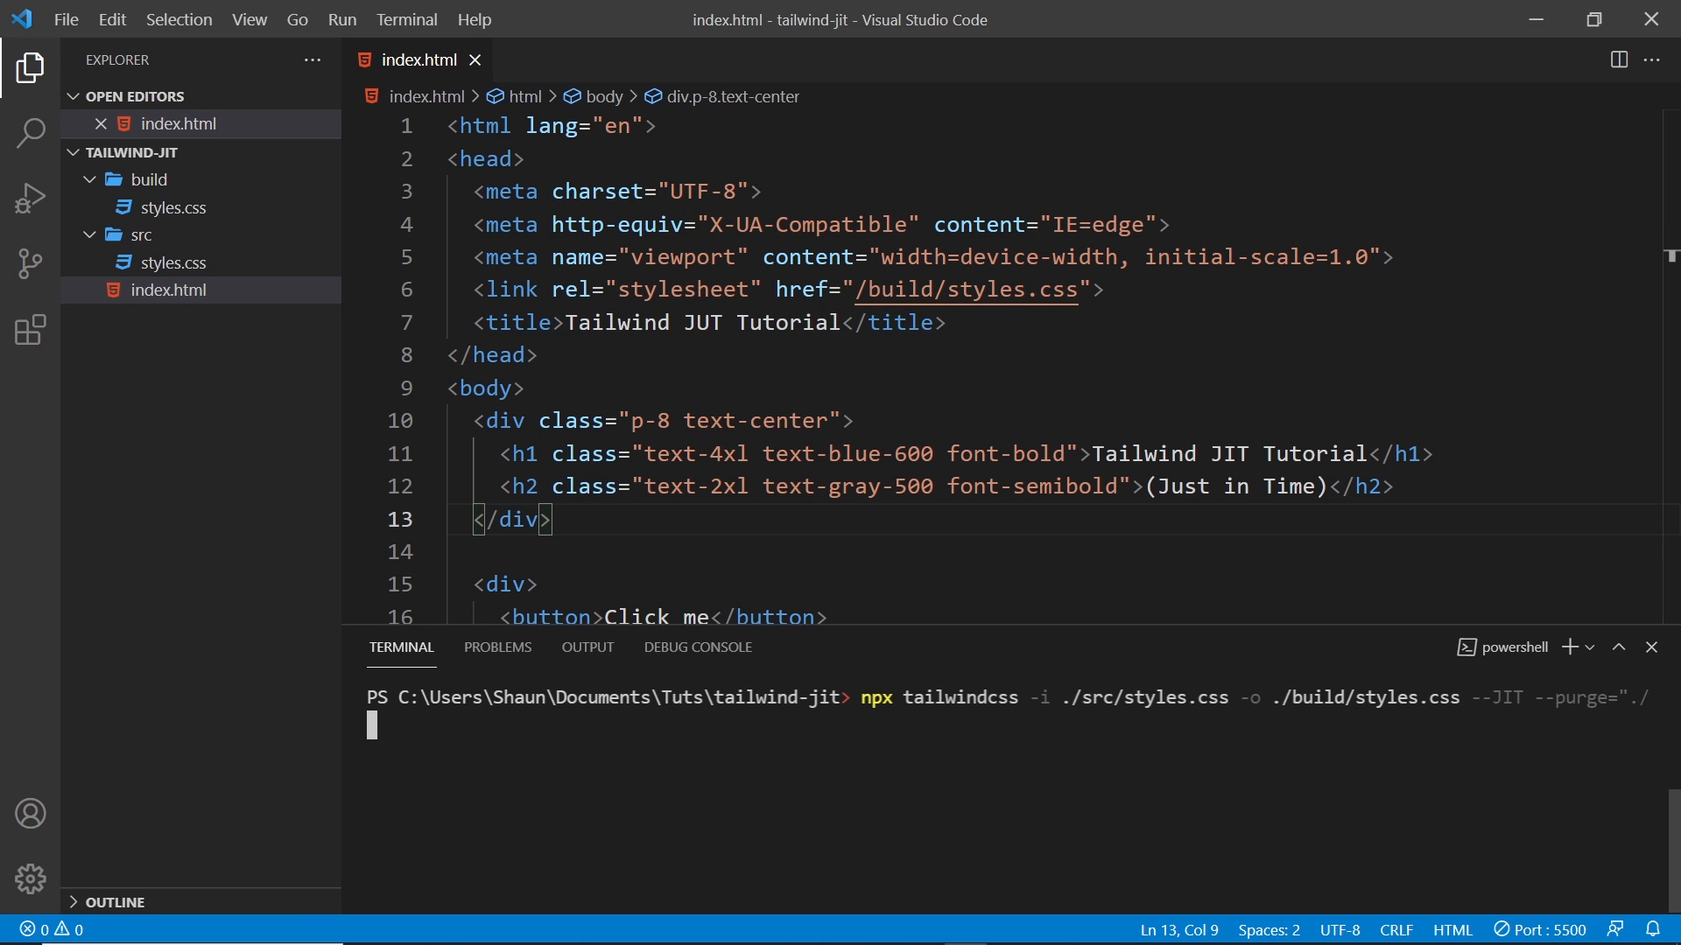
text(*.)
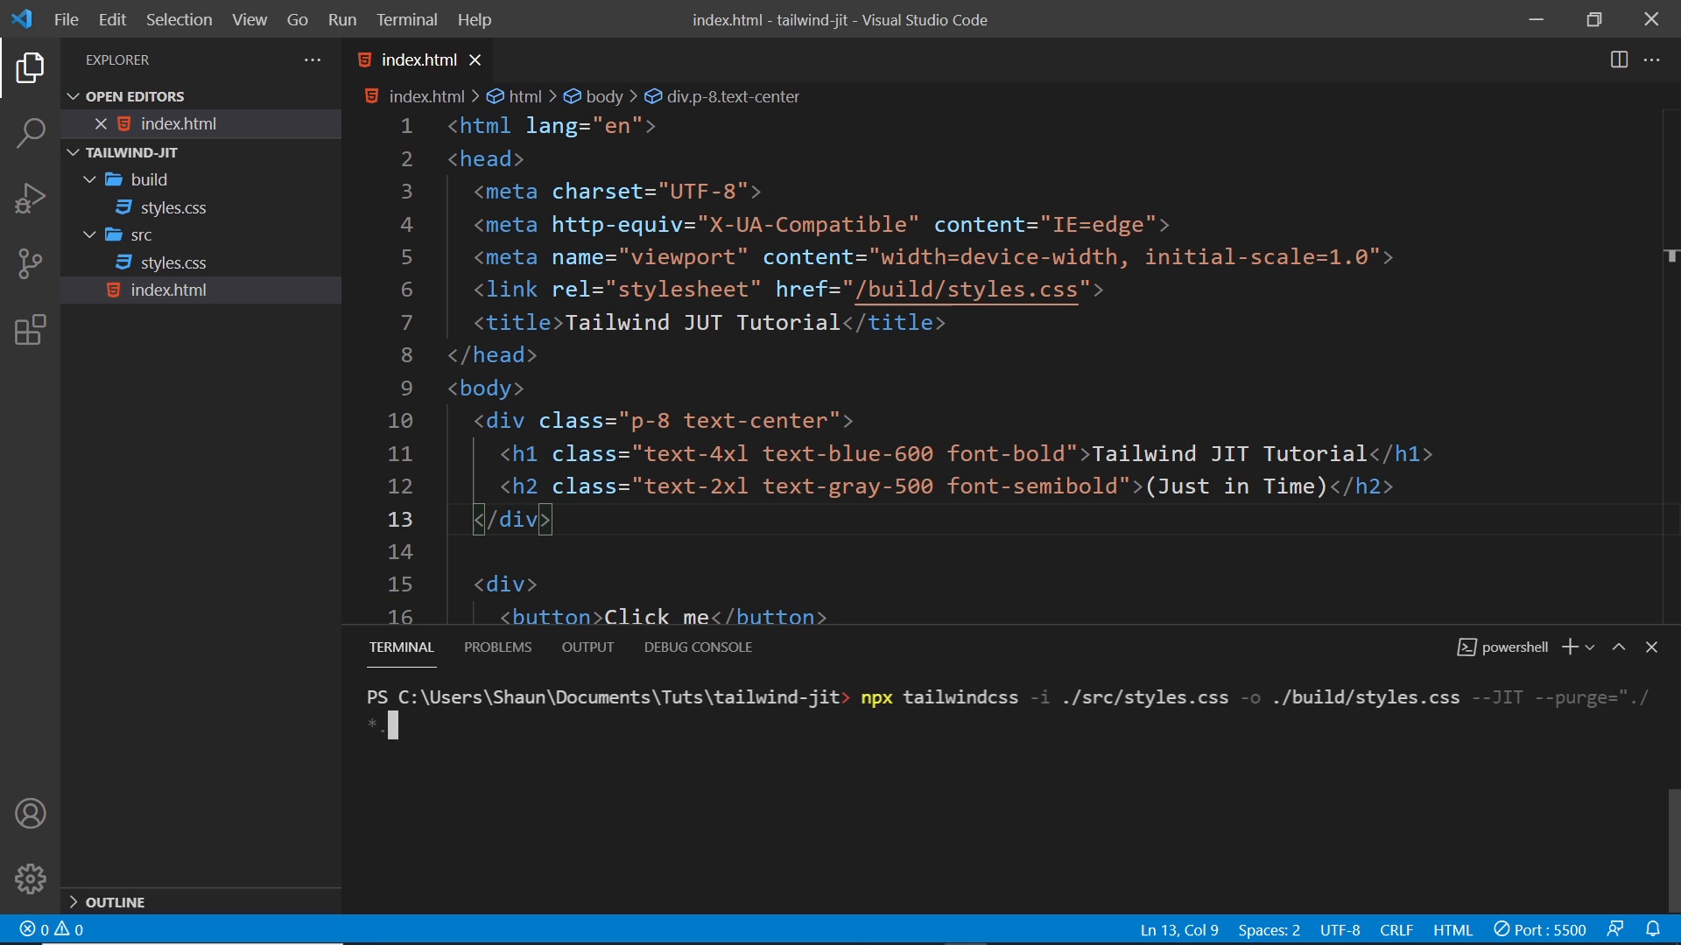
text(html")
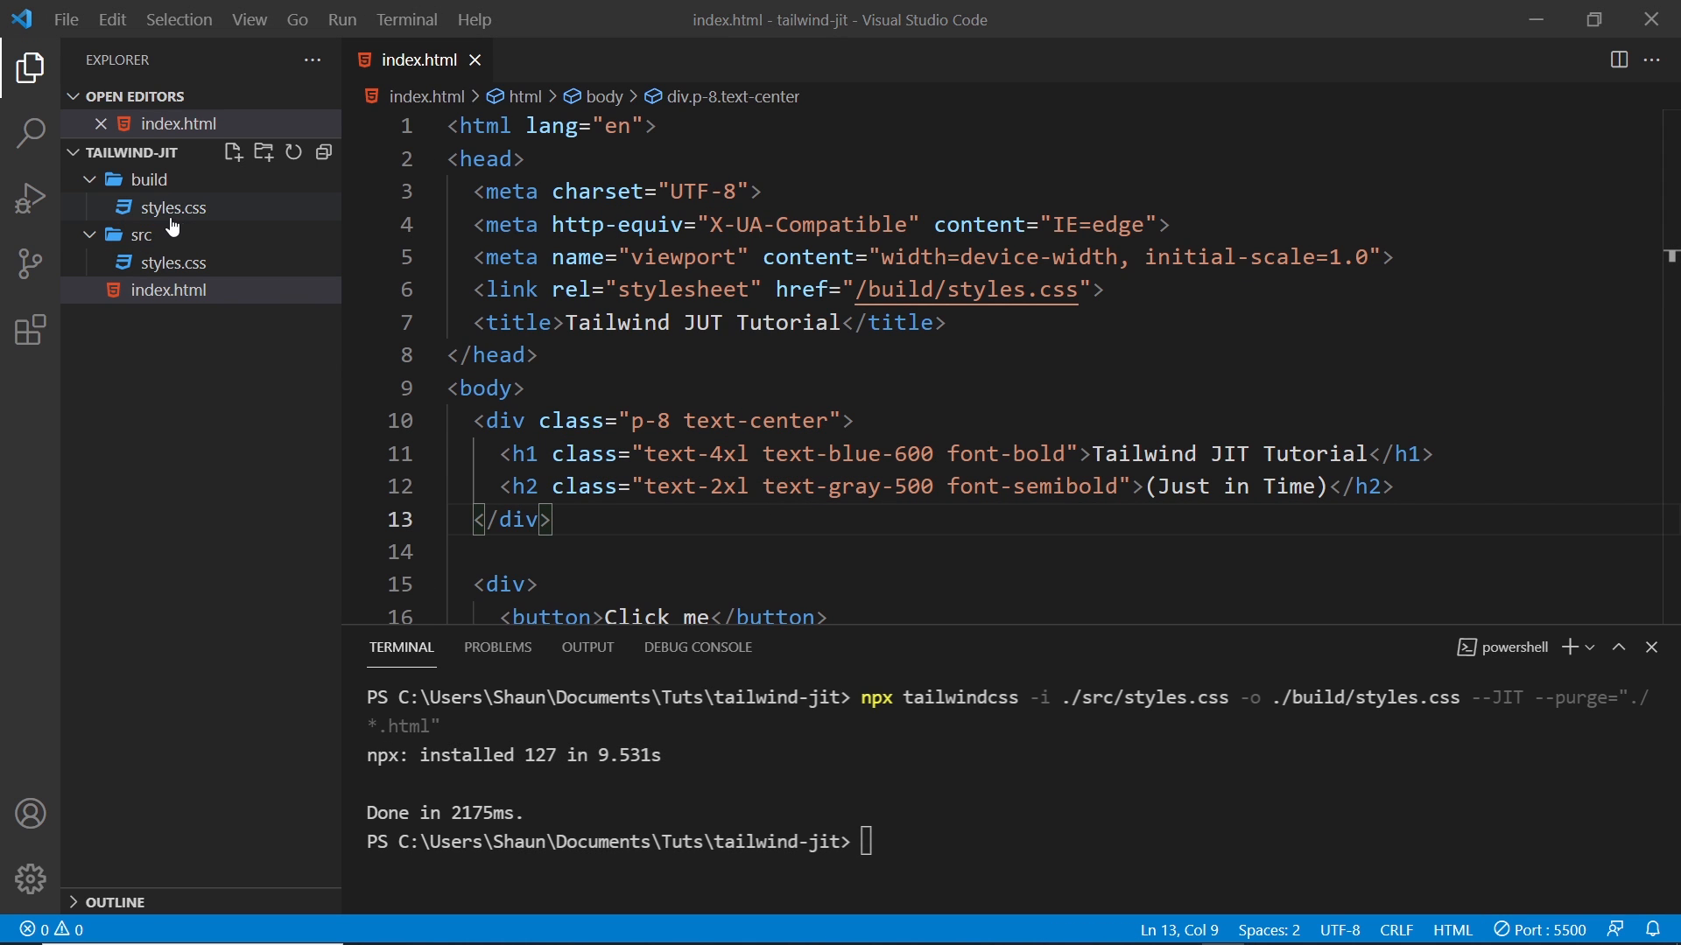
Step: Inspect build/styles.css, scrolling through the freshly generated CSS
click(173, 207)
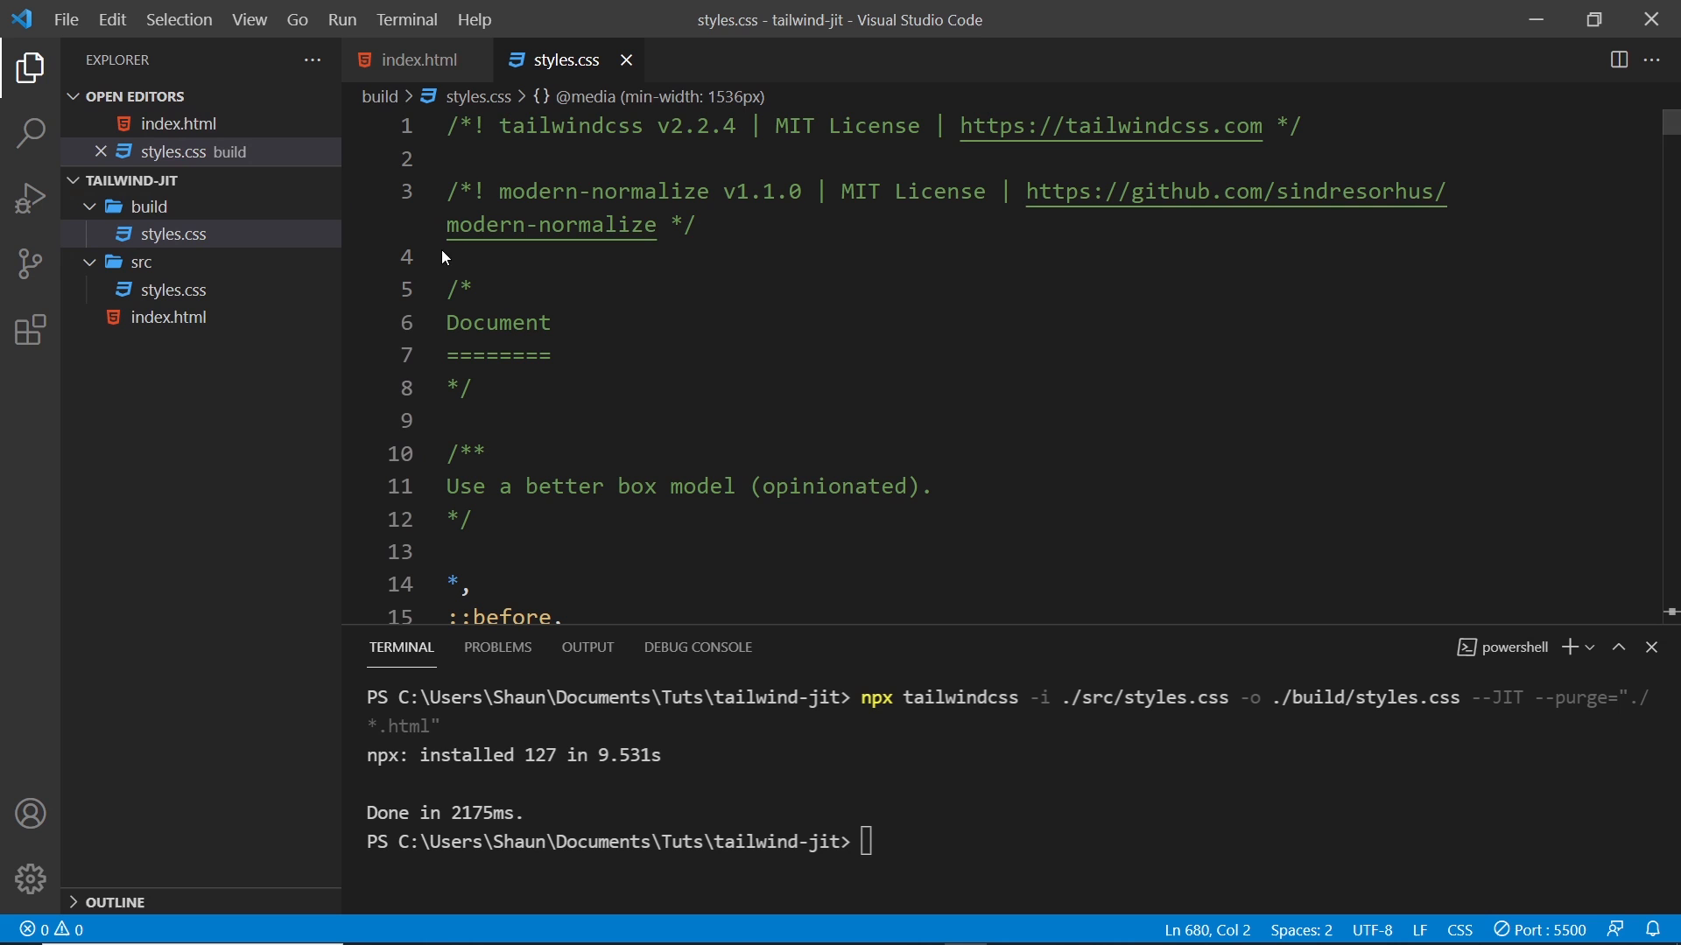
scroll(down, 3)
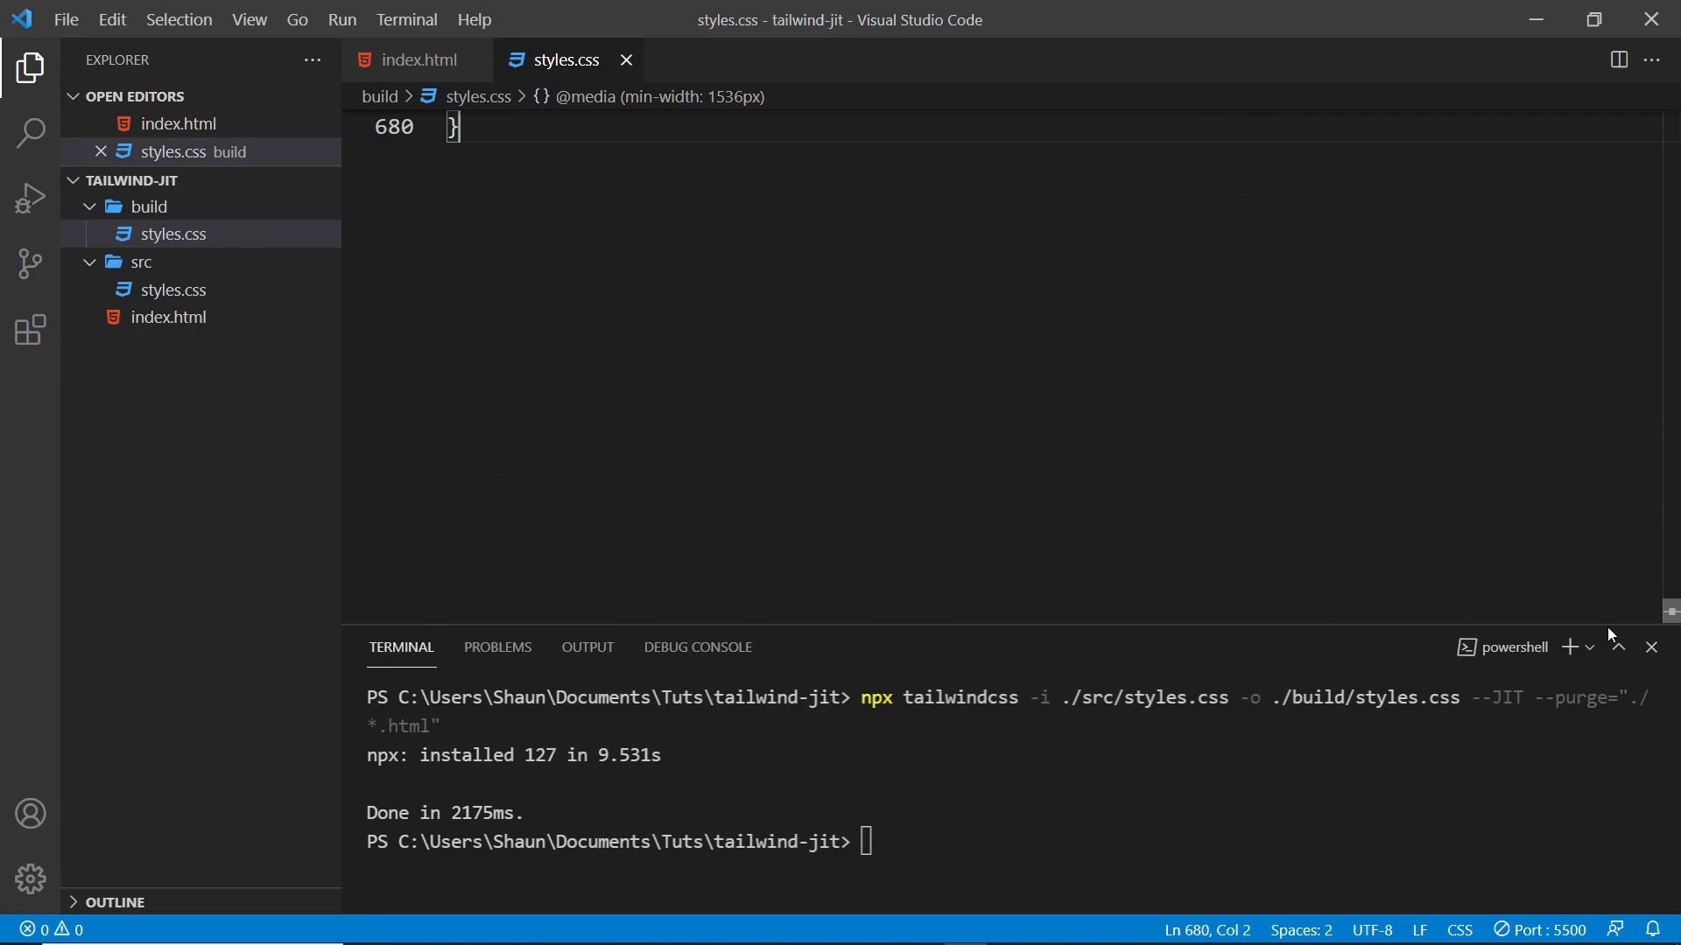
scroll(up, 3)
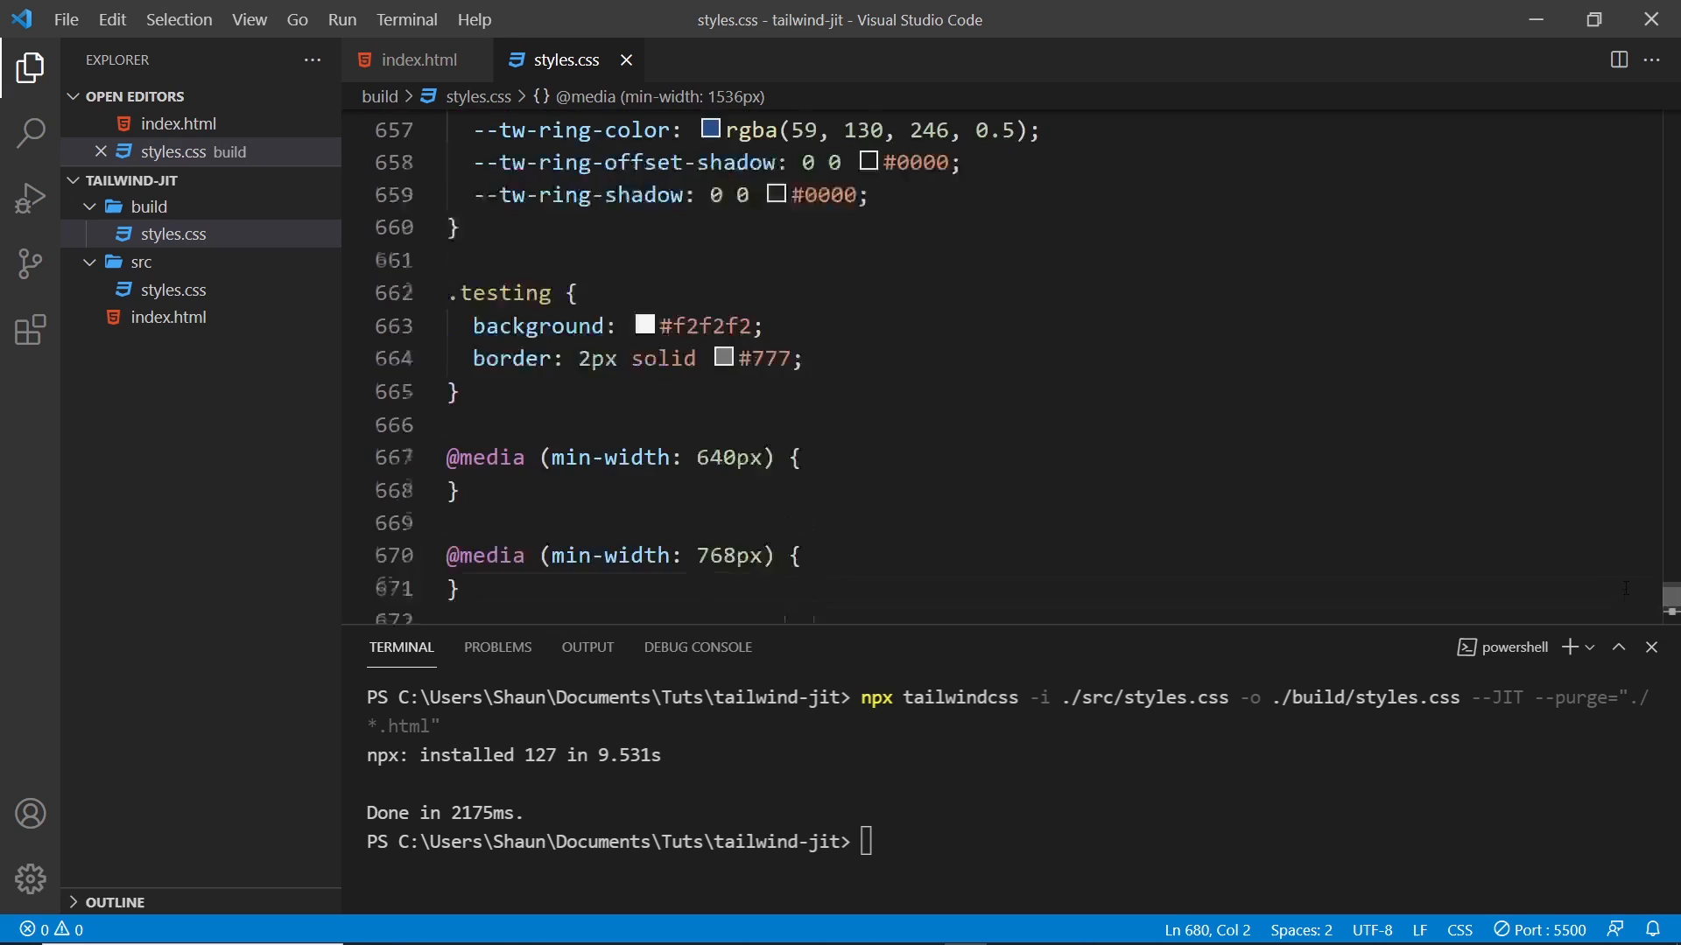
scroll(up, 3)
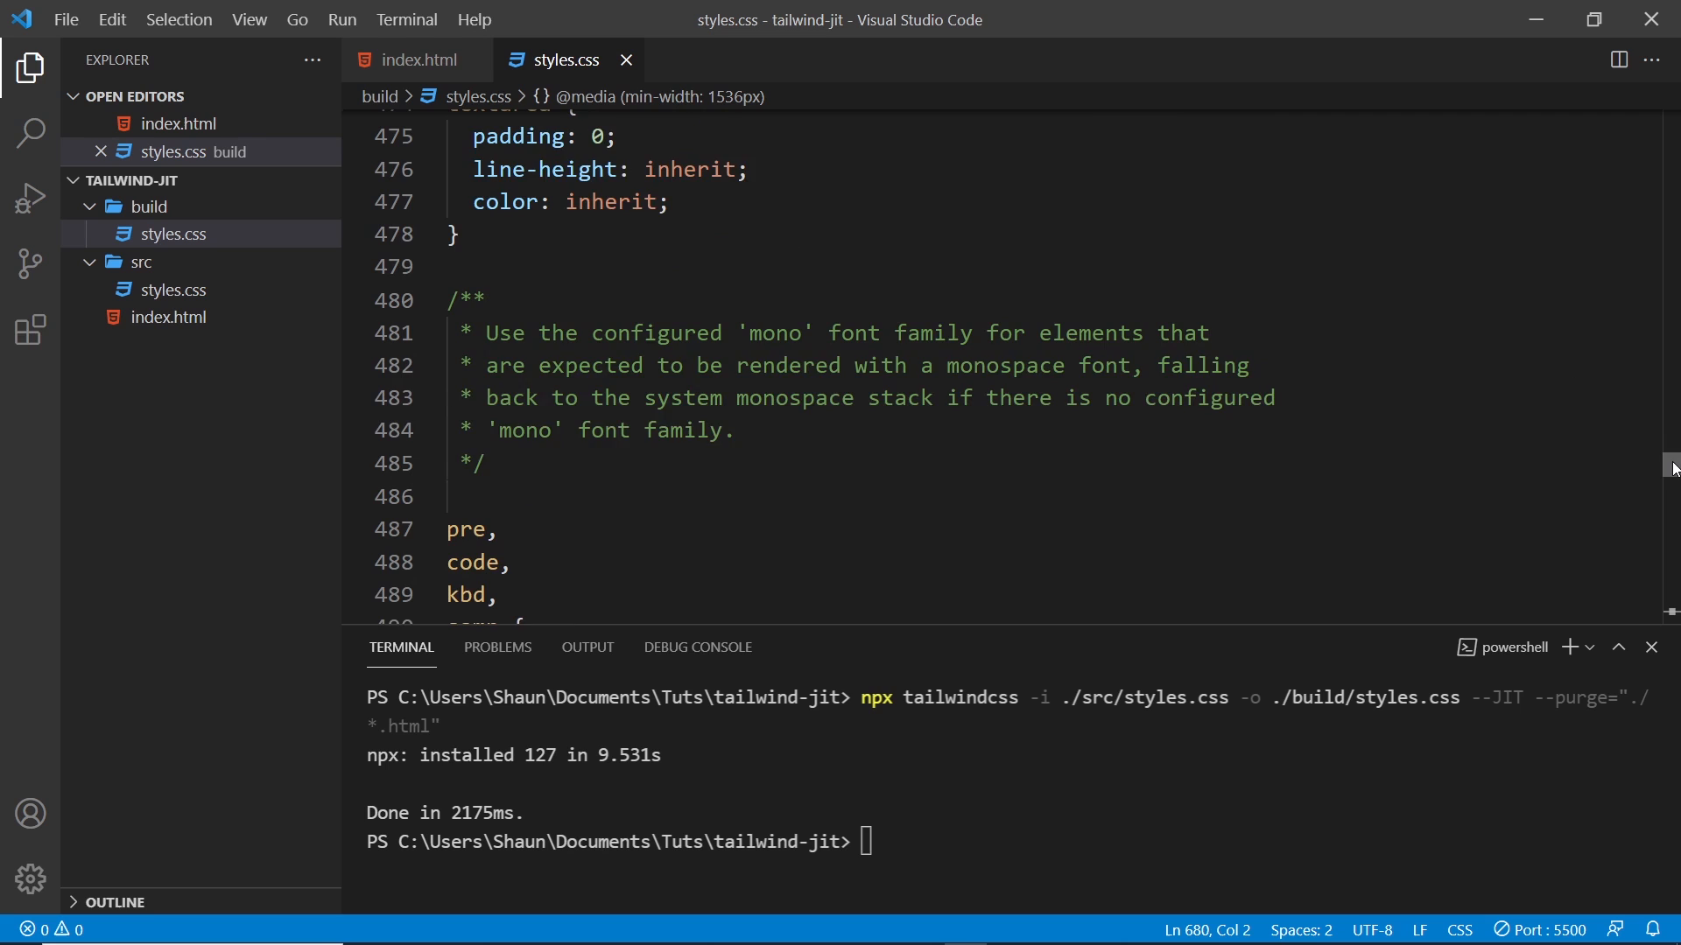
scroll(down, 3)
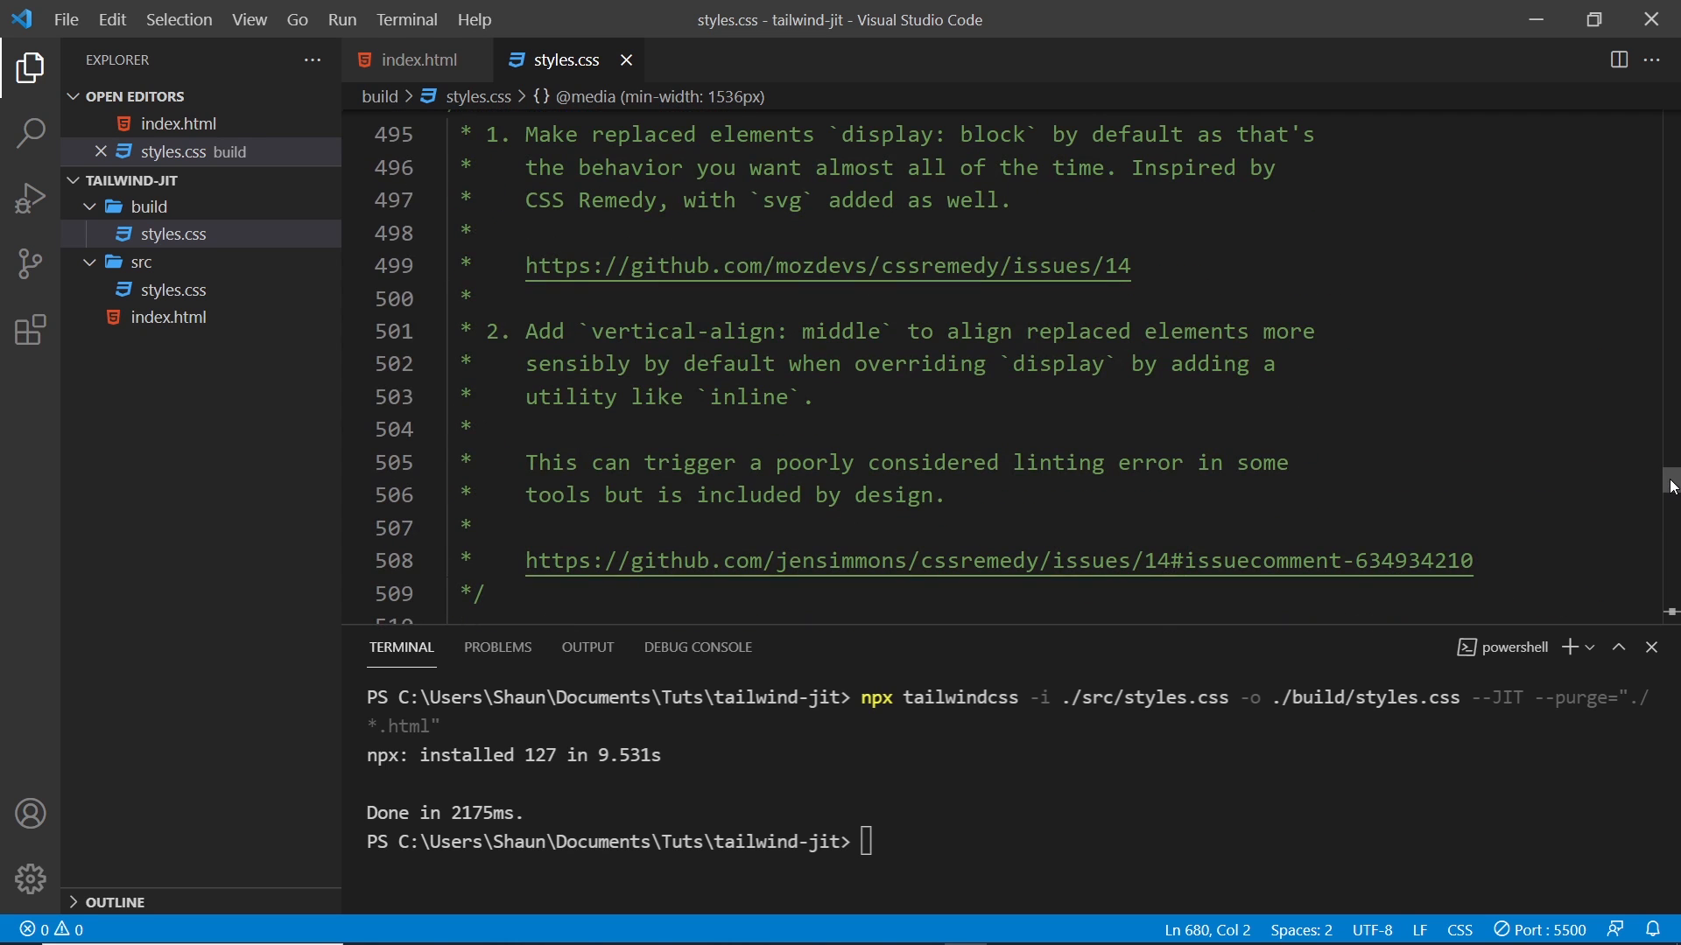
scroll(down, 3)
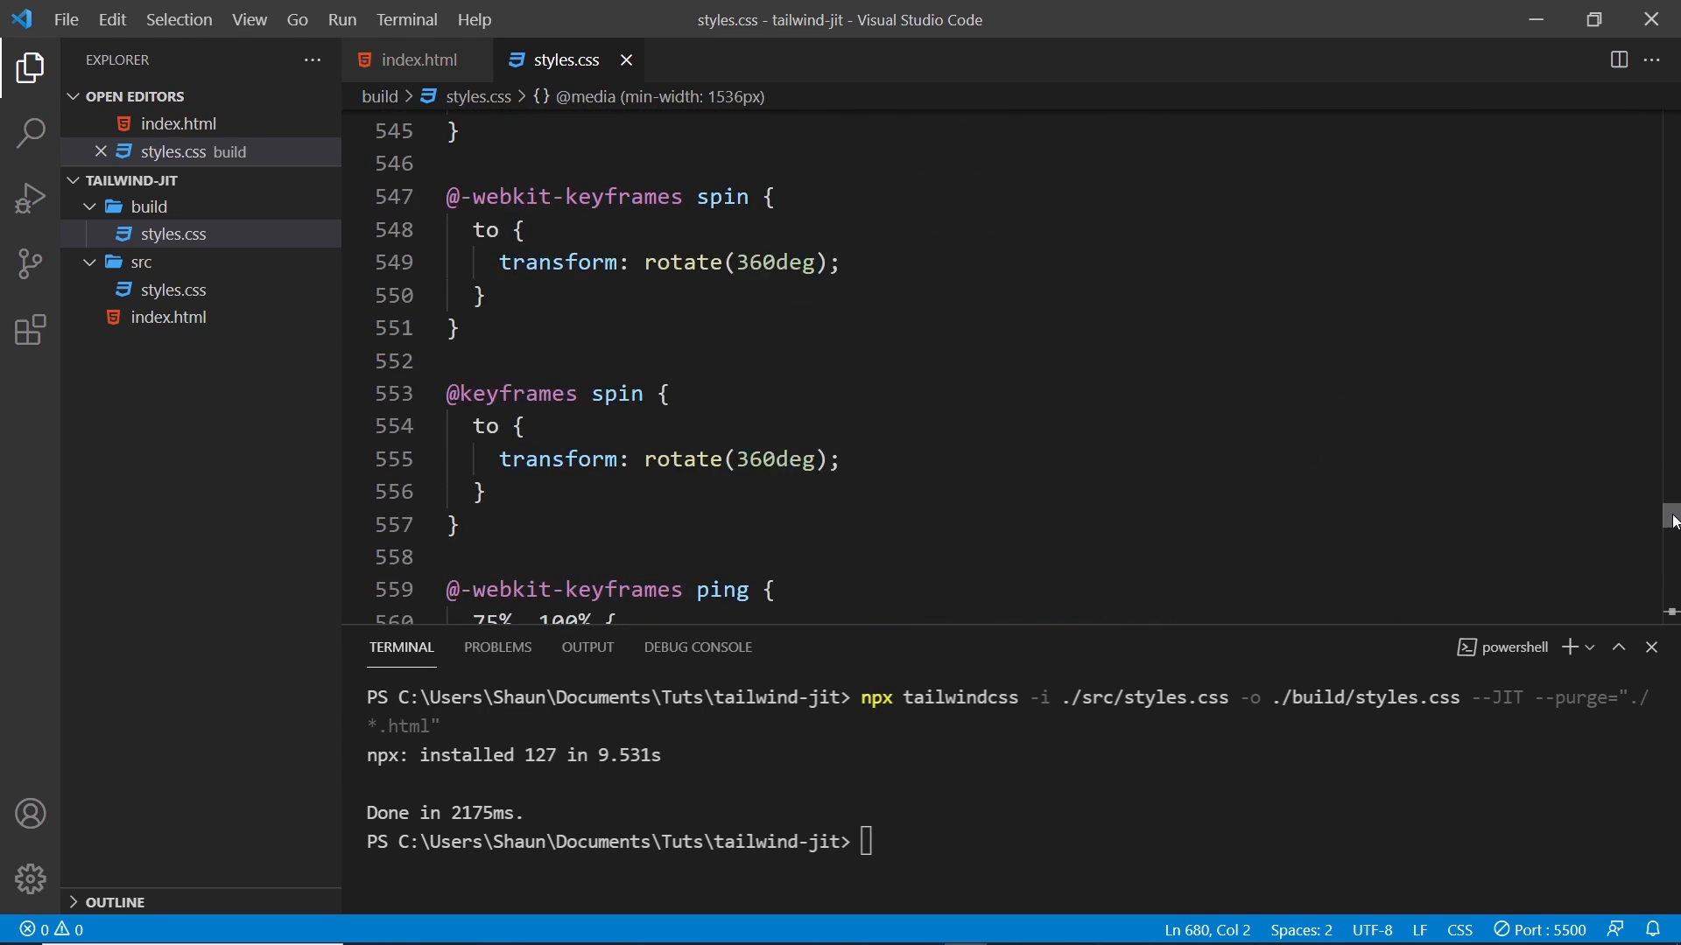
scroll(down, 3)
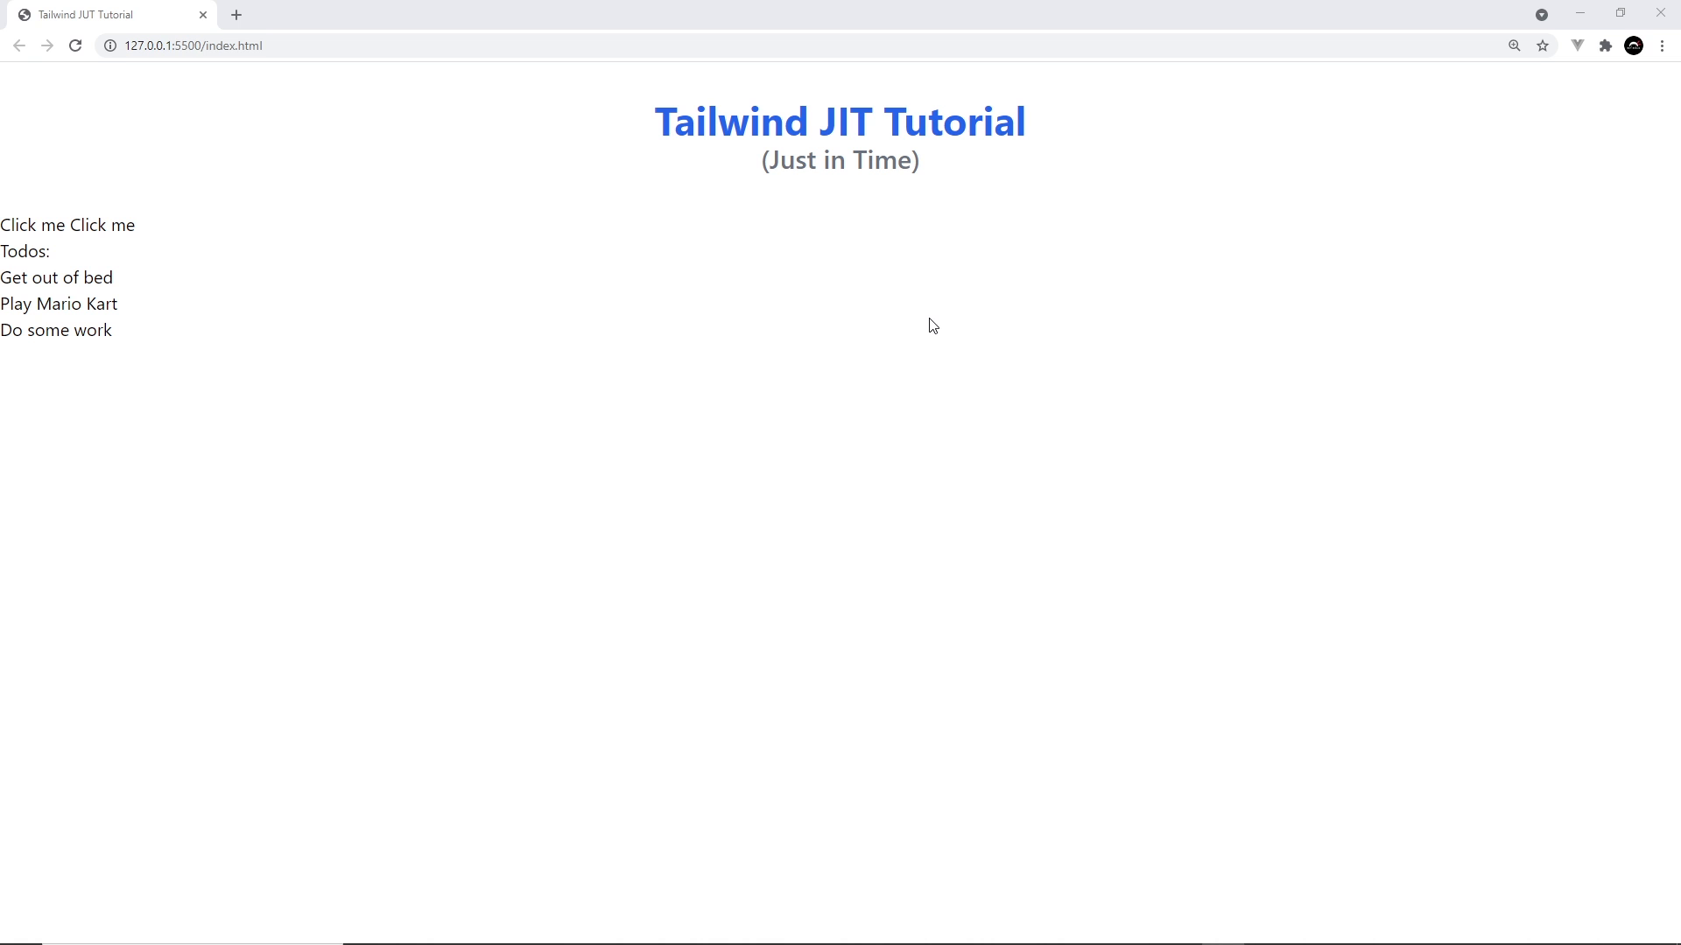
mouse_move(914, 303)
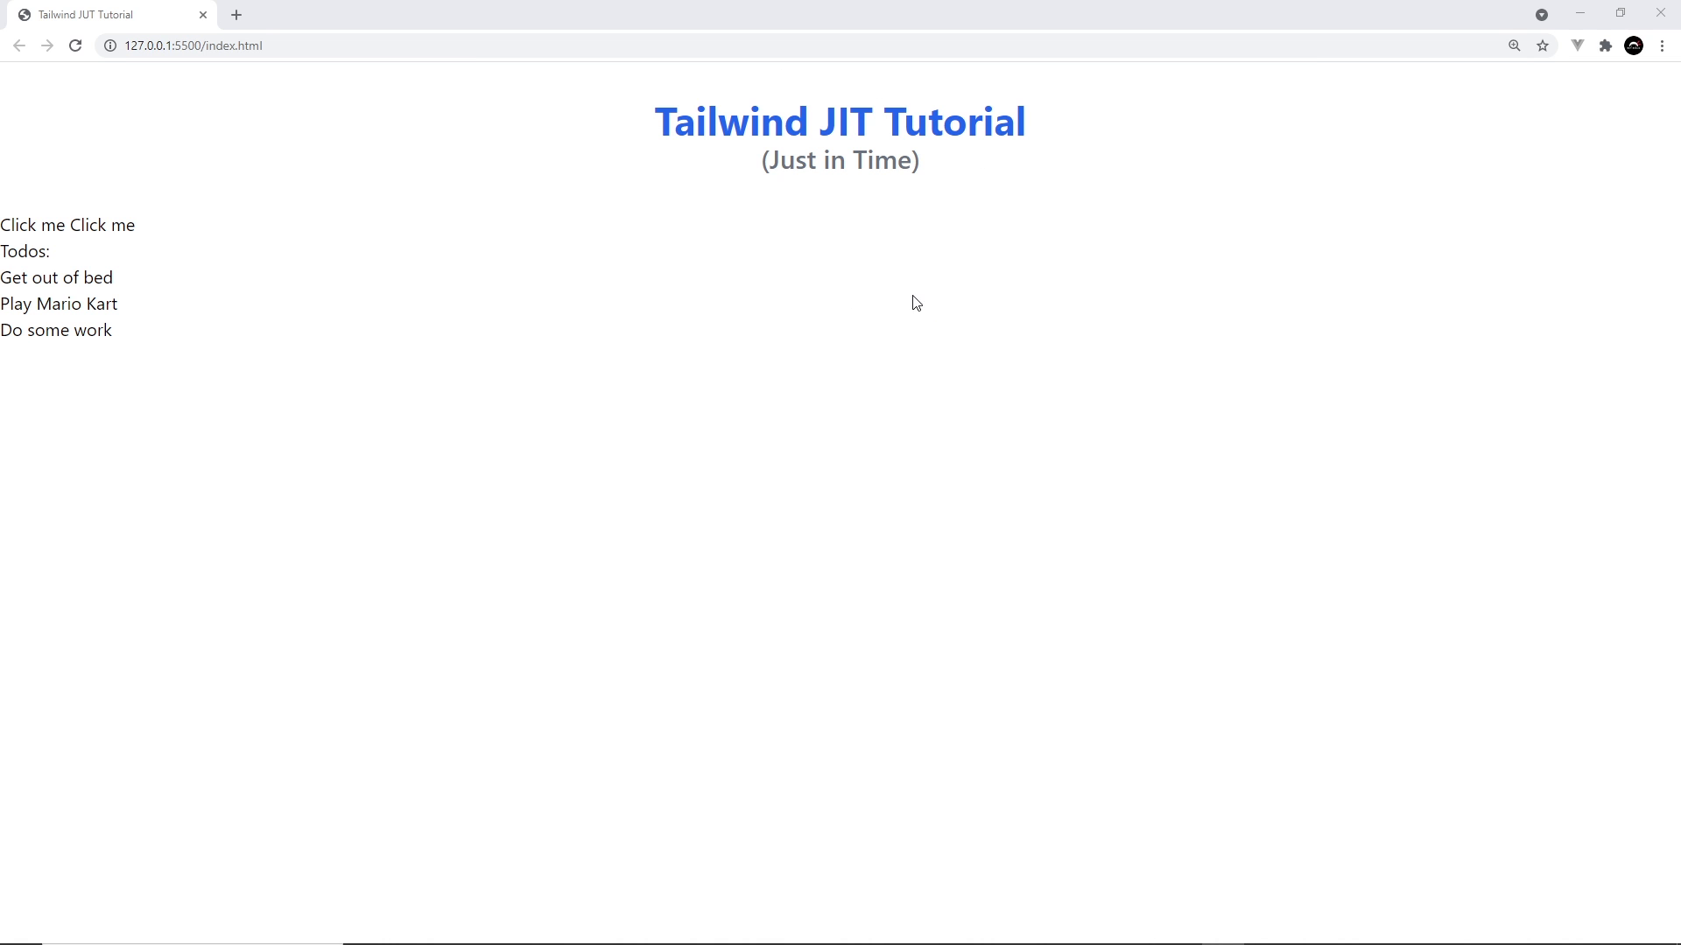
mouse_move(898, 226)
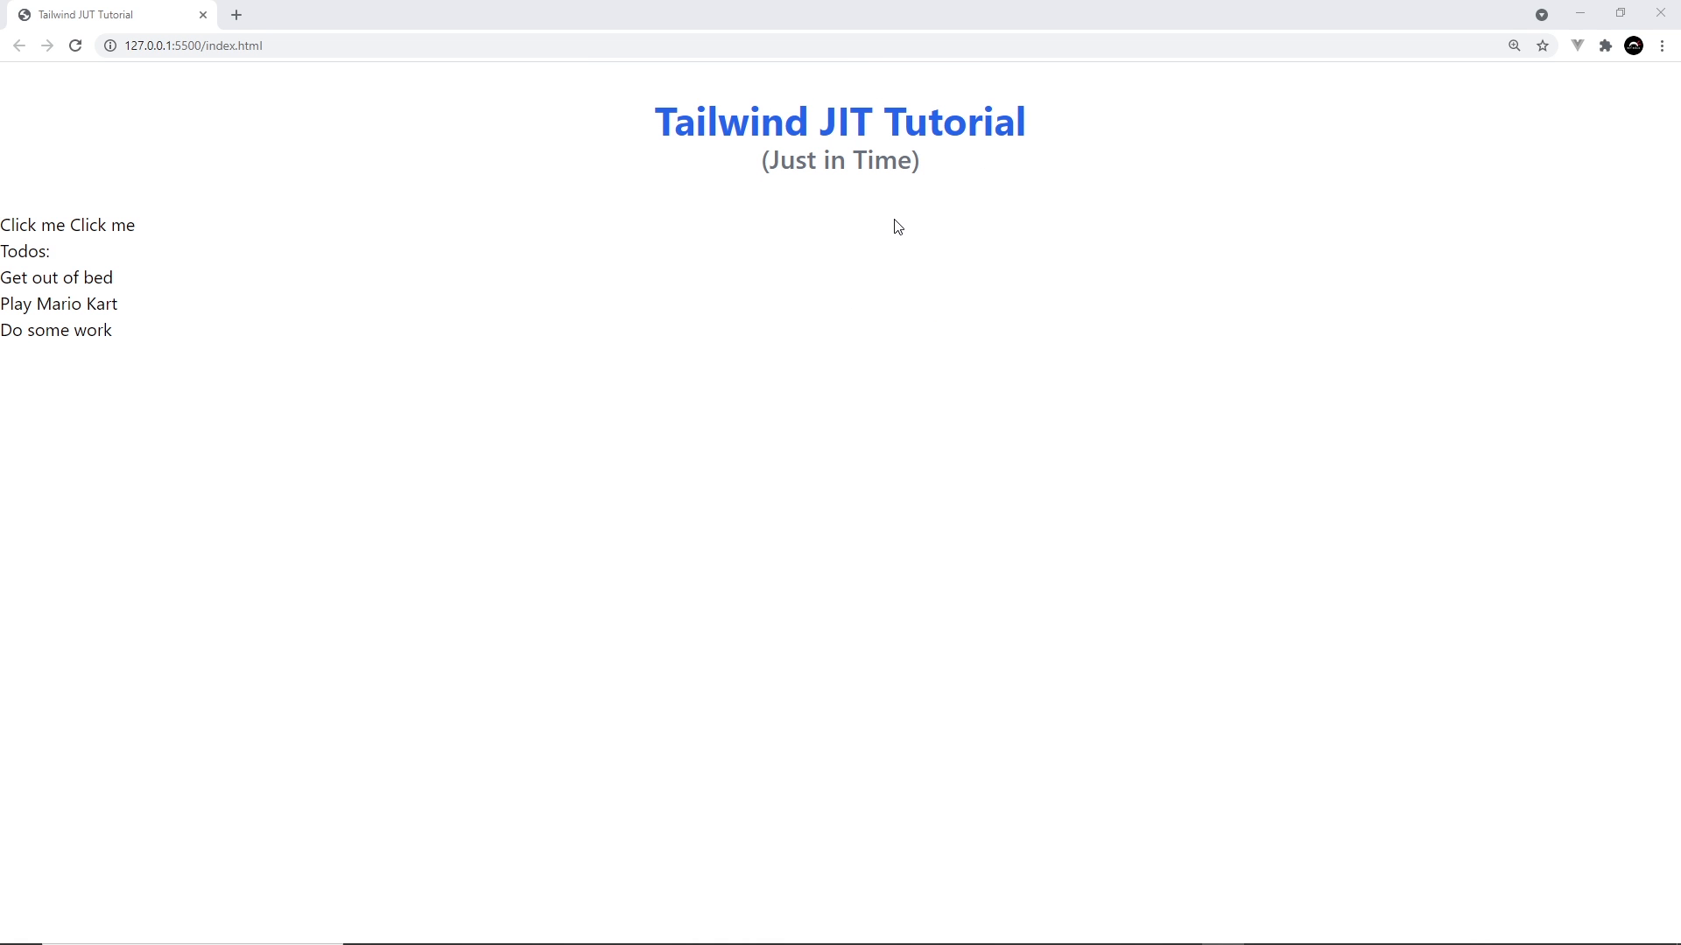
Step: Show the page's network requests in Chrome DevTools, where styles.css transfers 12.2 kB
key(F12)
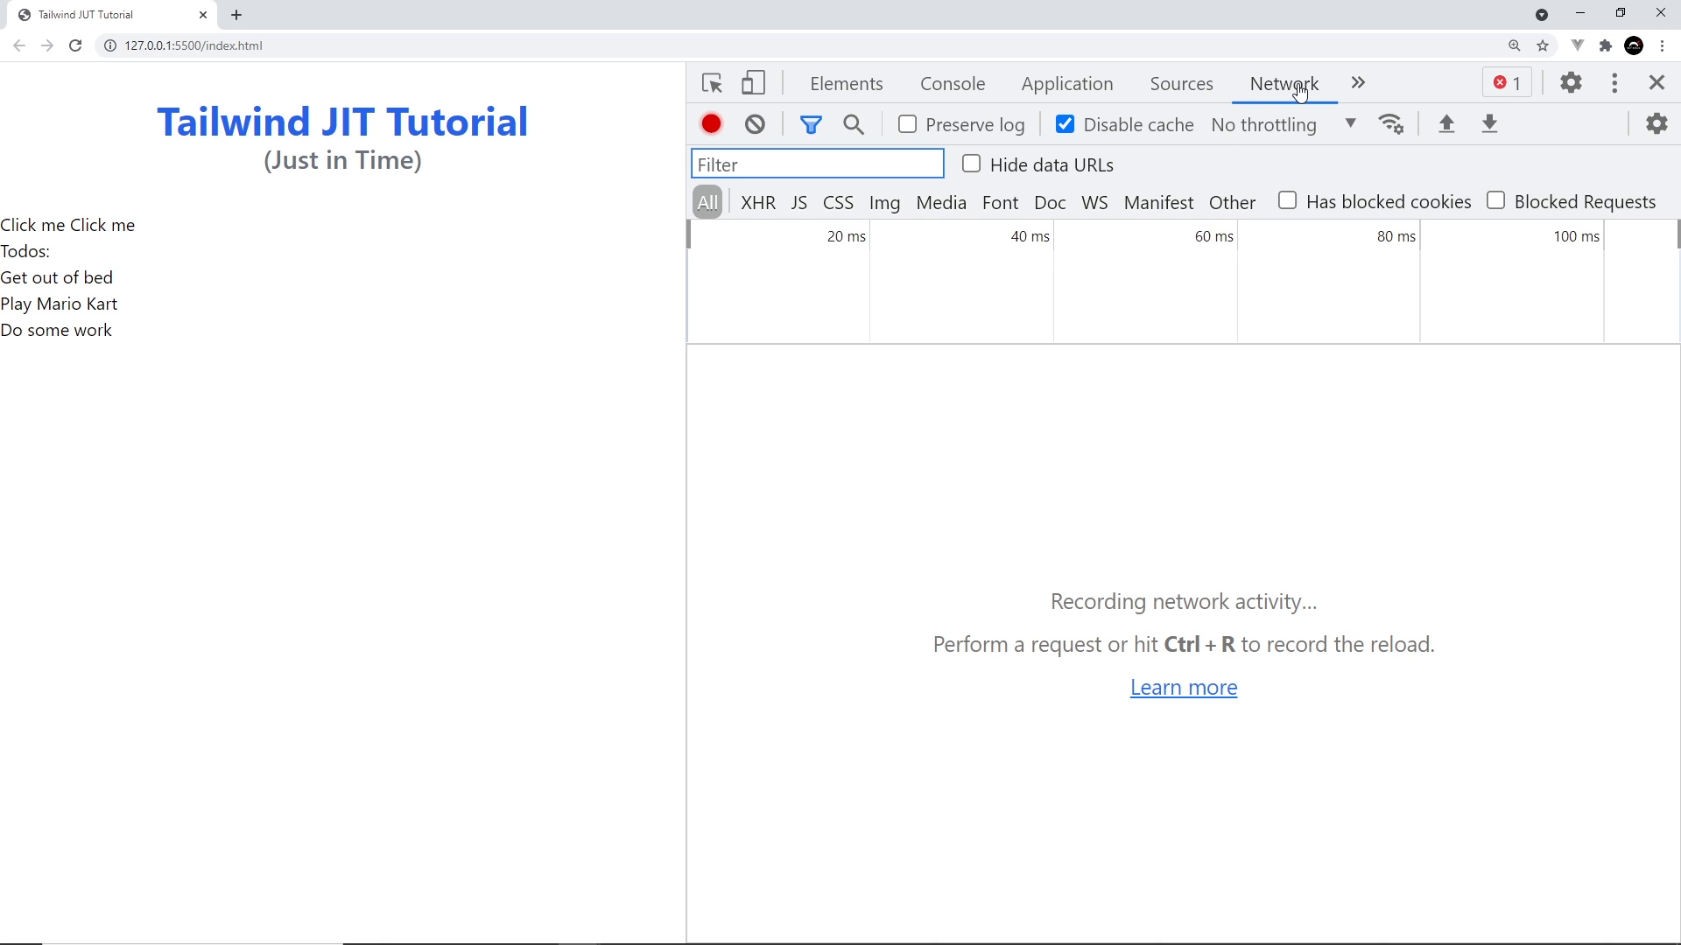
click(75, 46)
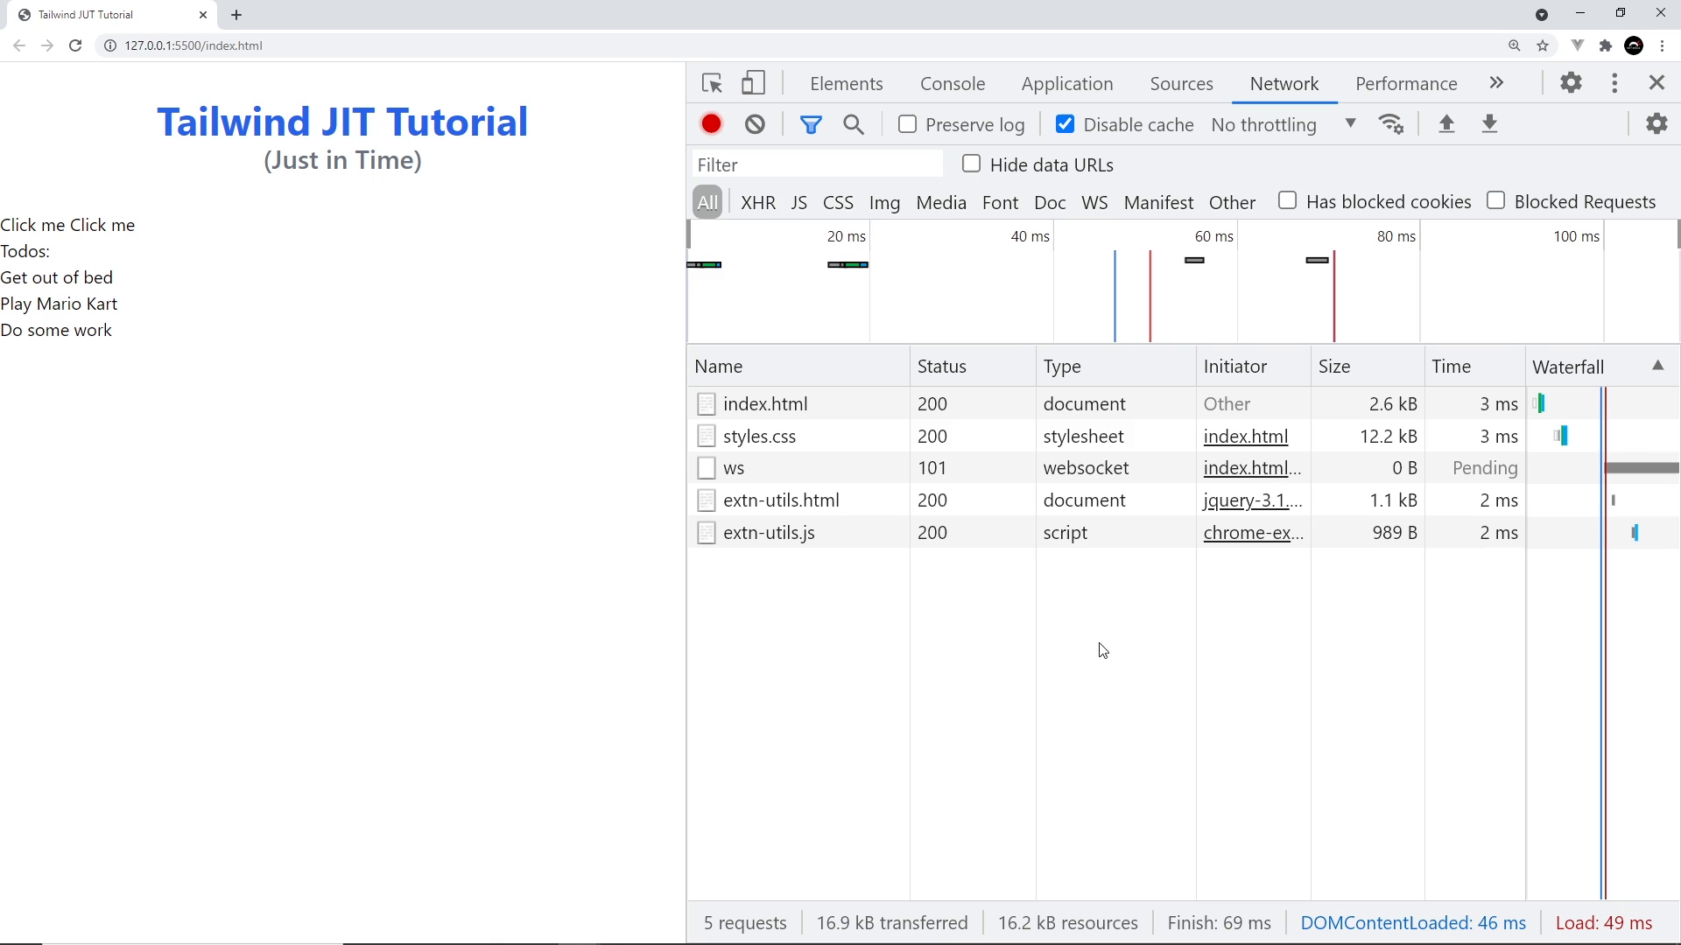
mouse_move(1376, 436)
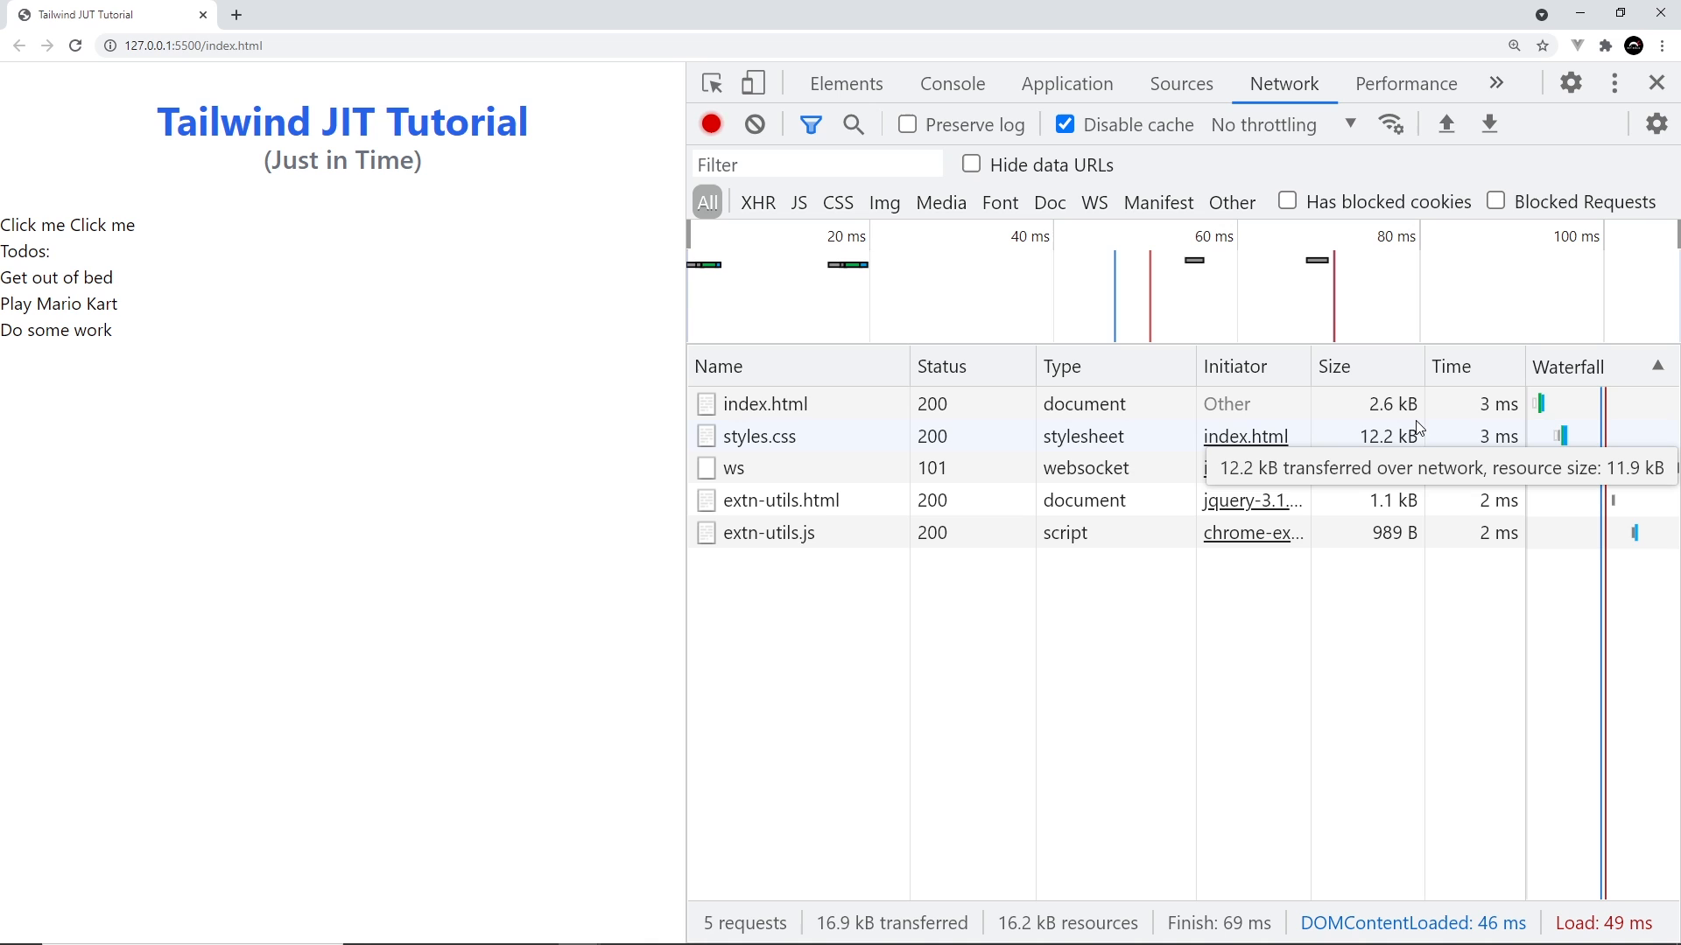
mouse_move(665, 476)
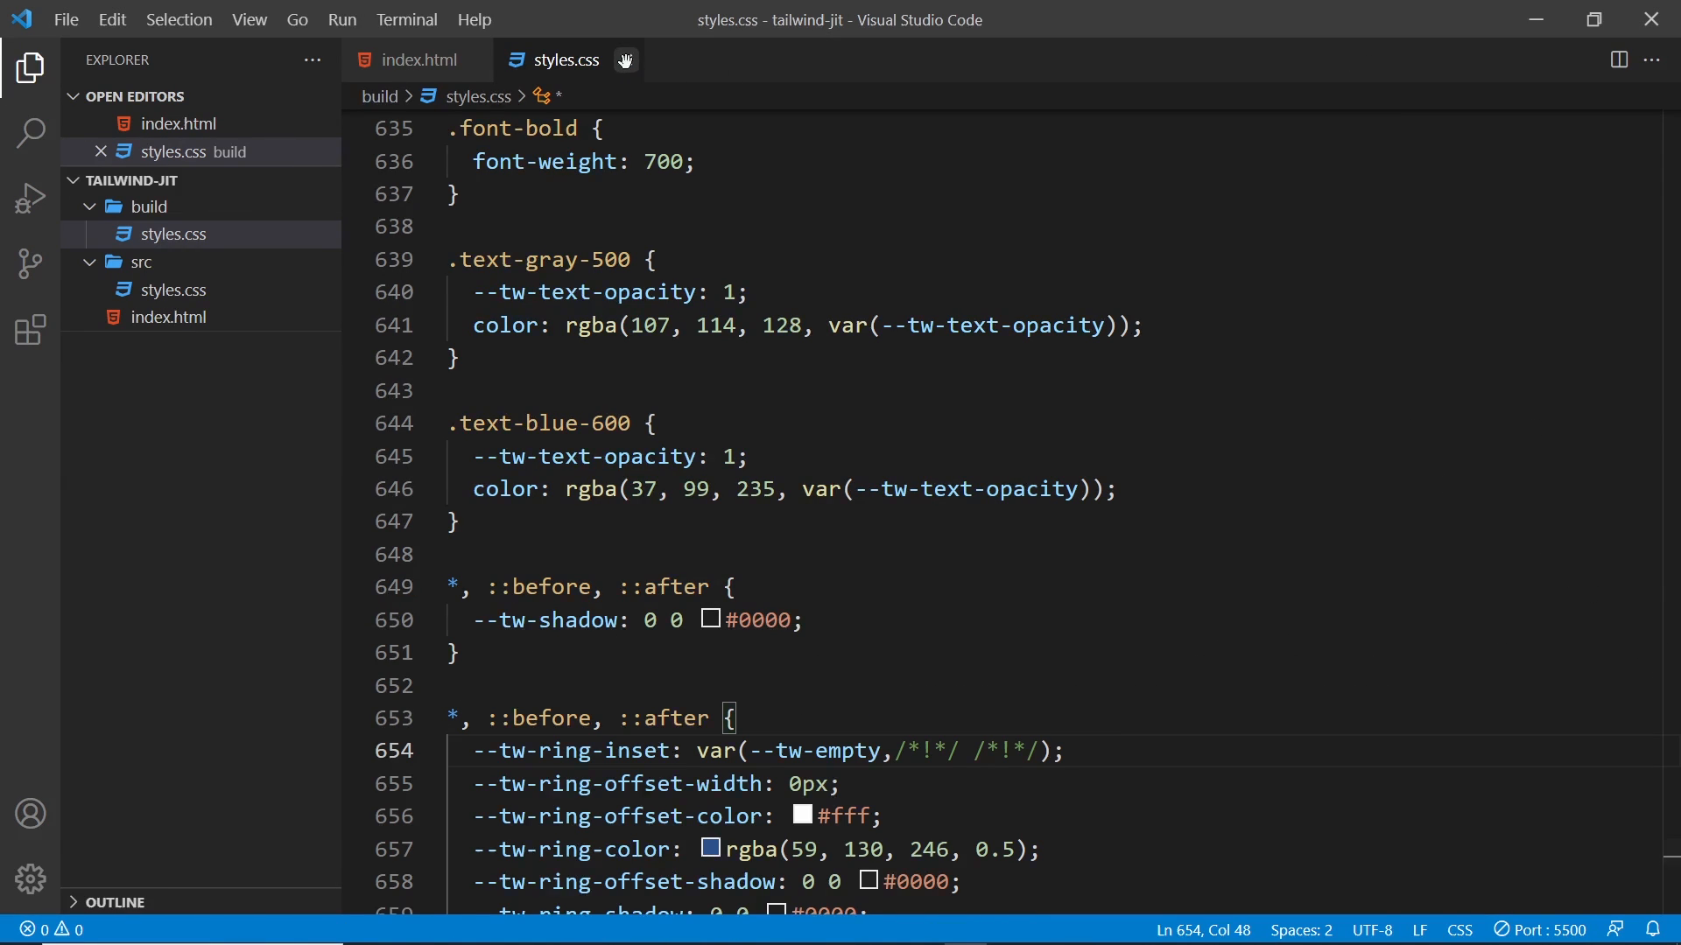
Step: Close the built stylesheet and give the buttons' div class="p-8 text-center" in index.html
click(417, 59)
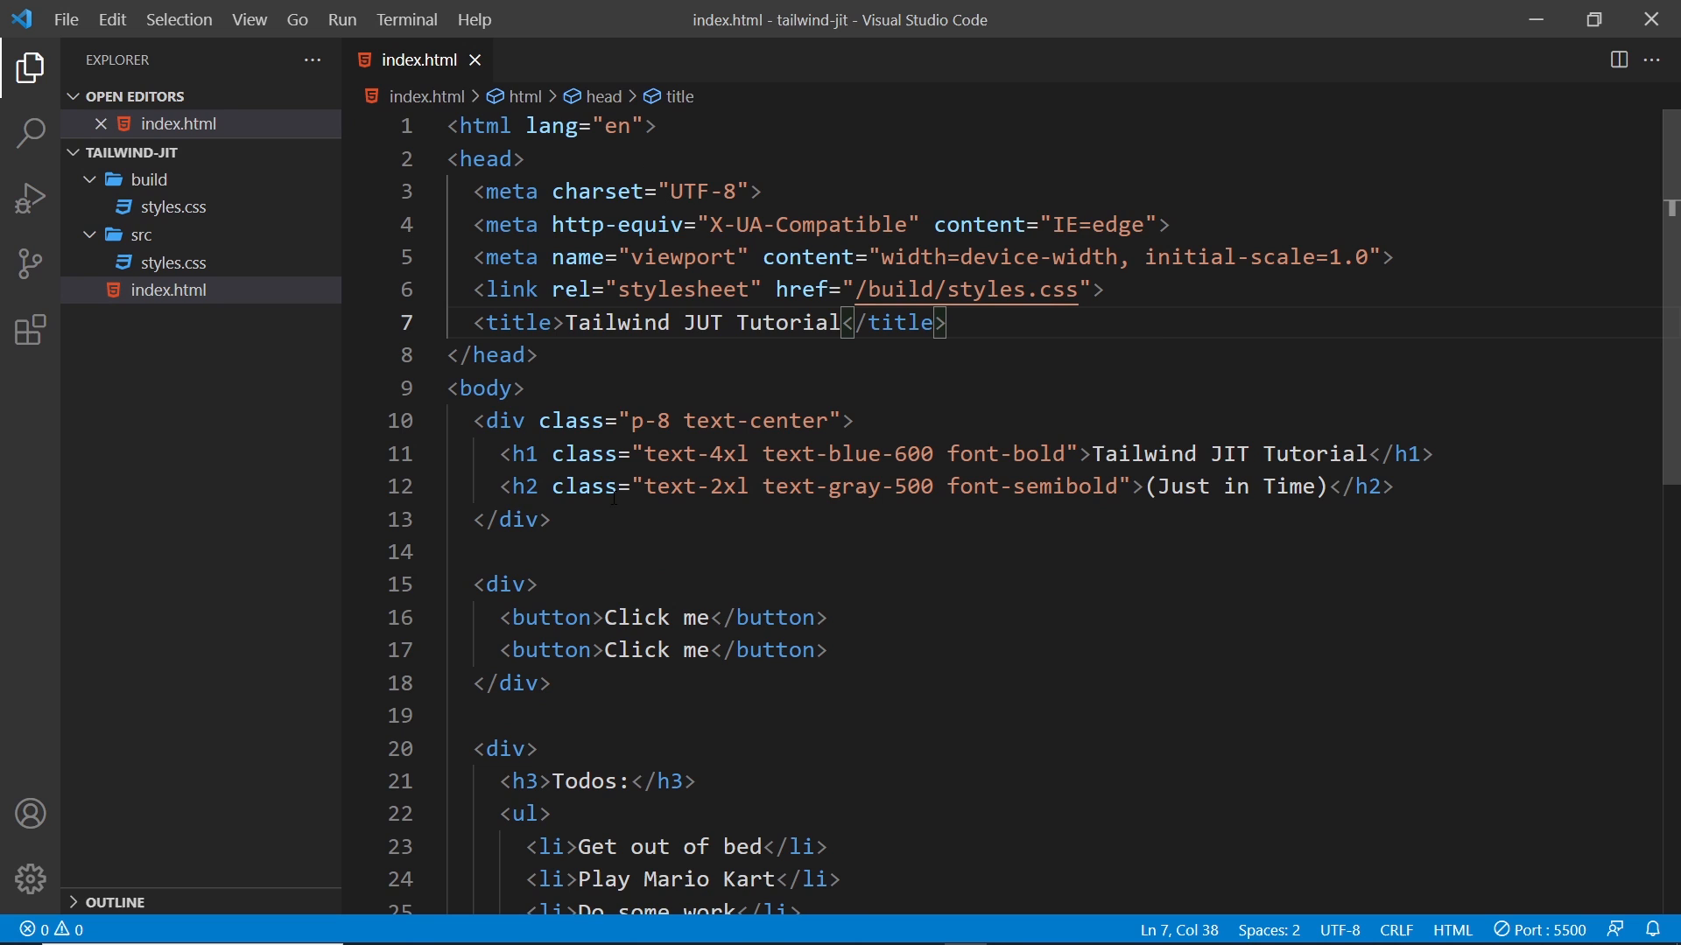
text(cl)
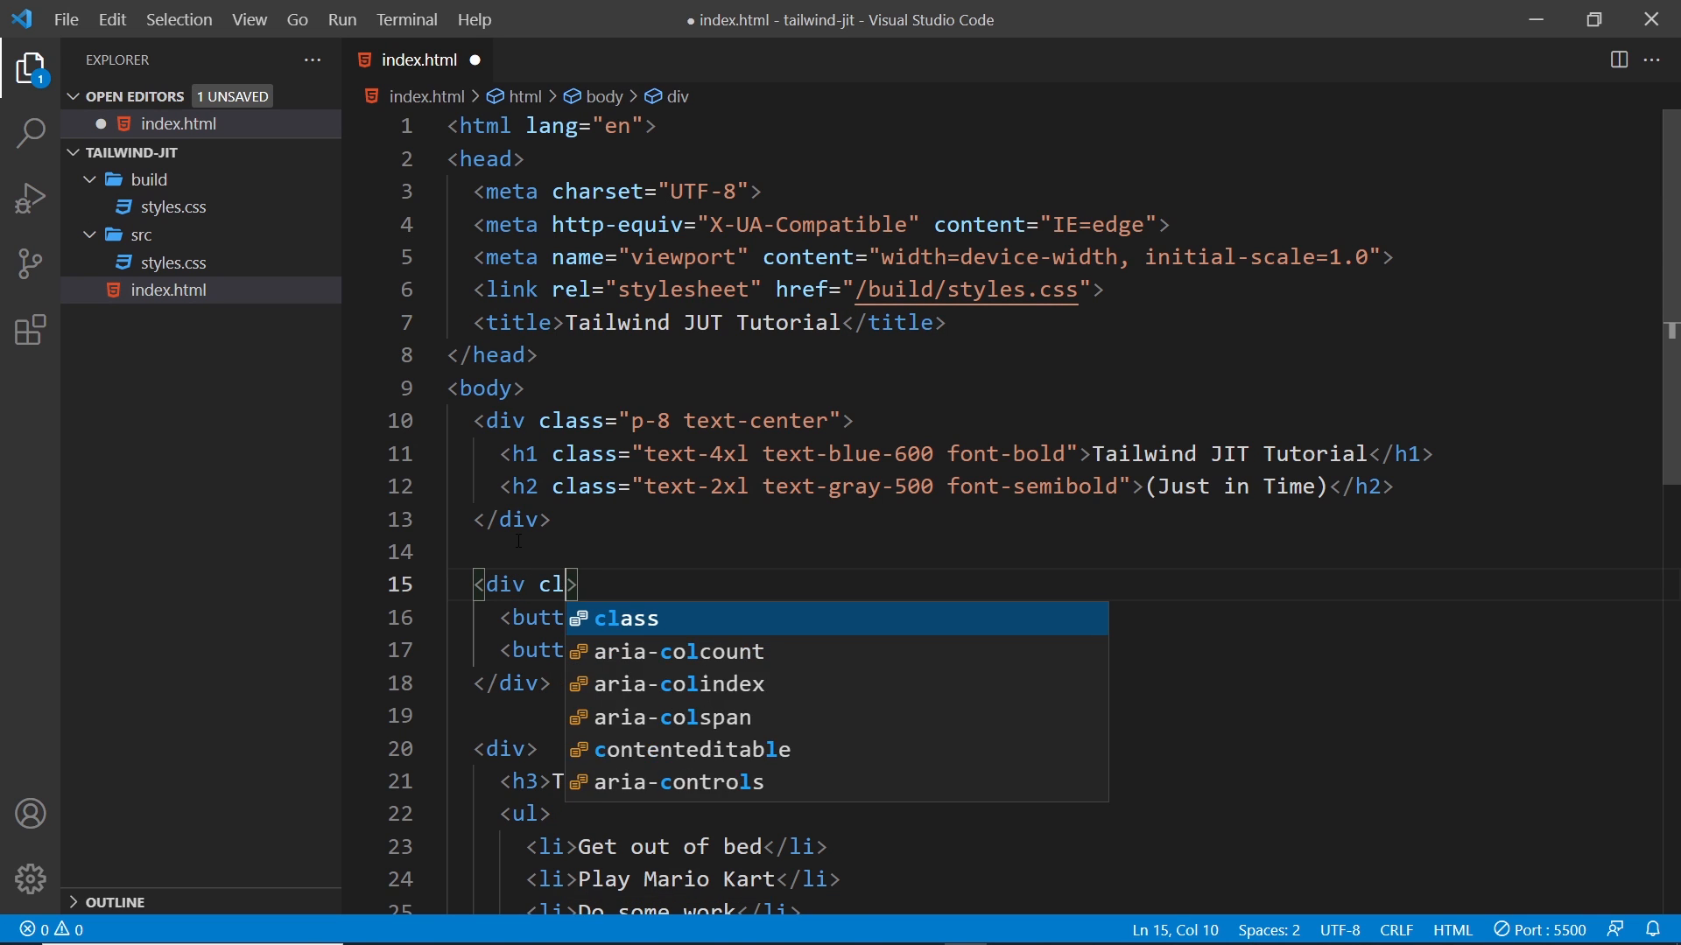
text(class="p-8")
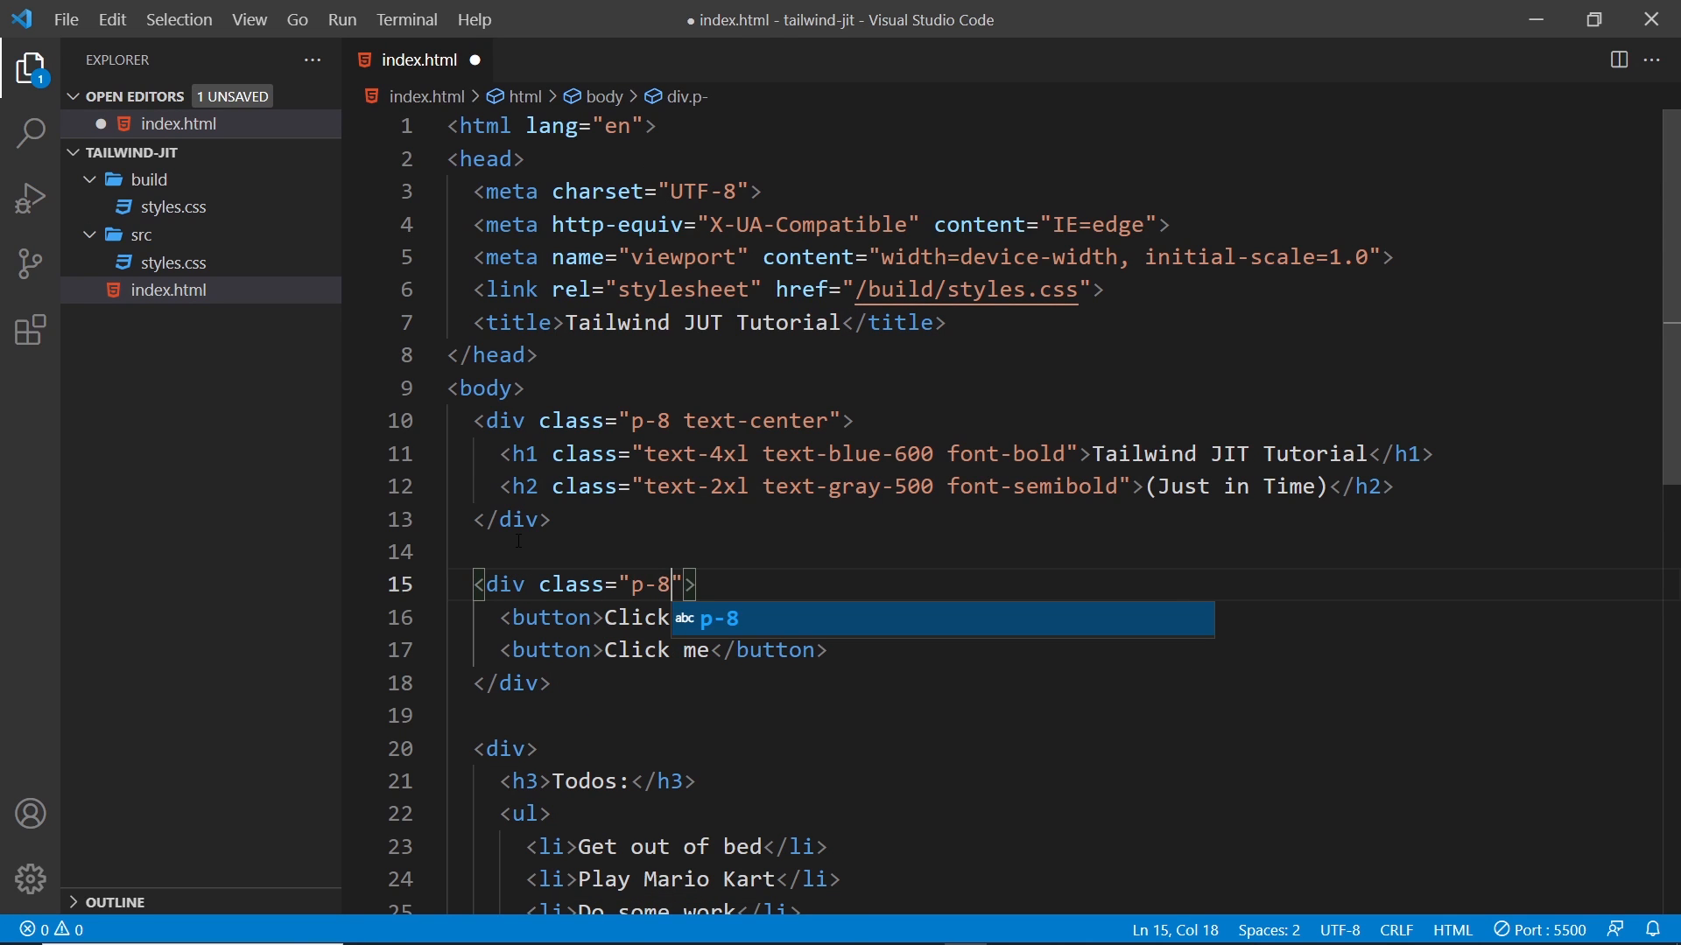
text(text-center)
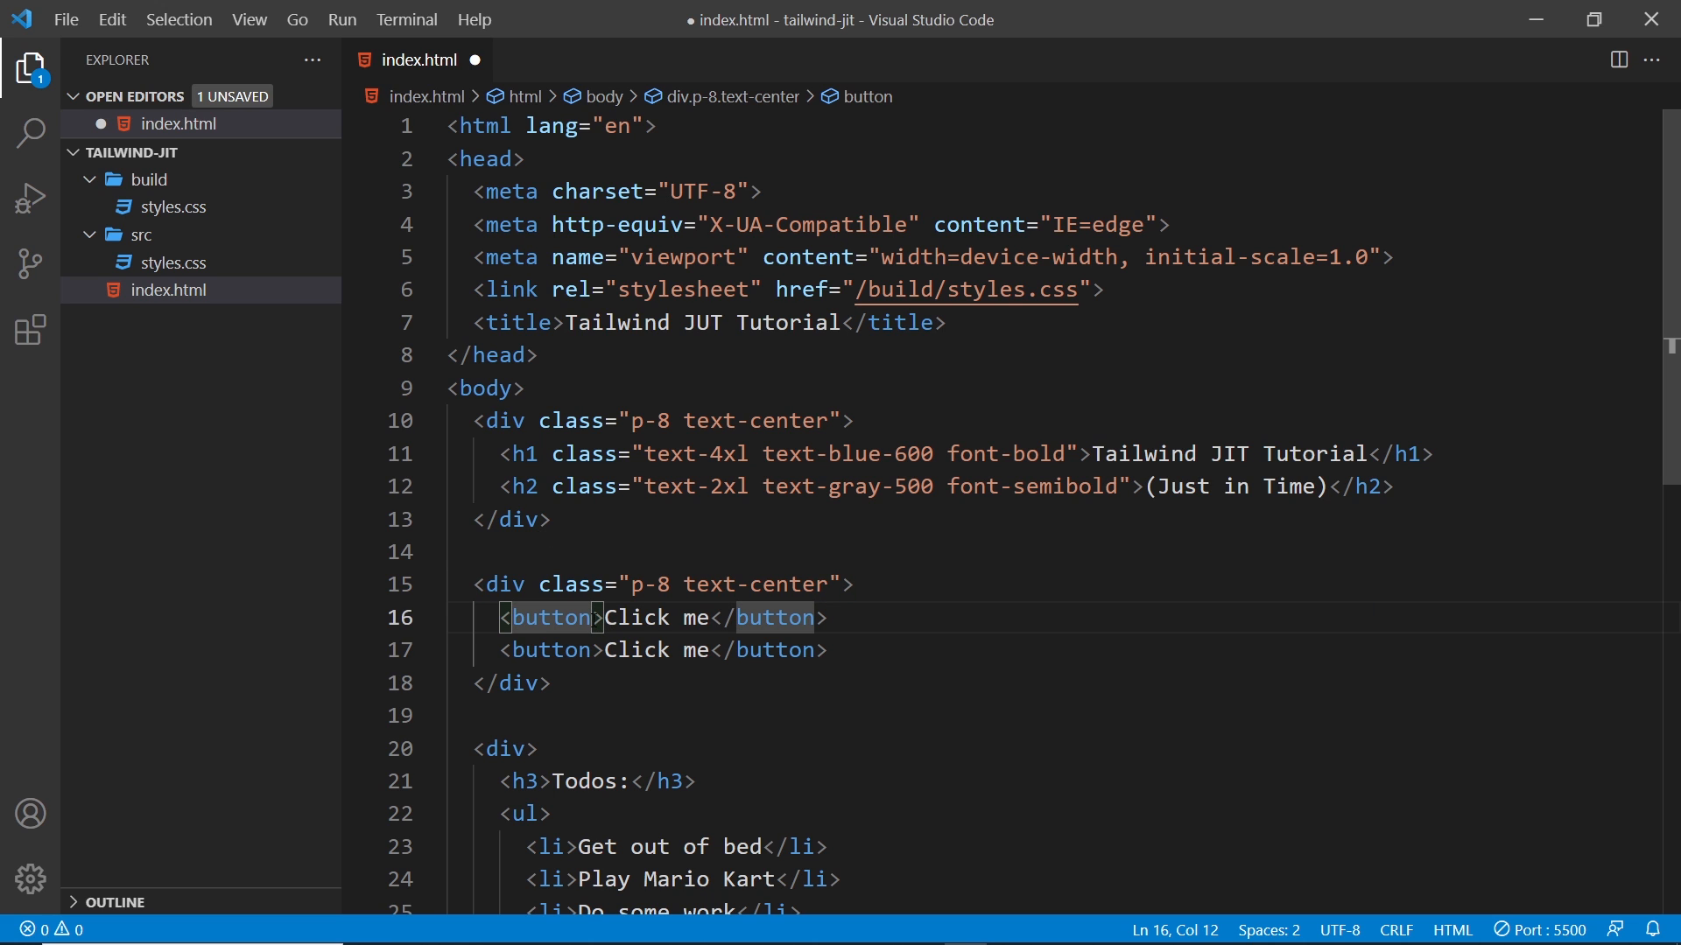
Step: Give the first button class="bg-blue-600 text-white p-2 rounded" and save index.html
text(class=)
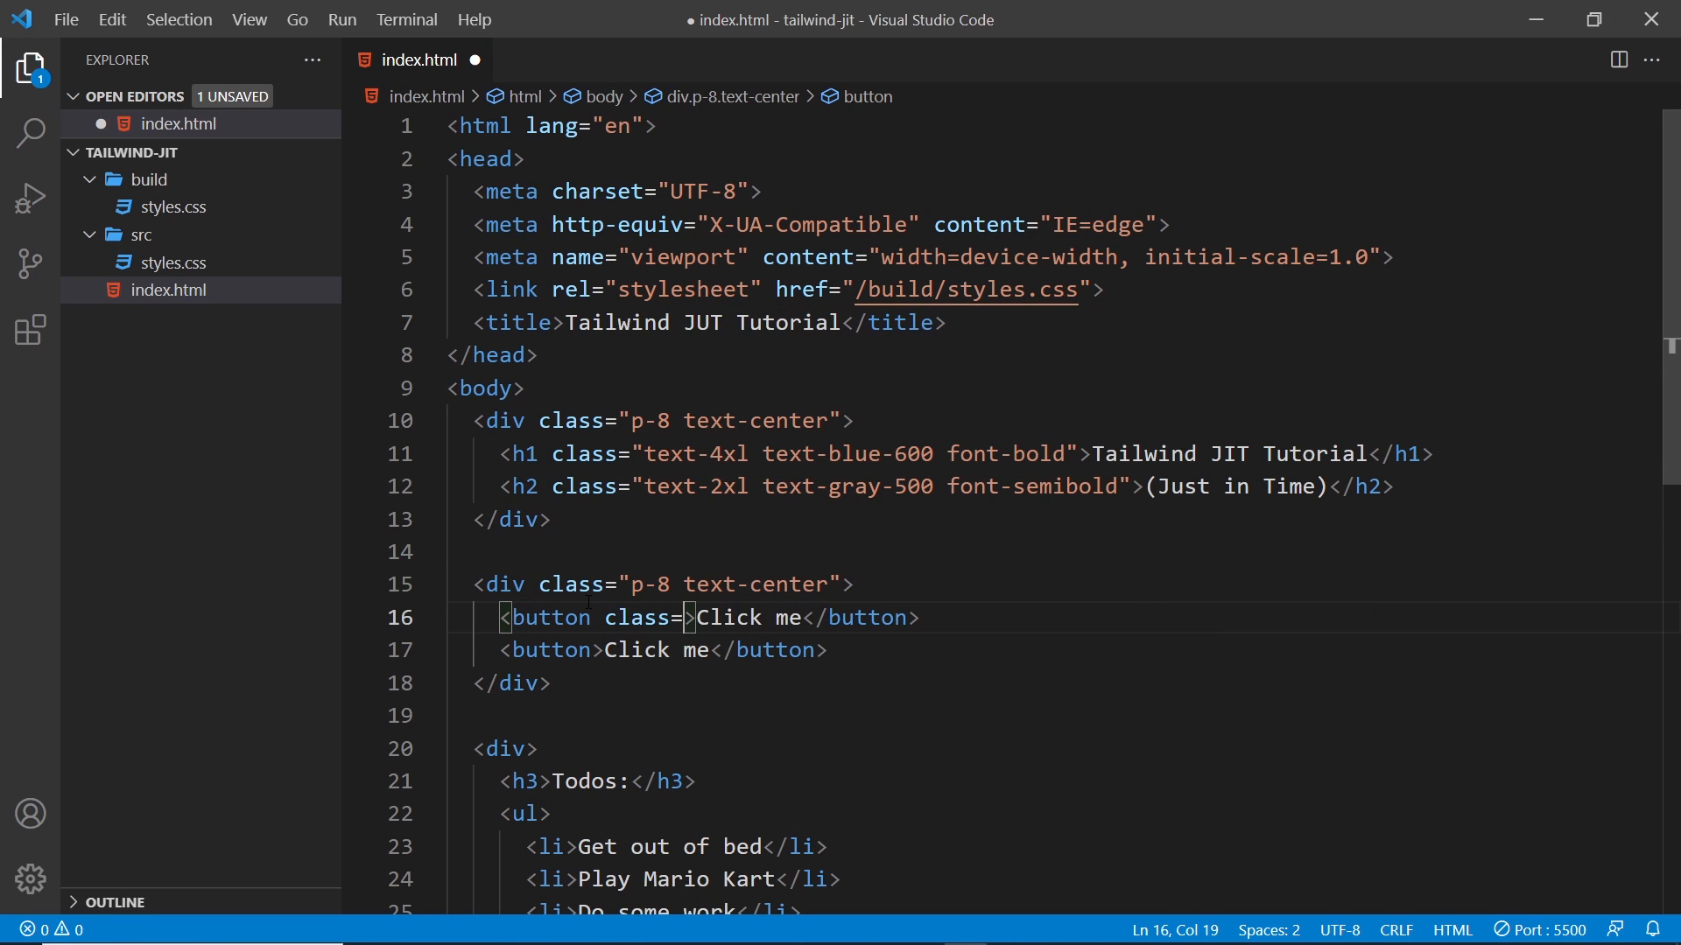
text("")
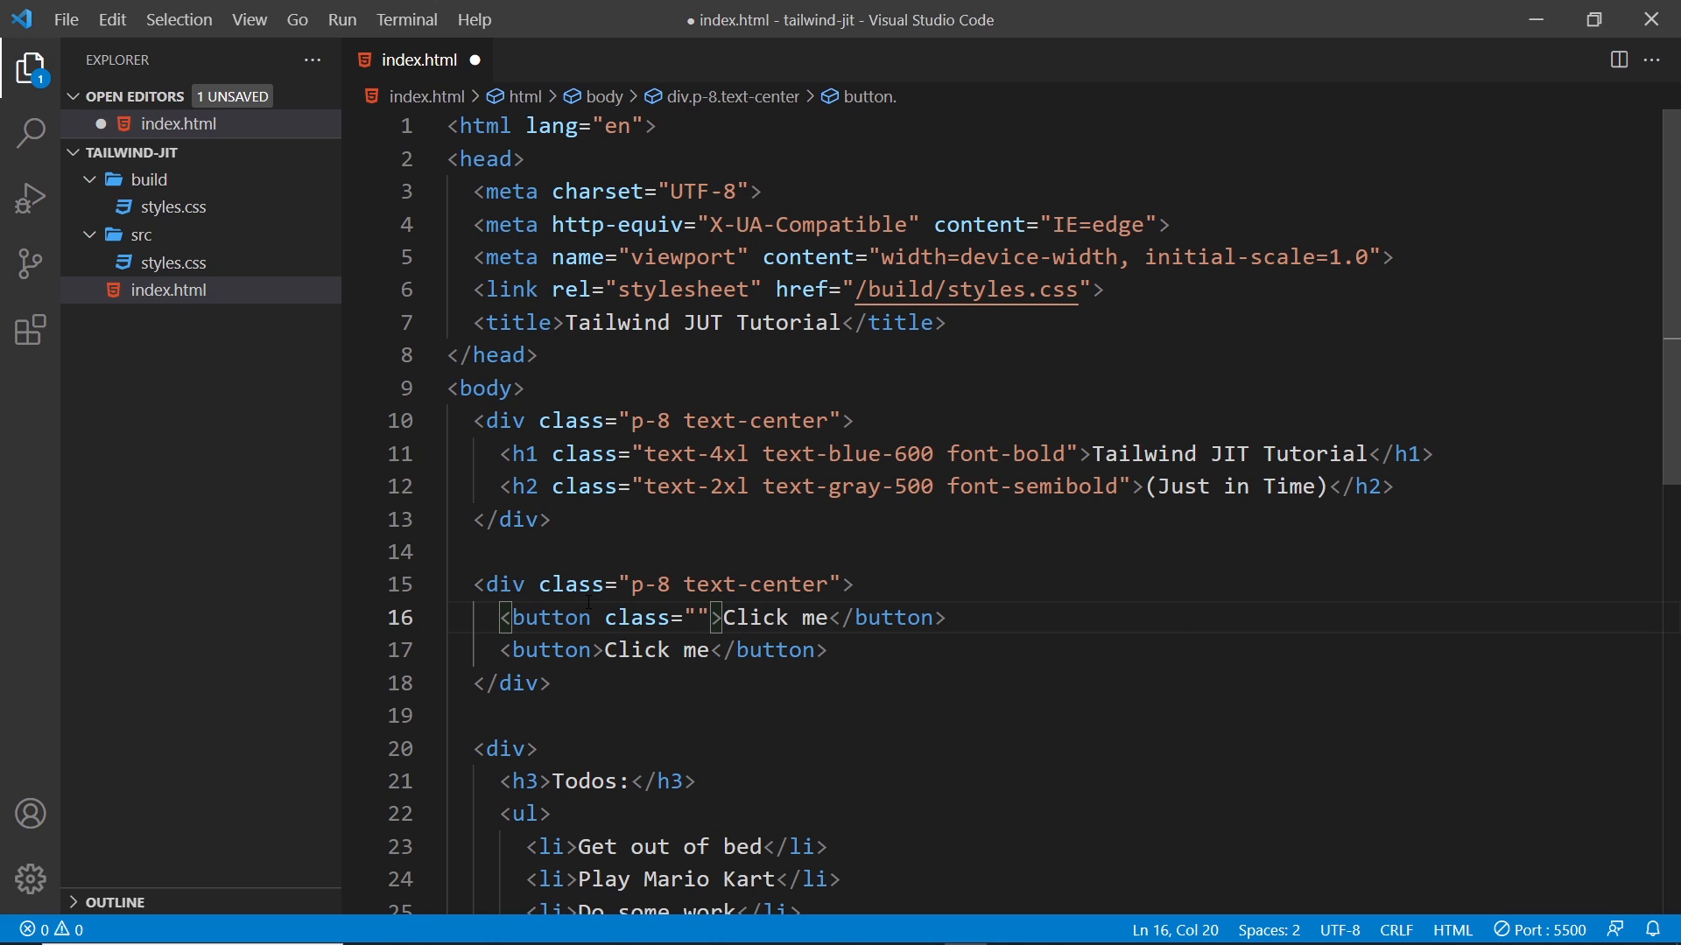
text(bg-blue-6)
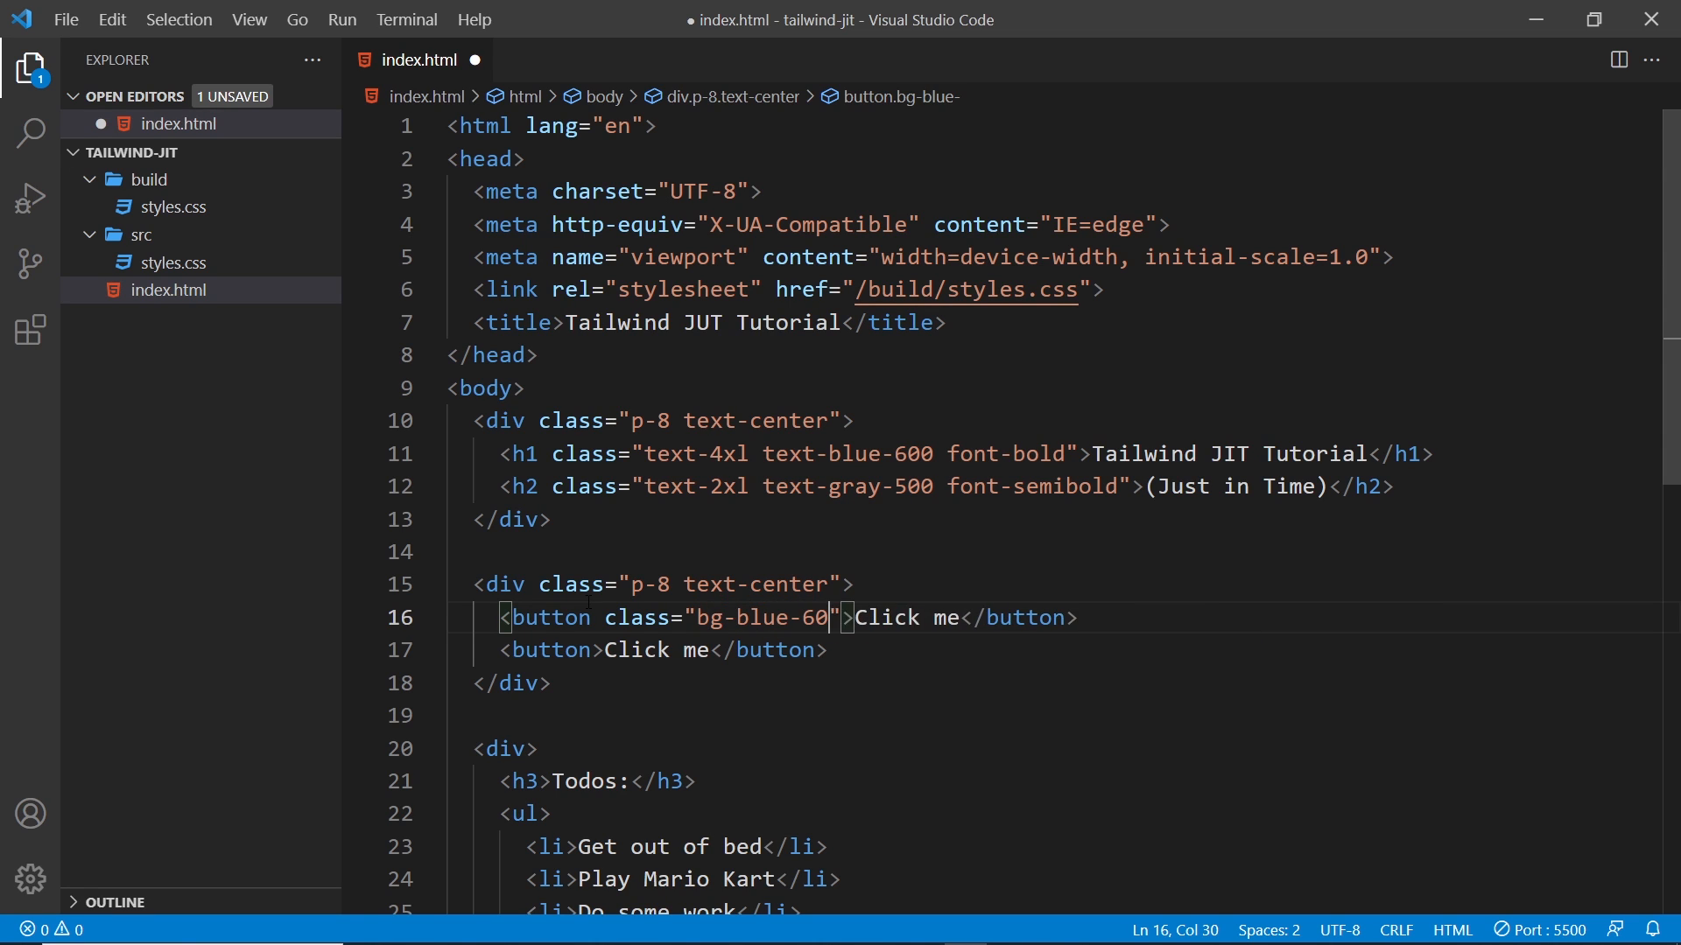
text(0 text-white)
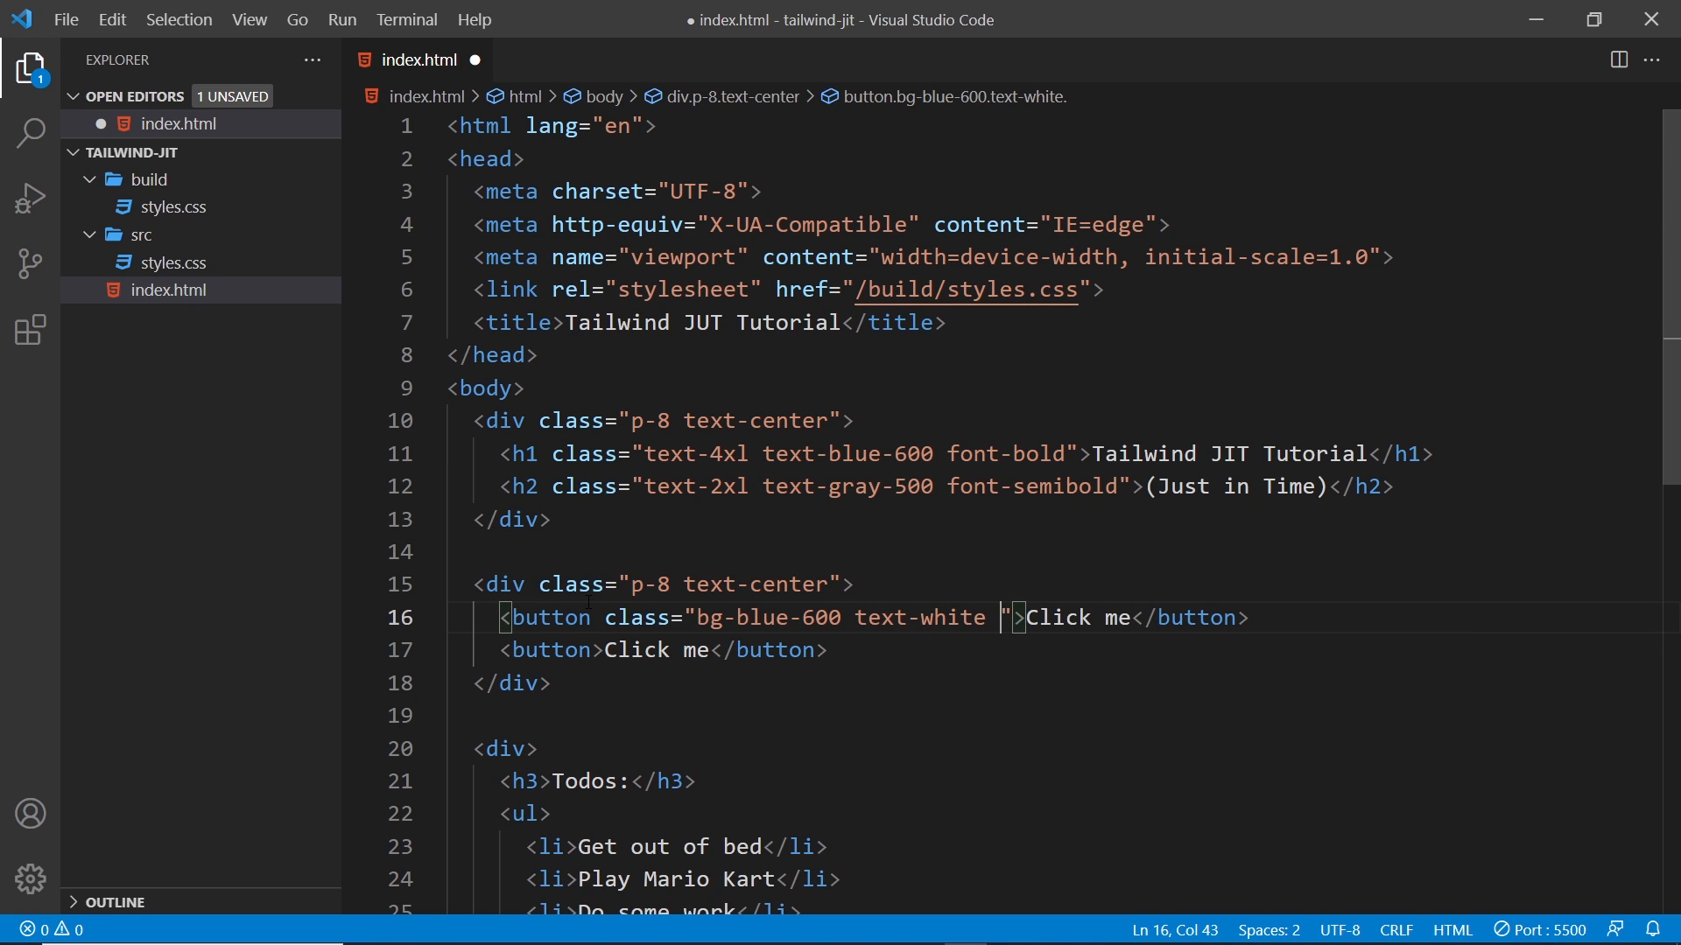
text(p-2)
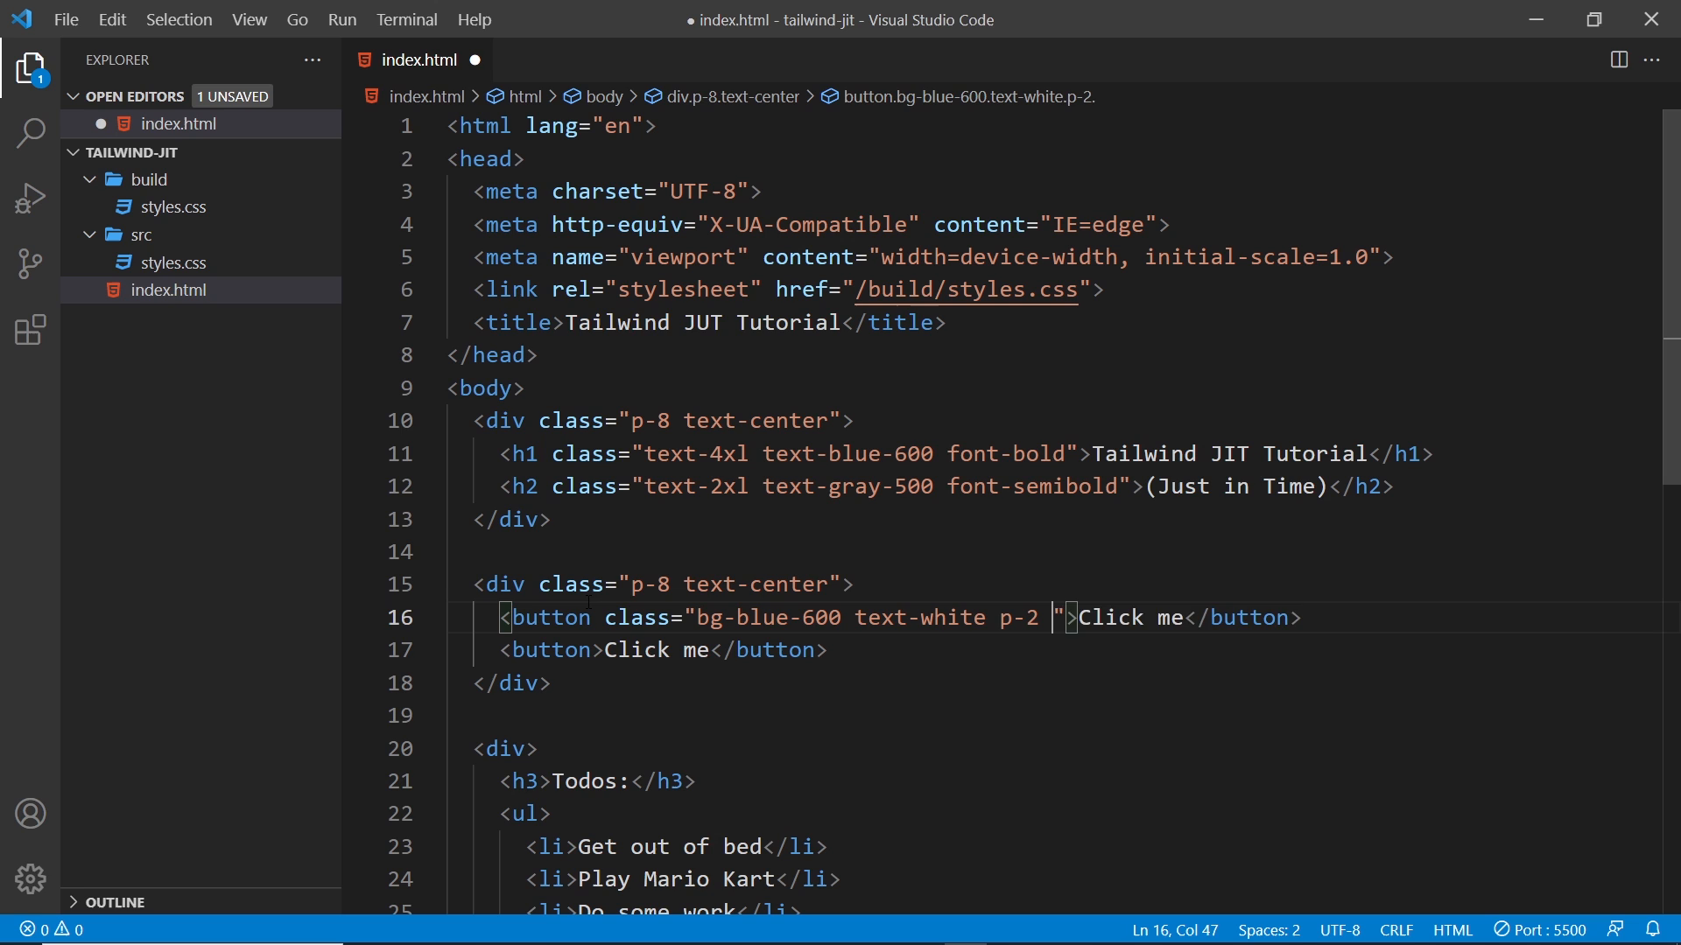
text(rounded)
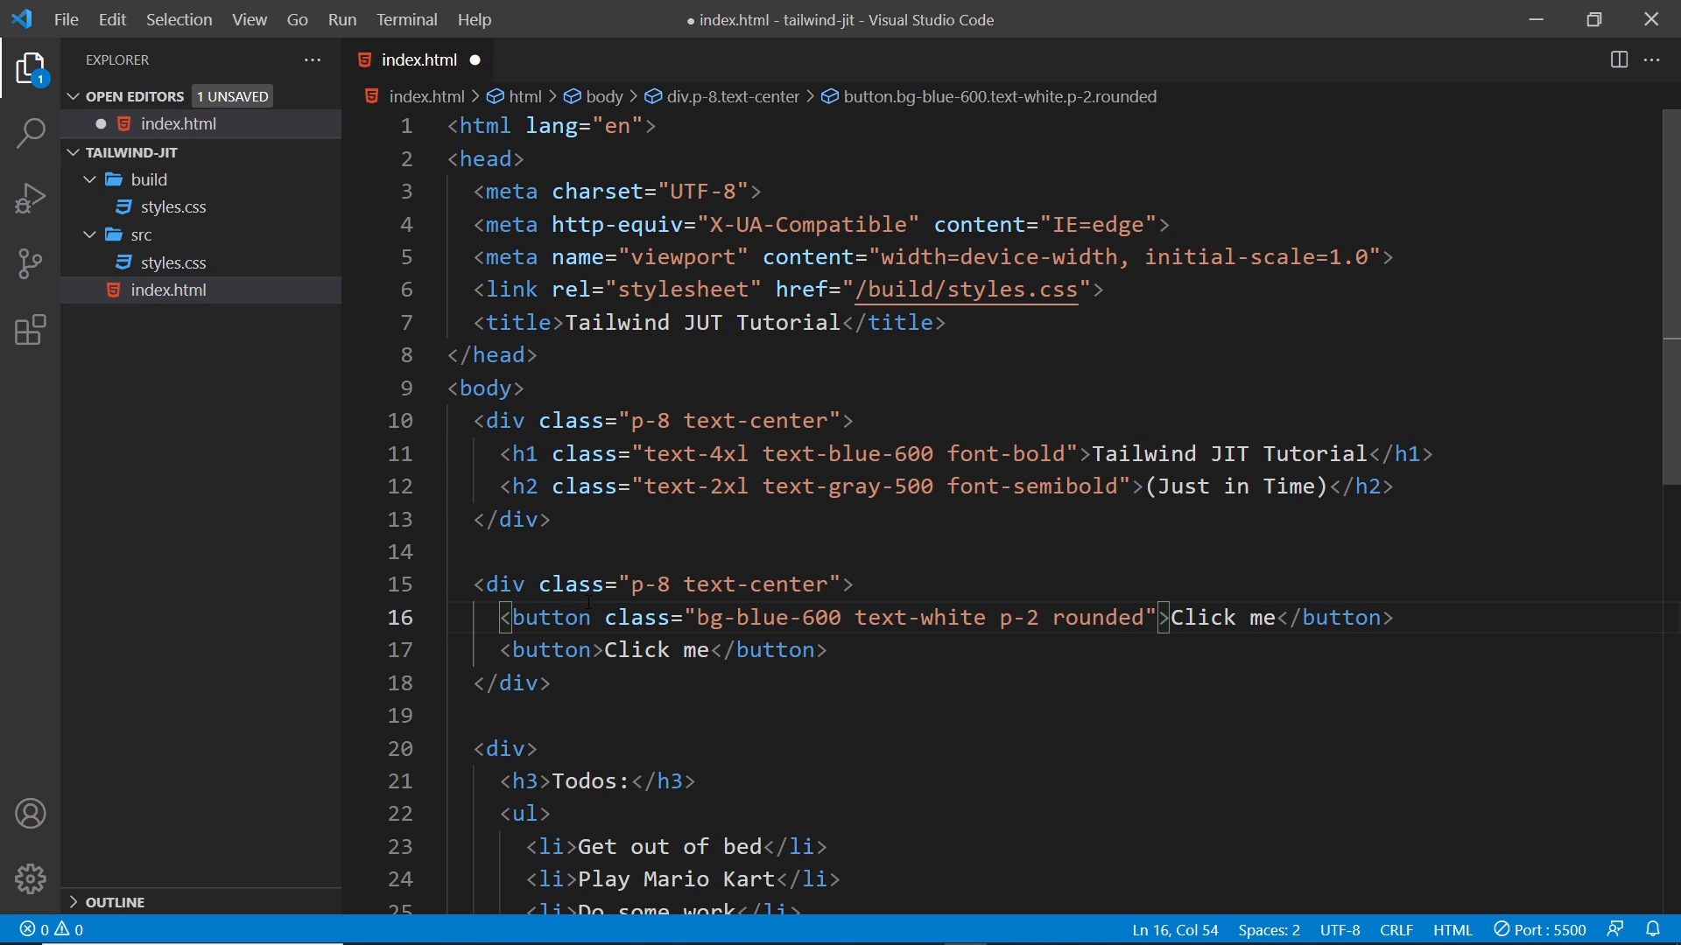
triple_click(662, 649)
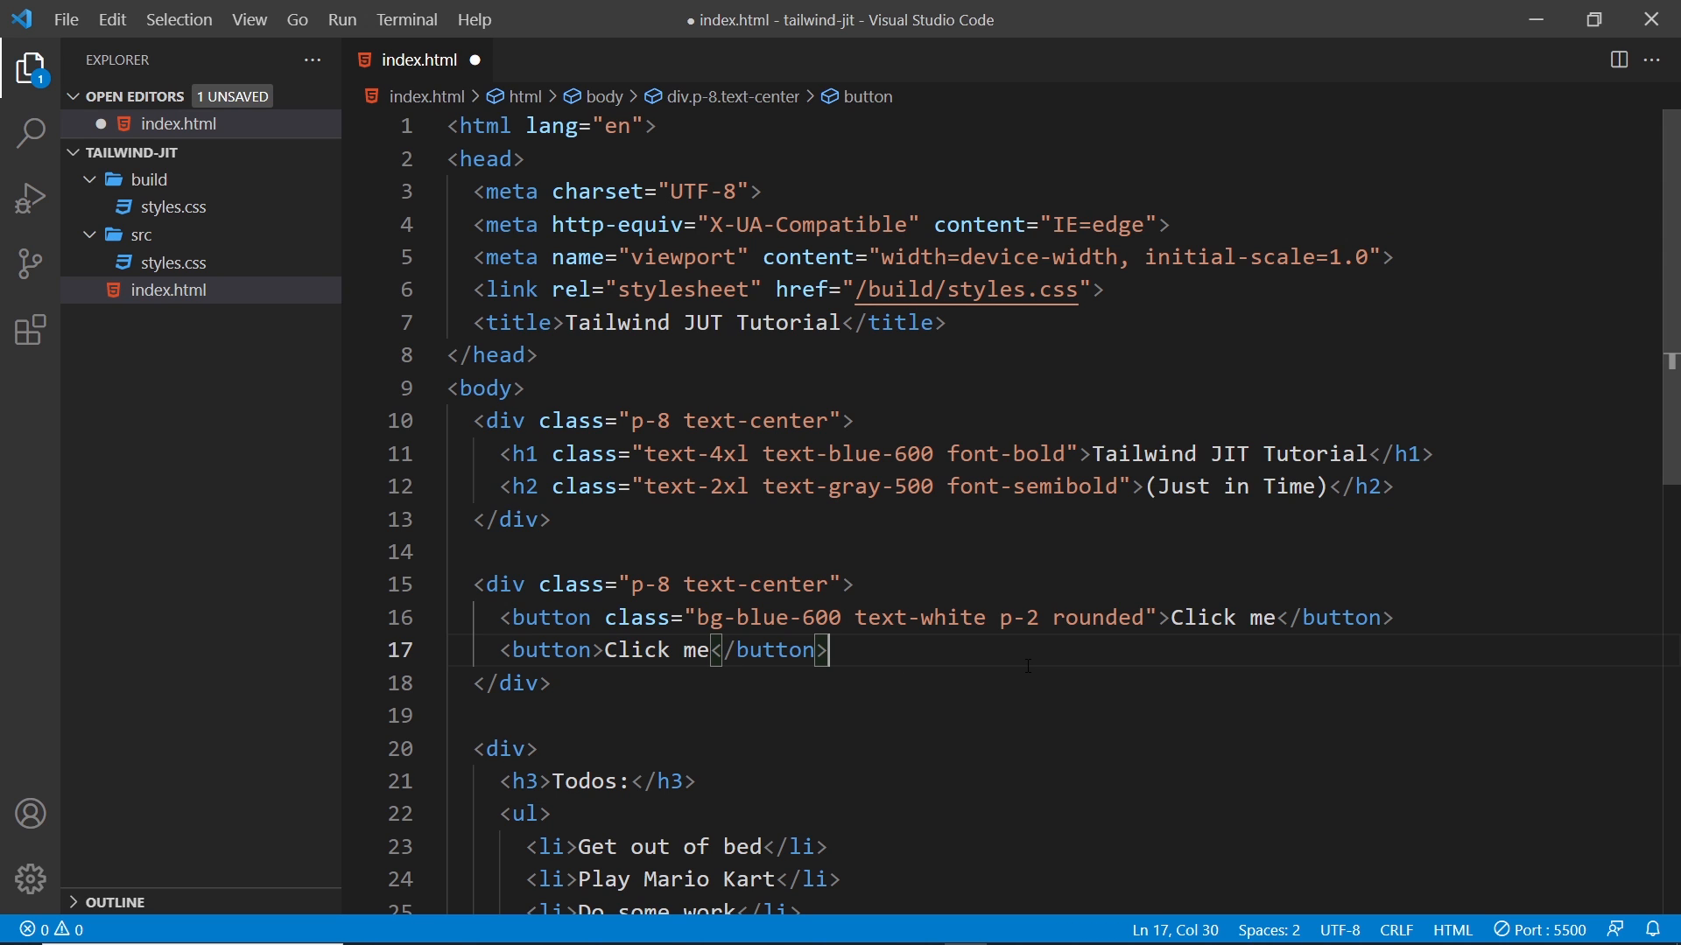
key(ctrl+s)
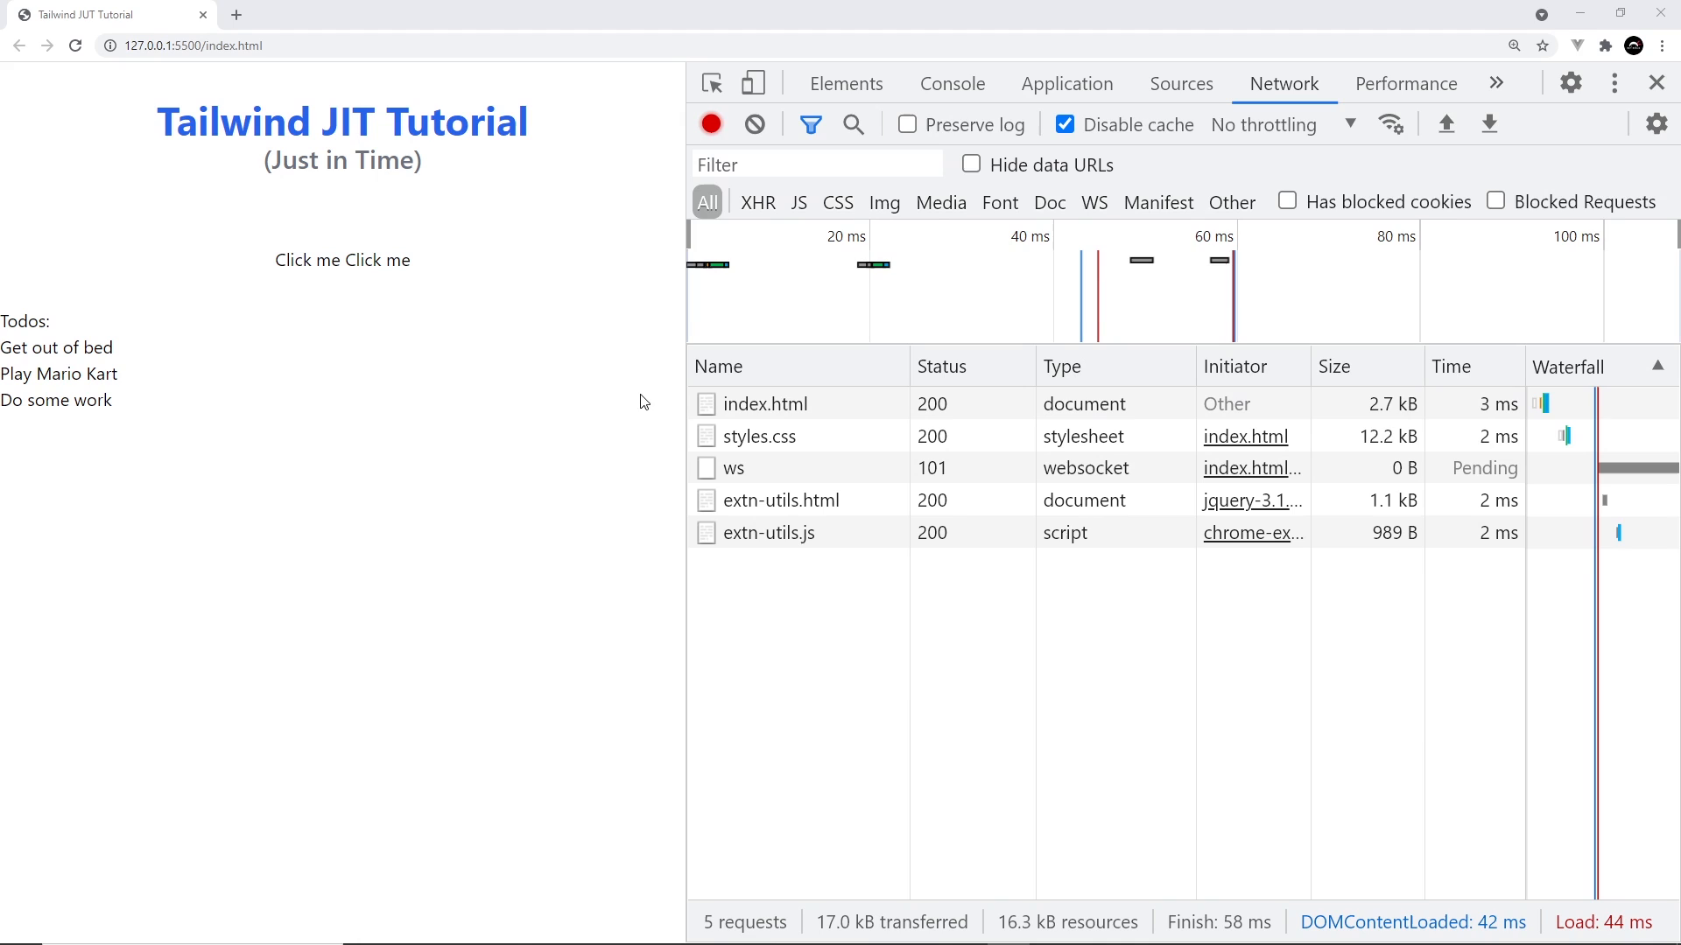
mouse_move(289, 336)
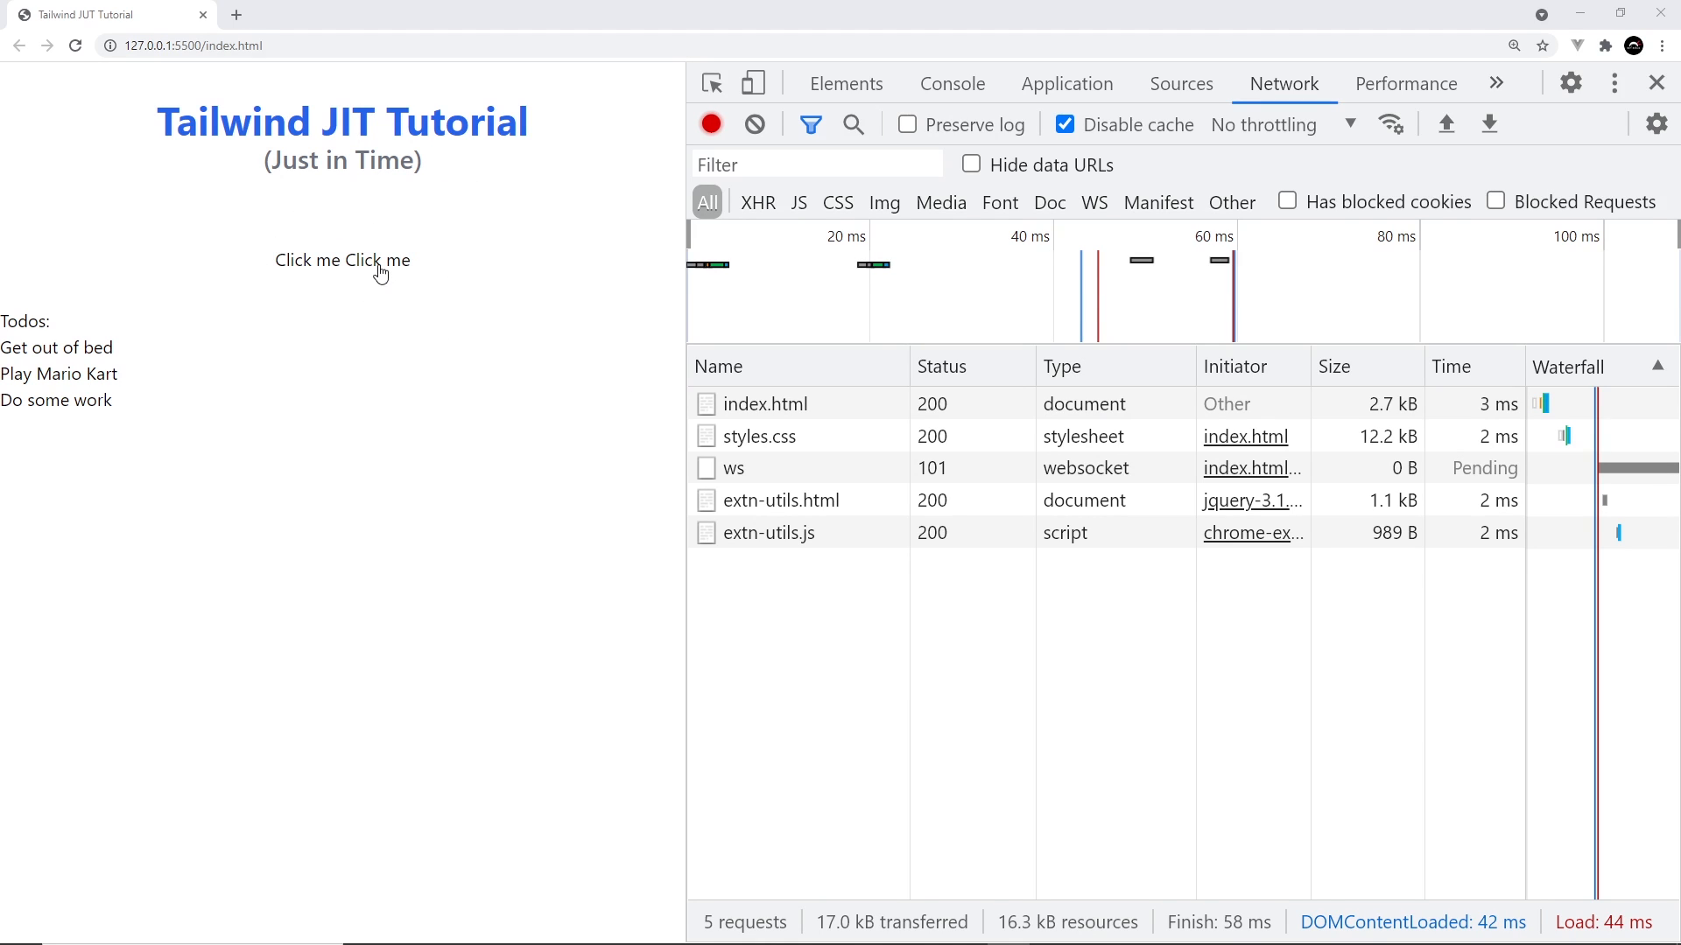
mouse_move(303, 275)
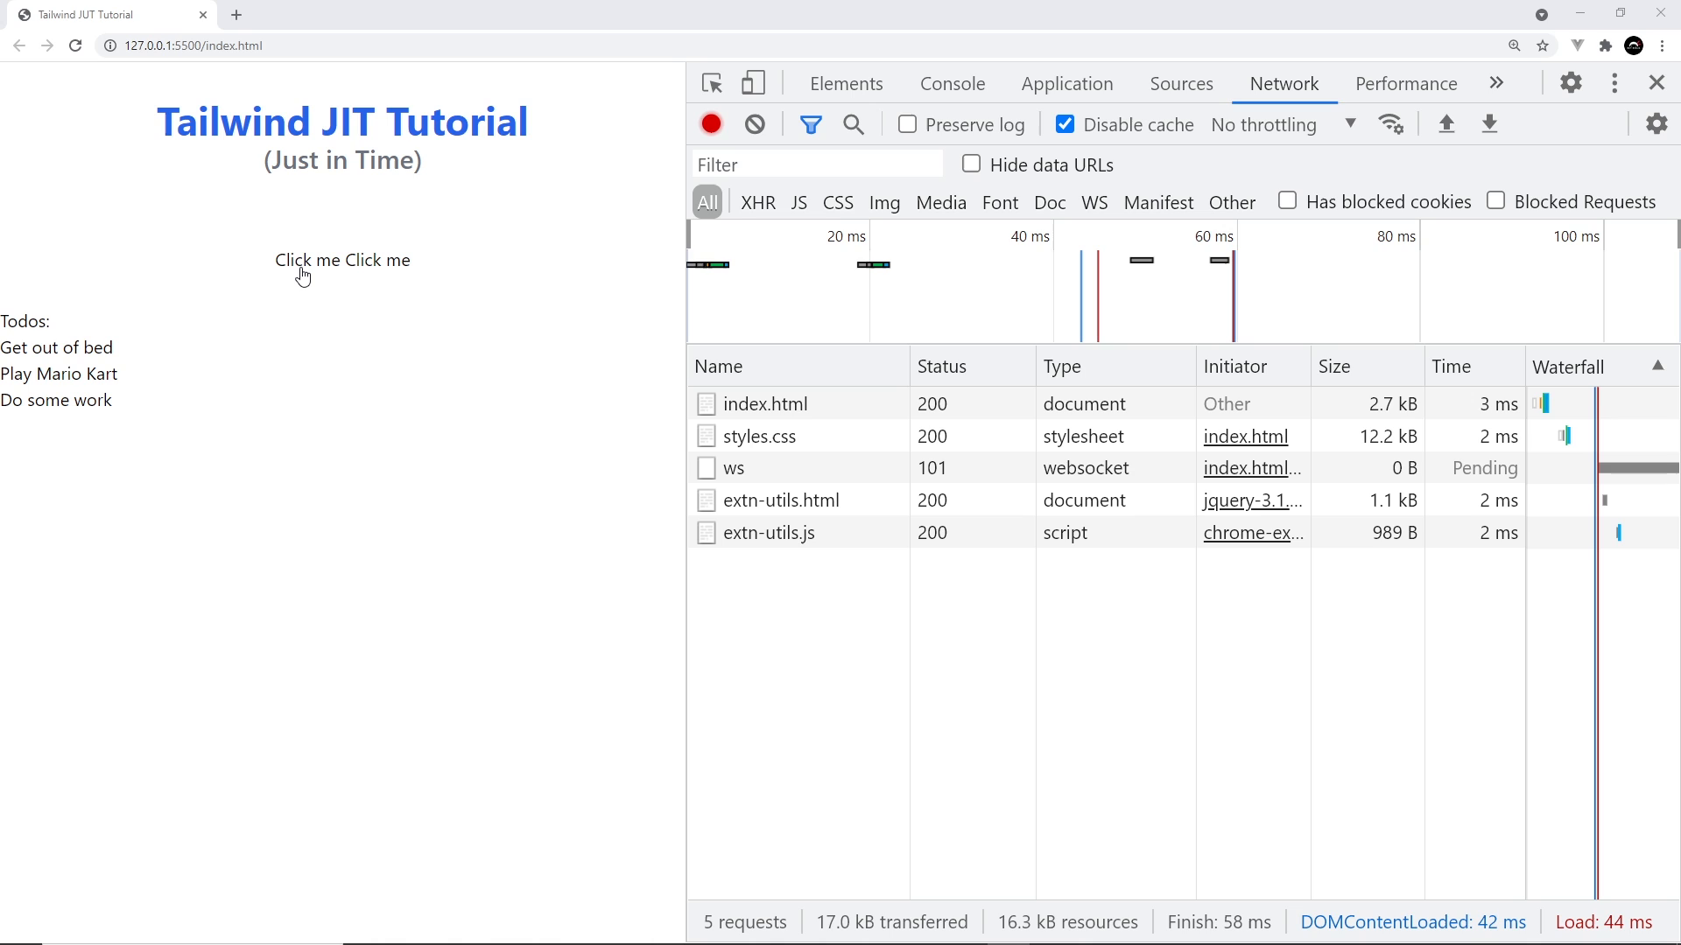
mouse_move(315, 313)
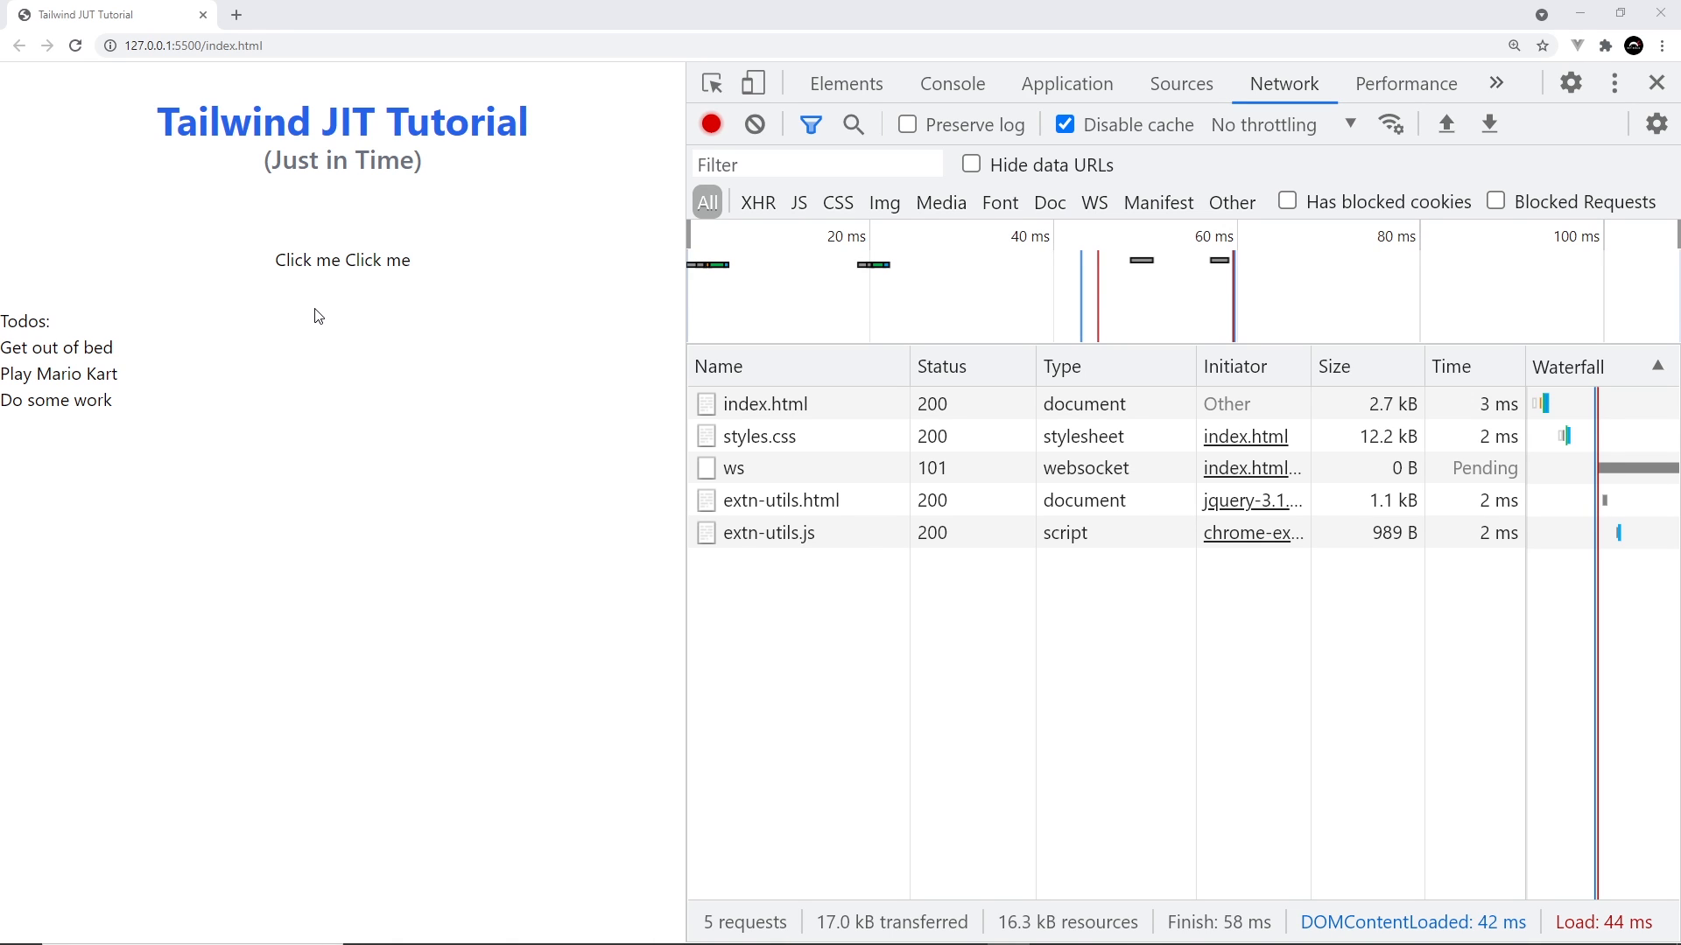
mouse_move(332, 328)
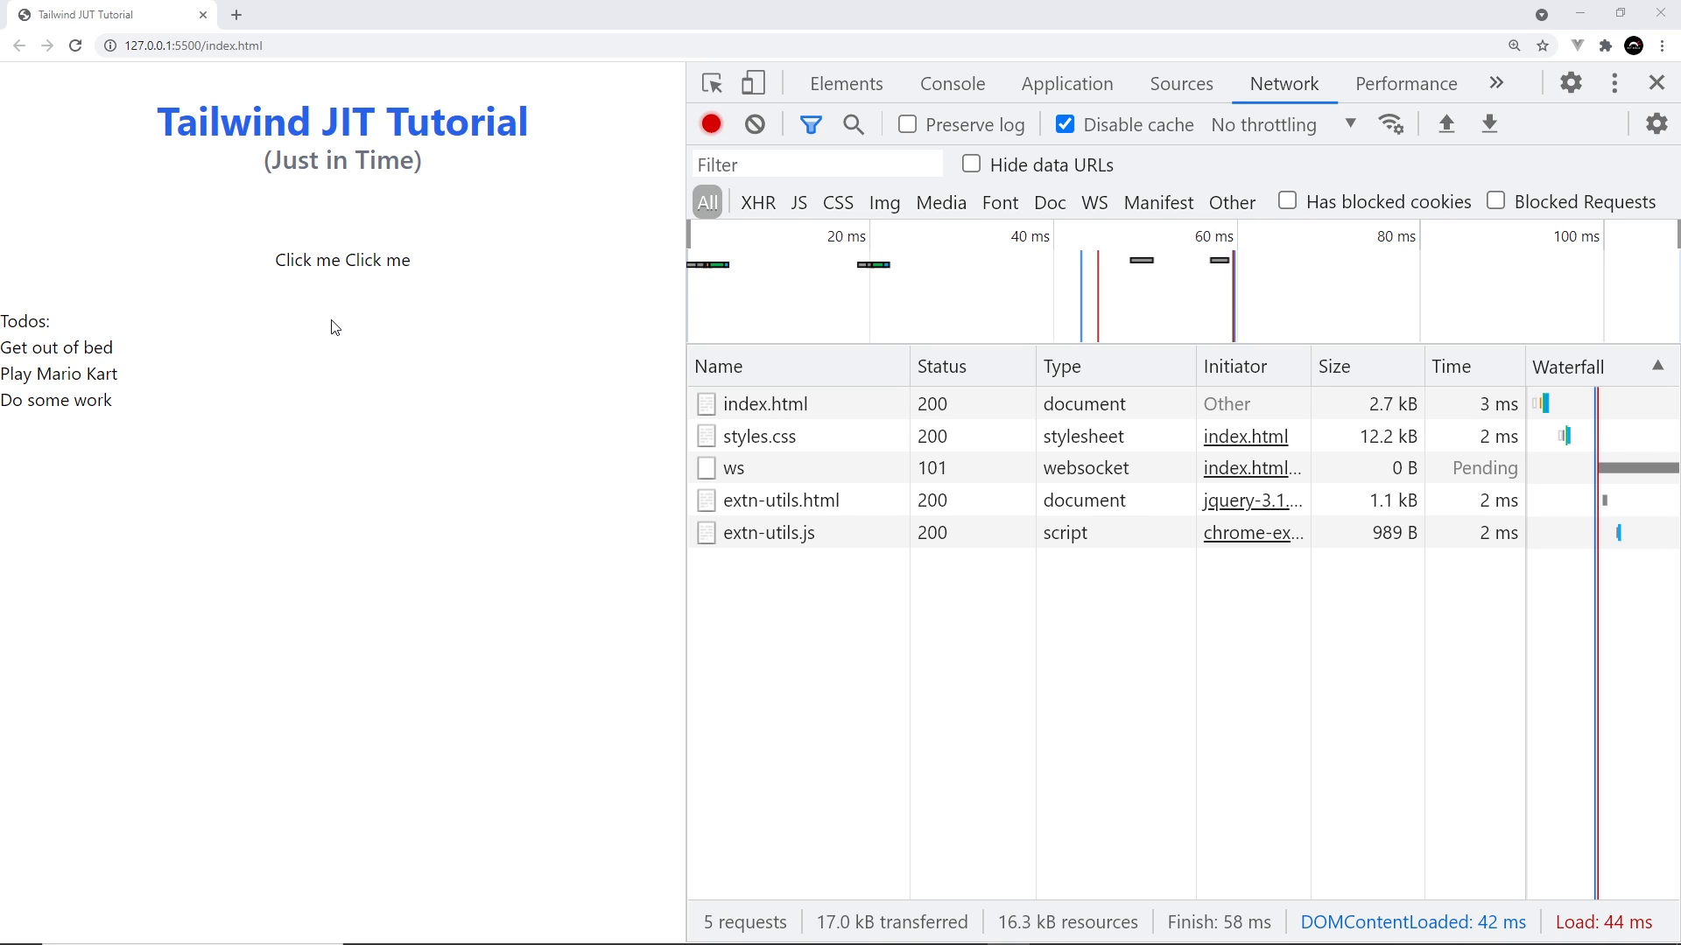
mouse_move(340, 323)
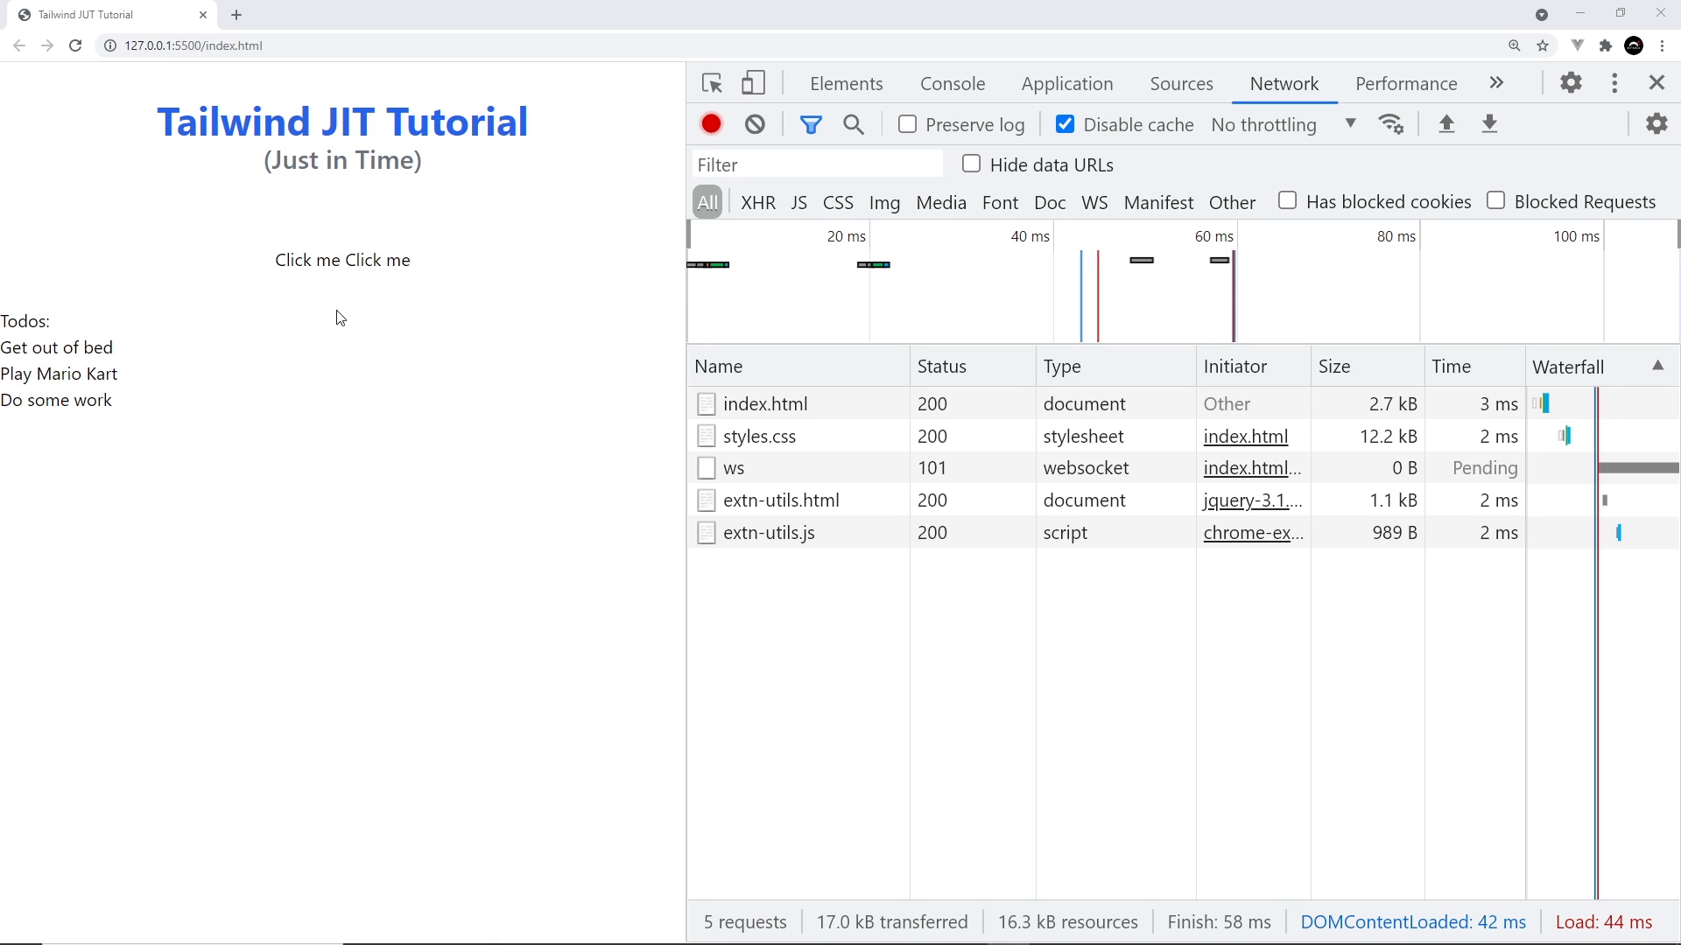
mouse_move(355, 313)
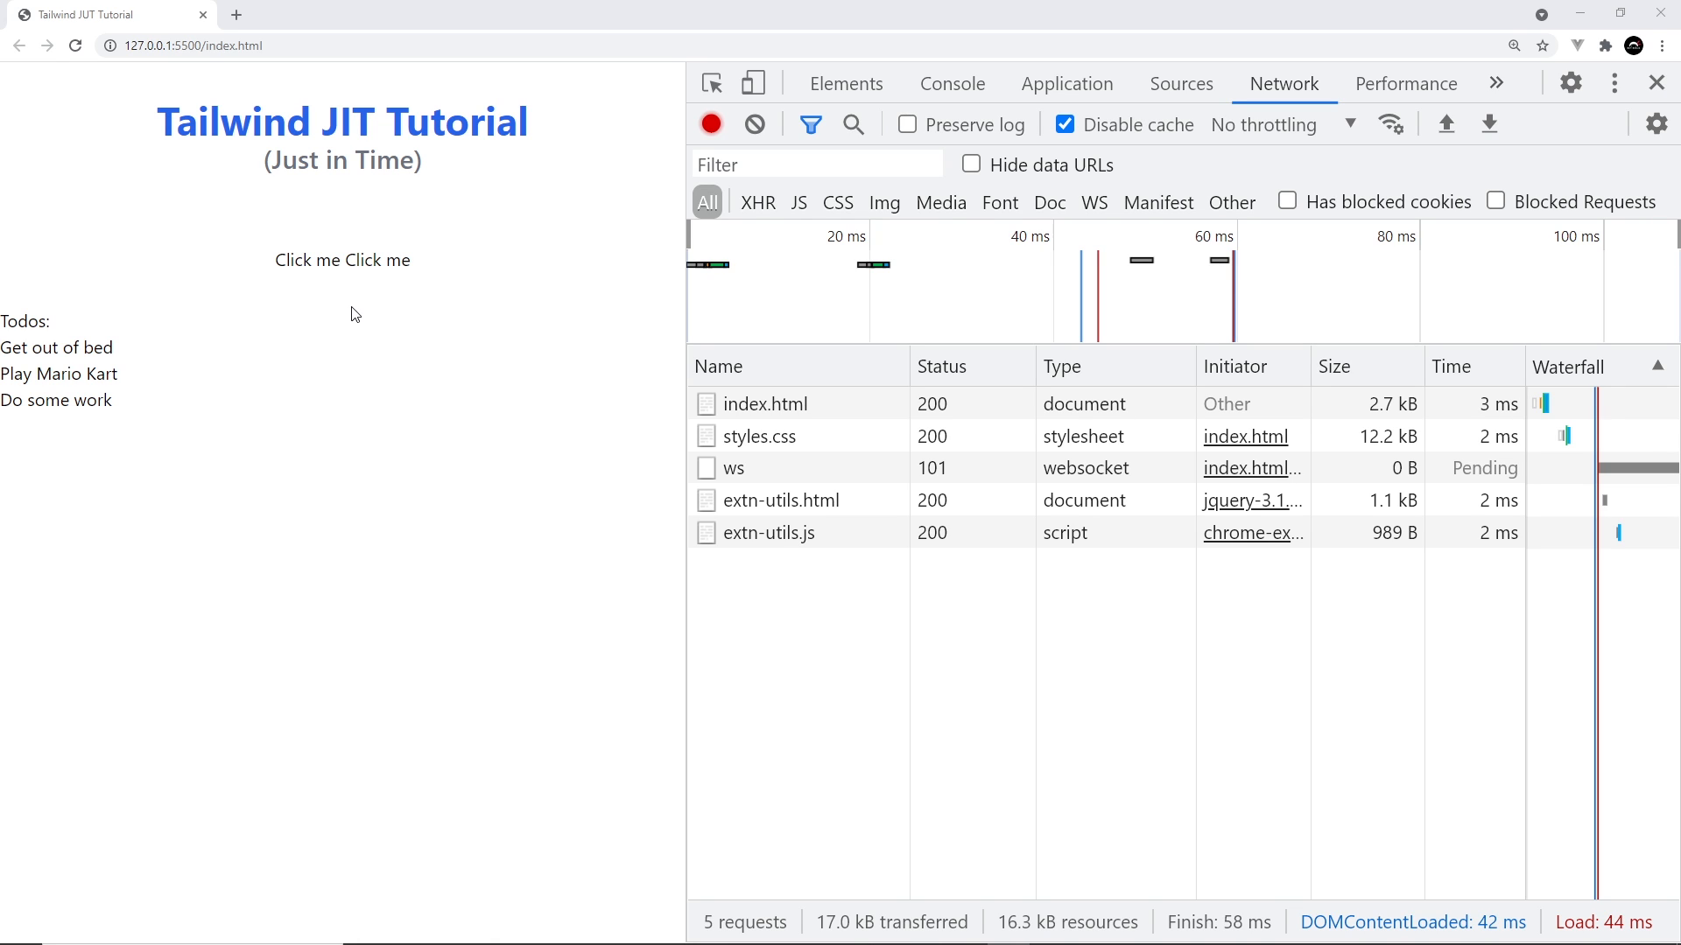
mouse_move(236, 252)
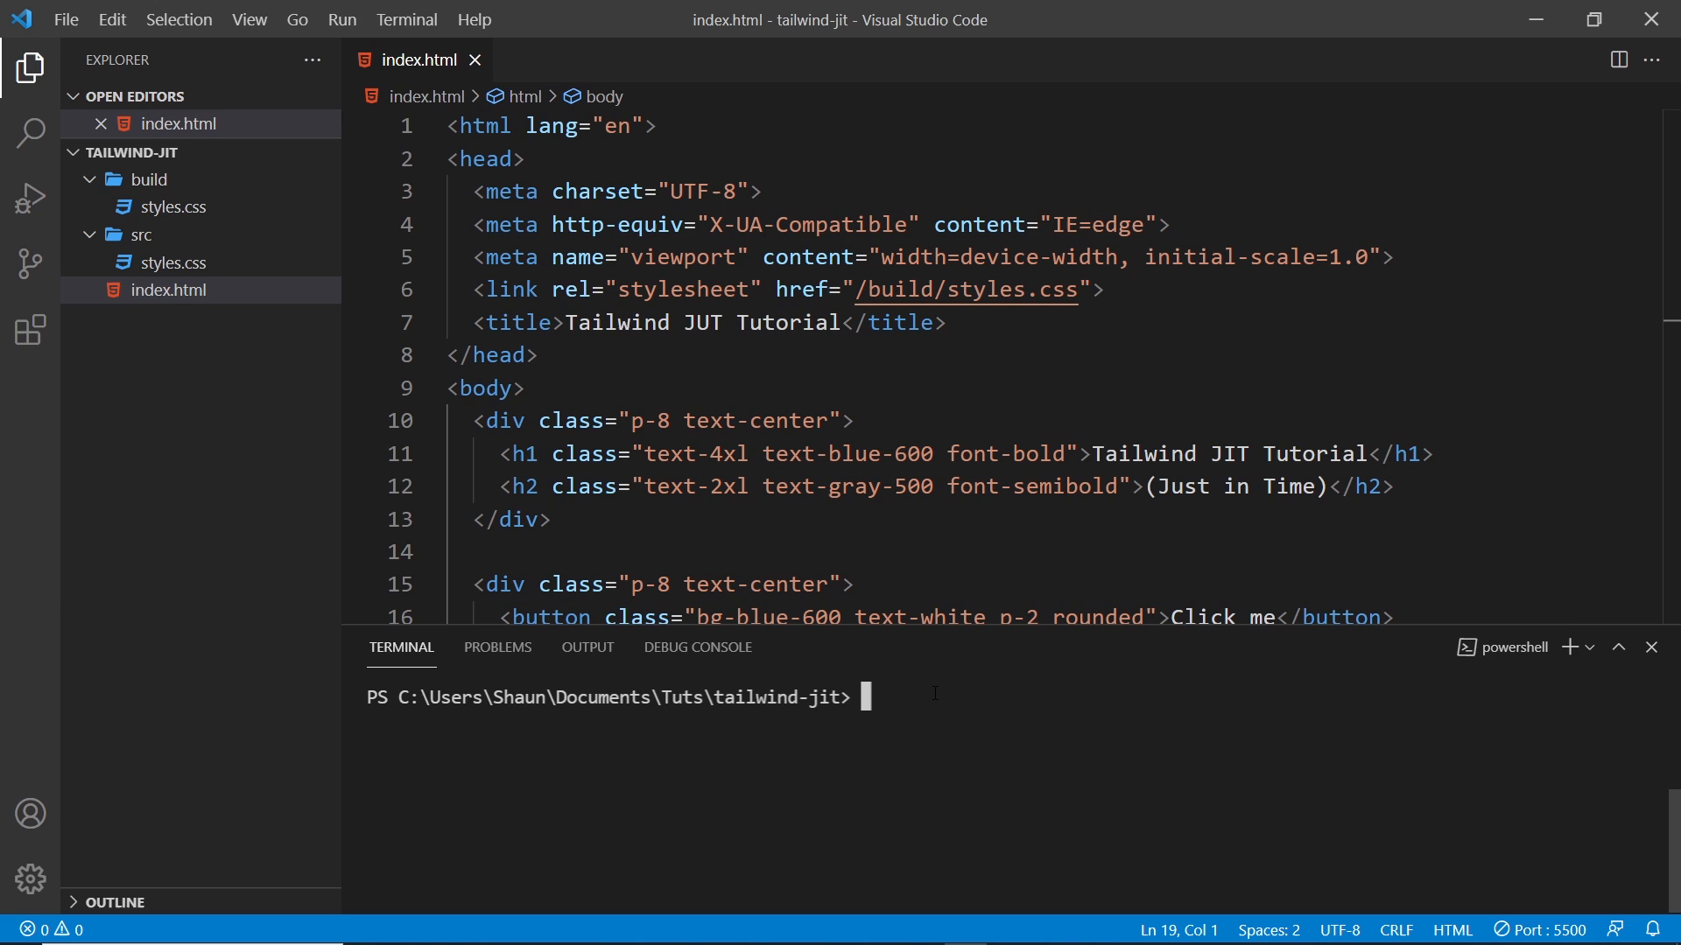
Step: Run the Tailwind JIT purge build from src/styles.css to build/styles.css with --watch
text(npx tailwindcss -i ./src/styles.css -o ./build/styles.css --JIT --purge="./*.html")
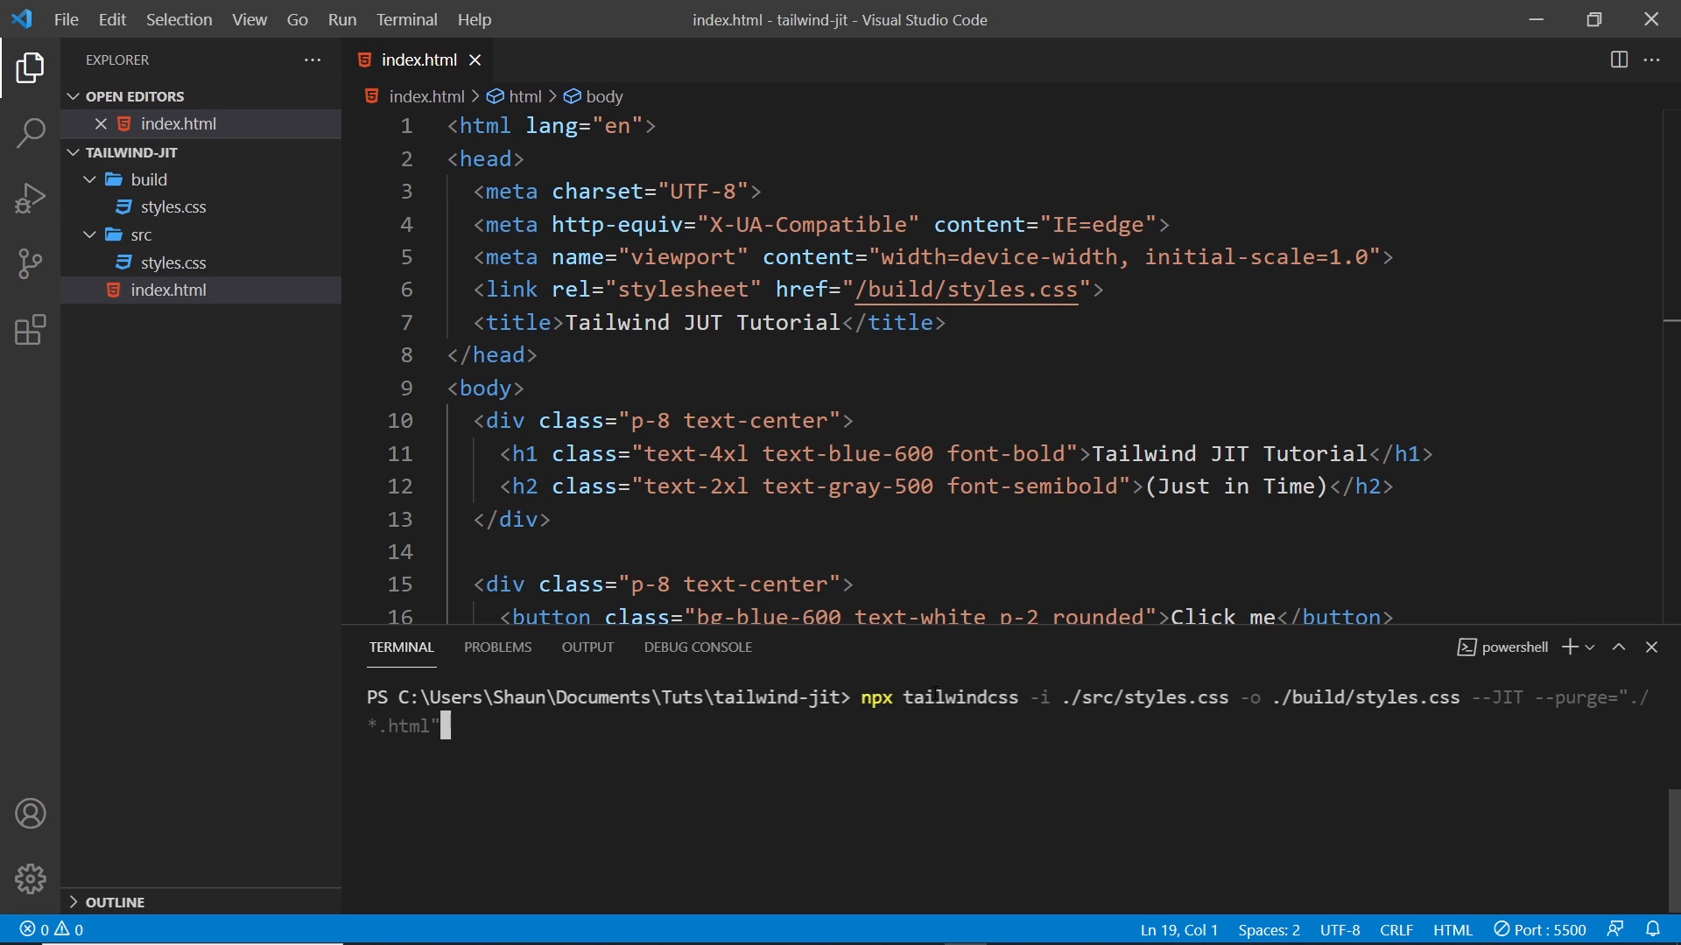
mouse_move(1087, 685)
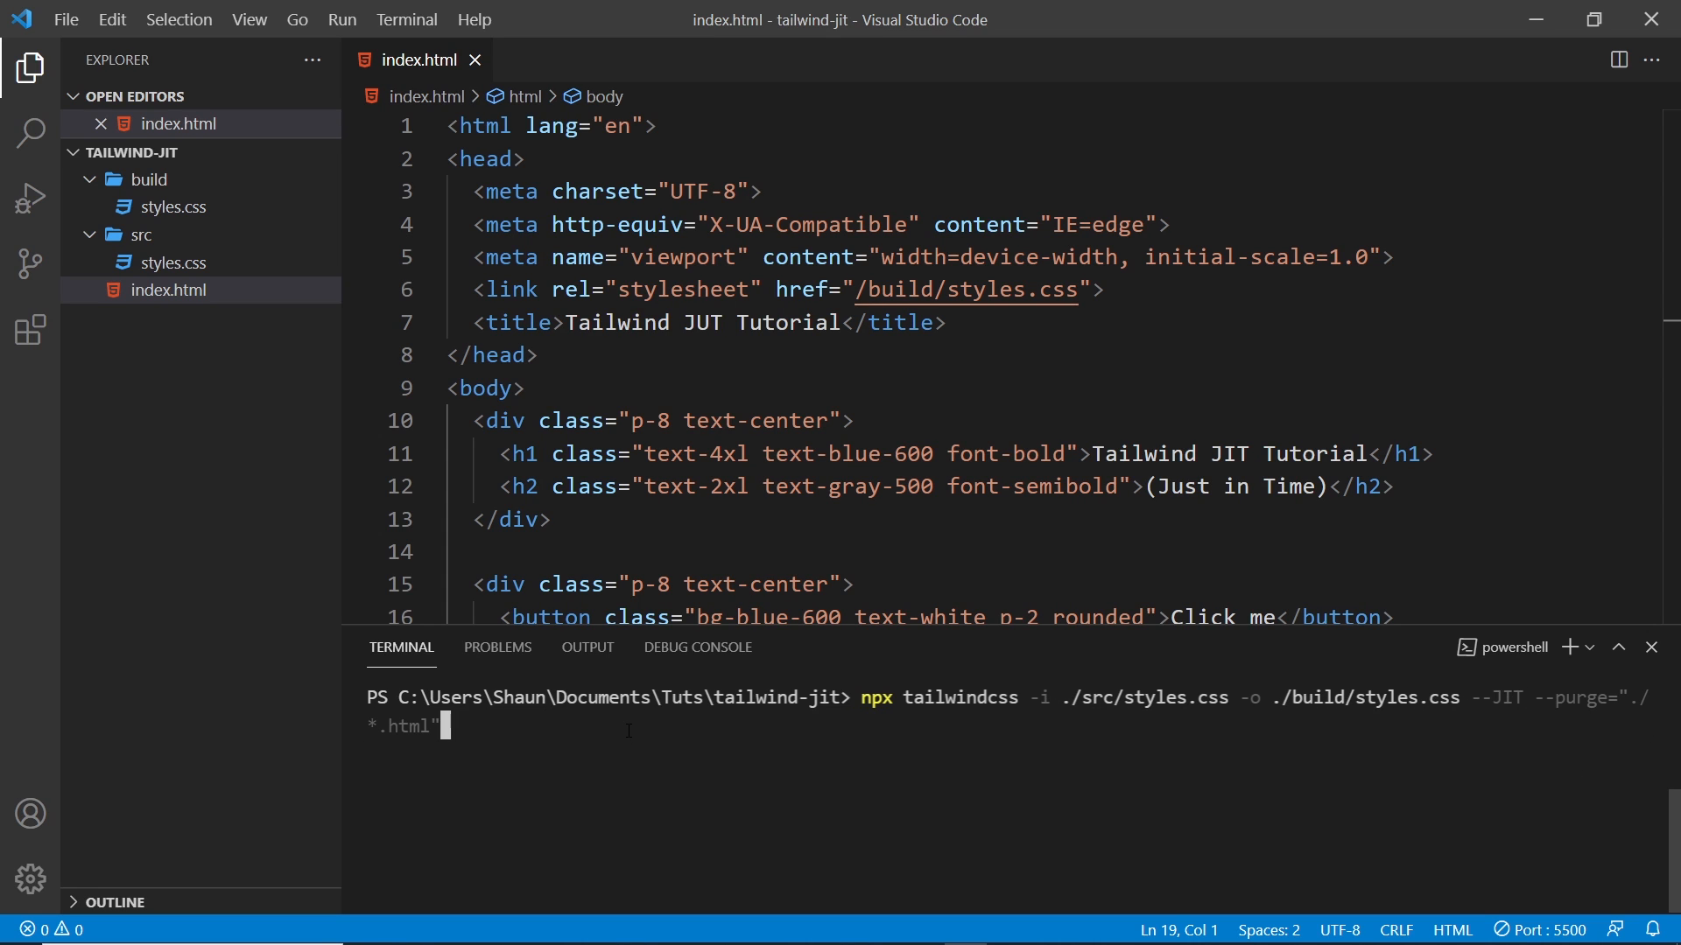
text(--)
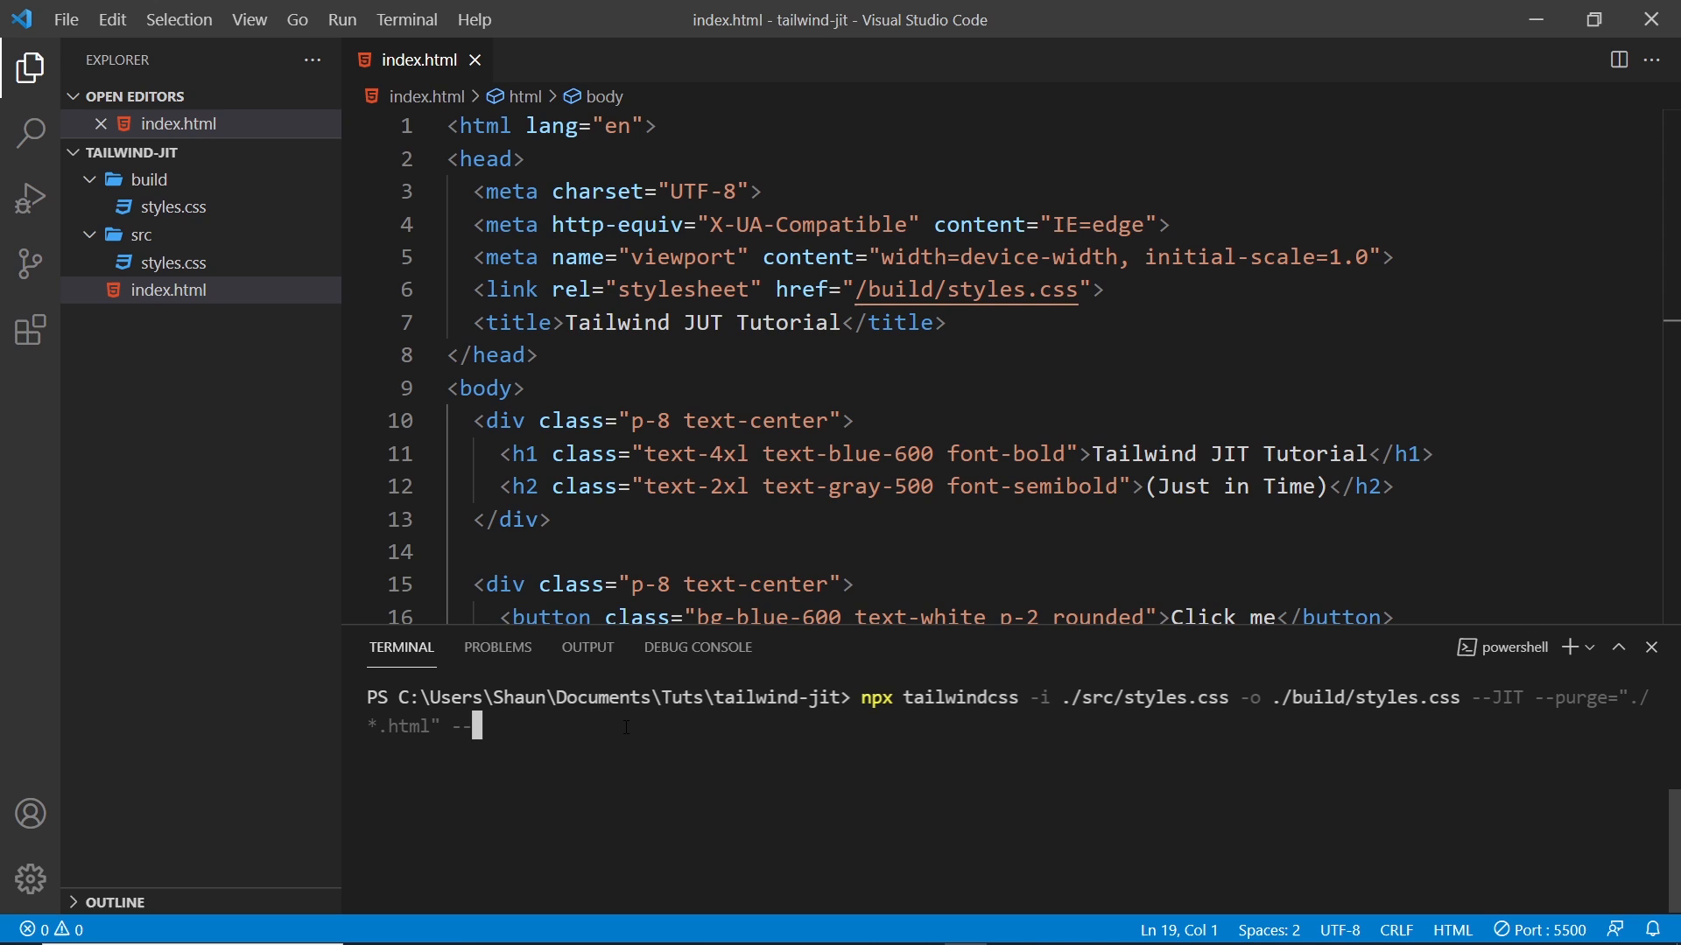
text(watch)
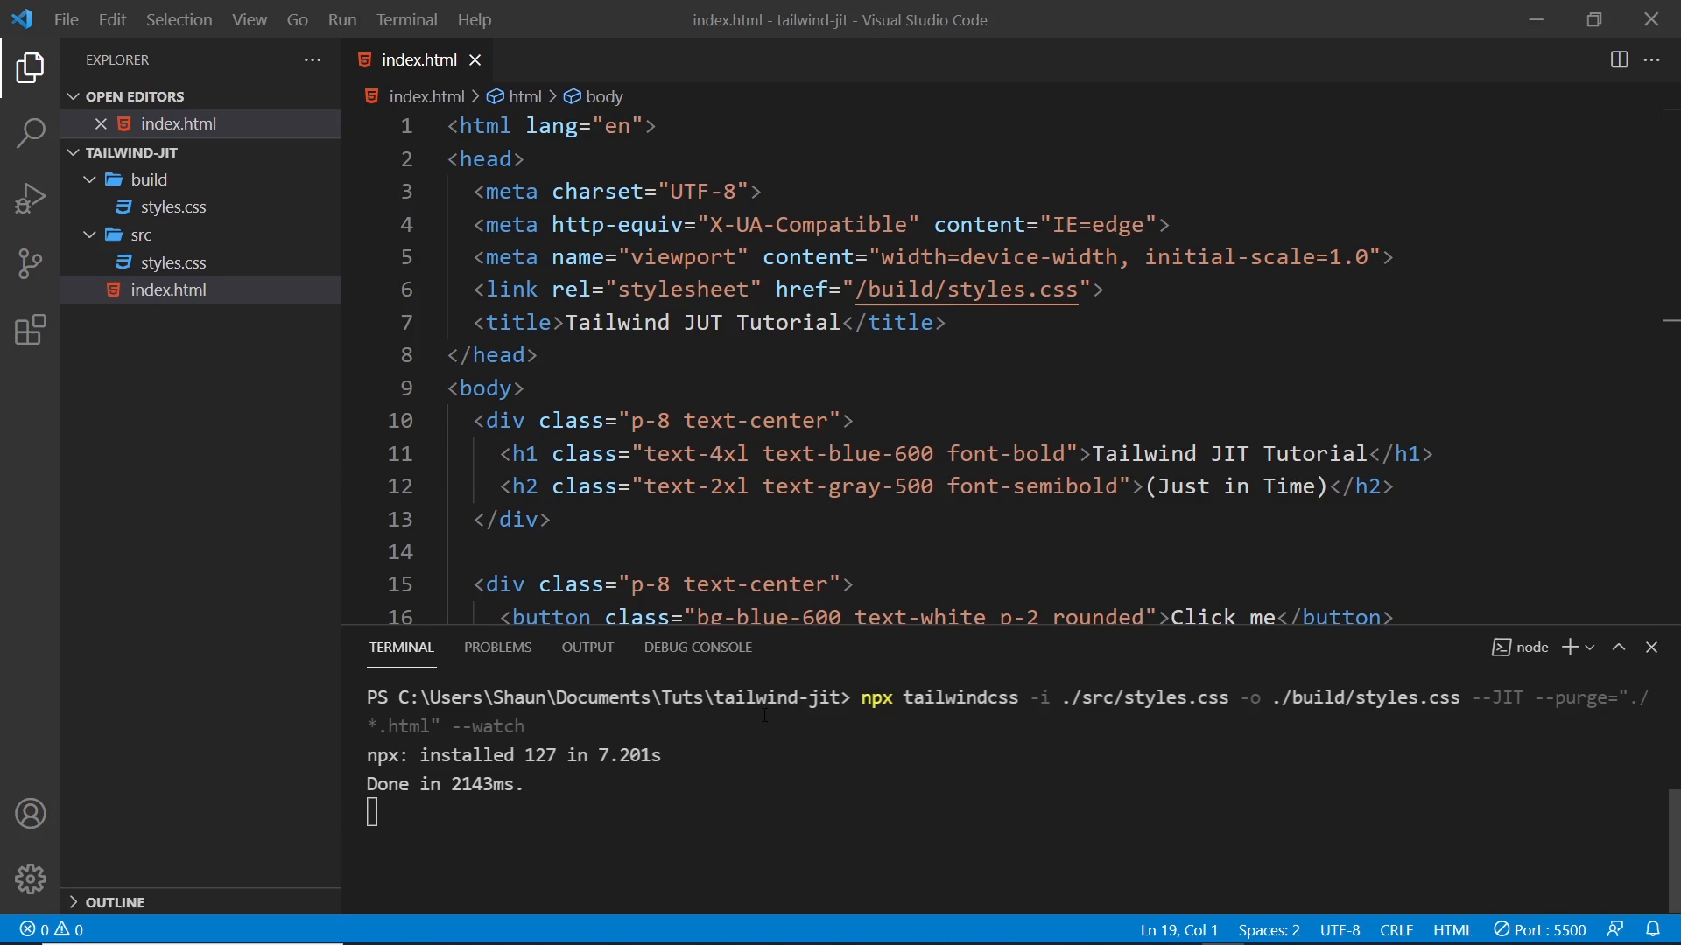
Step: Inspect the watch-compiled build/styles.css against the first button's bg-blue-600 class in index.html
click(170, 206)
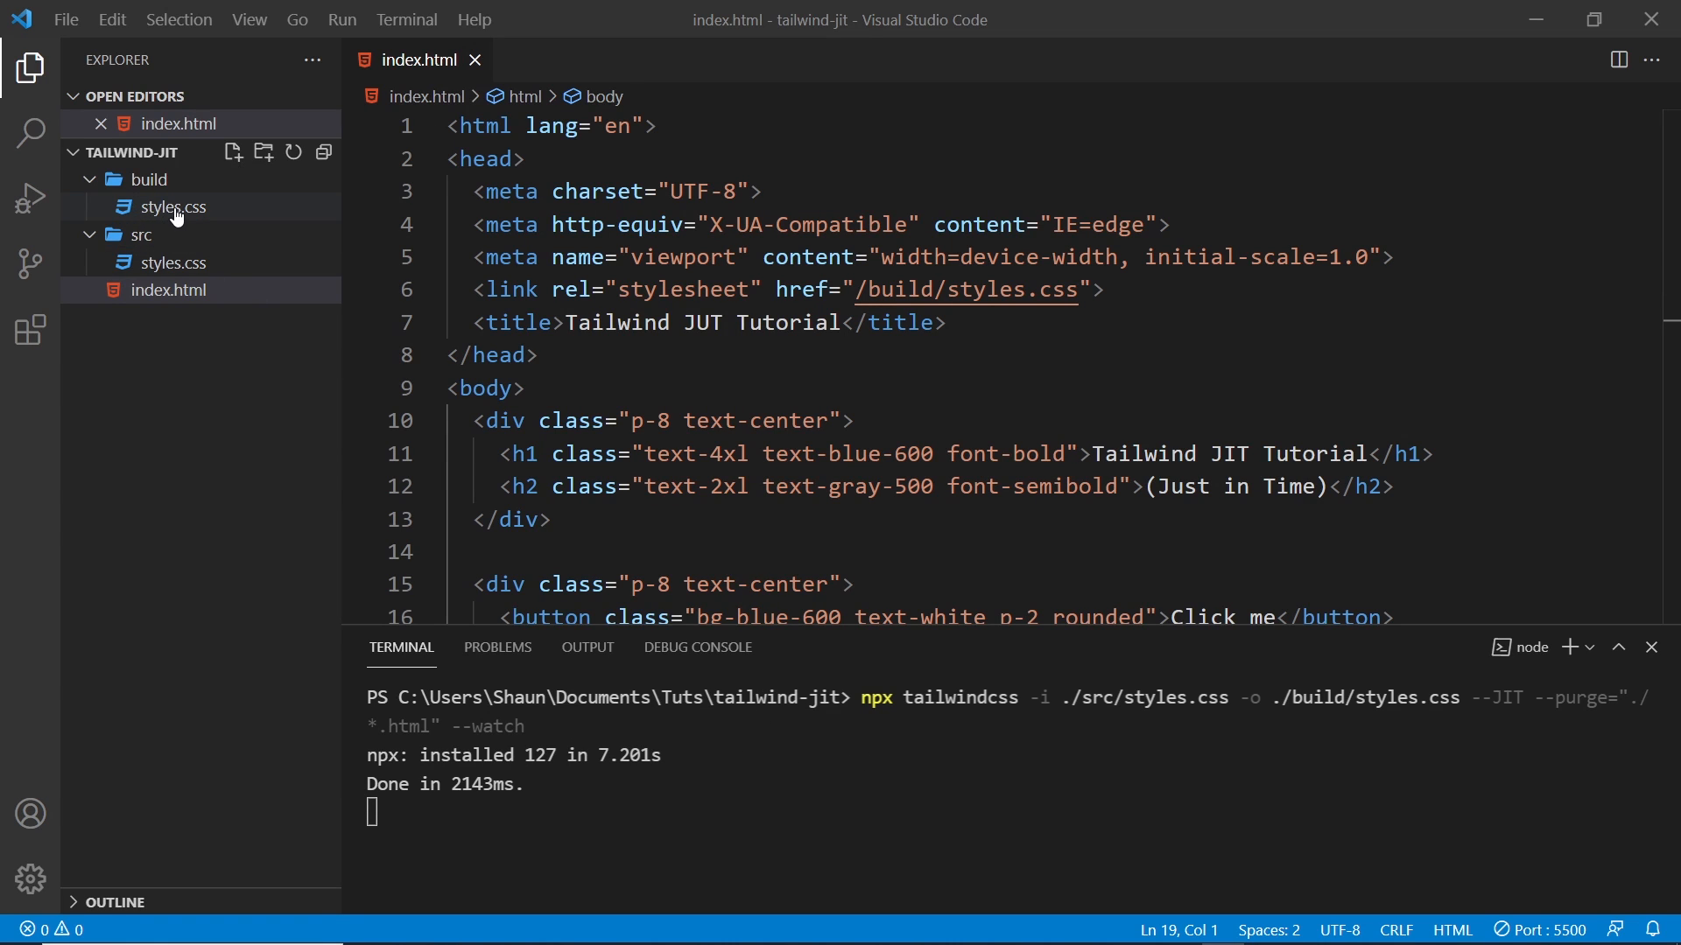
scroll(down, 3)
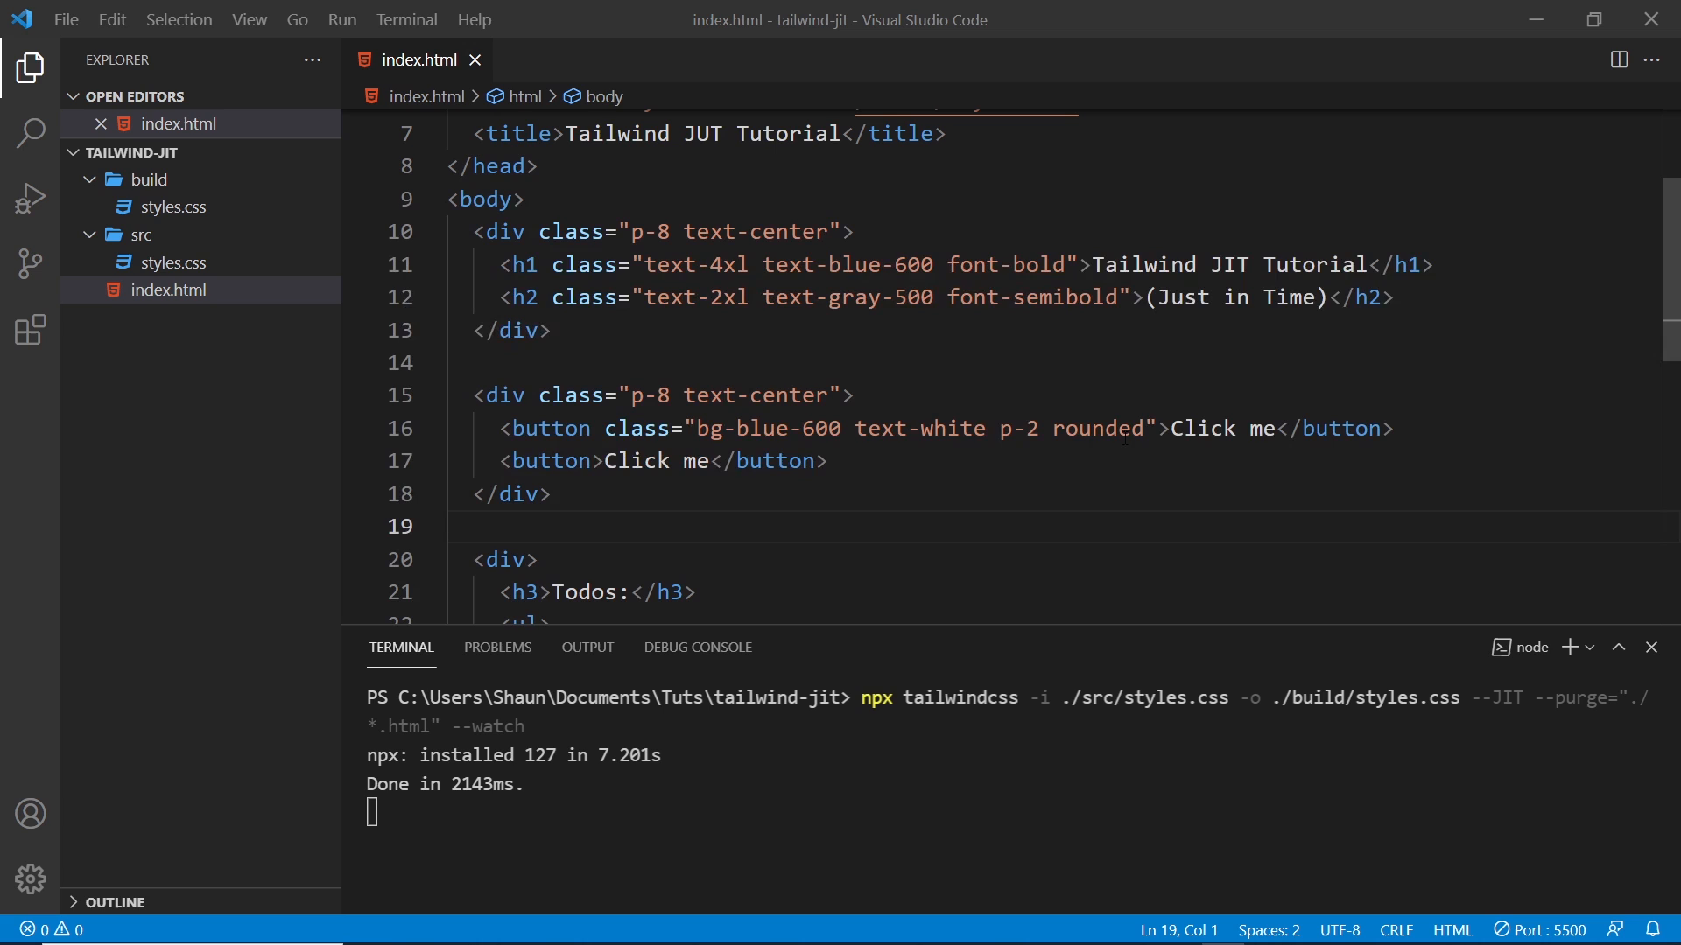
click(695, 428)
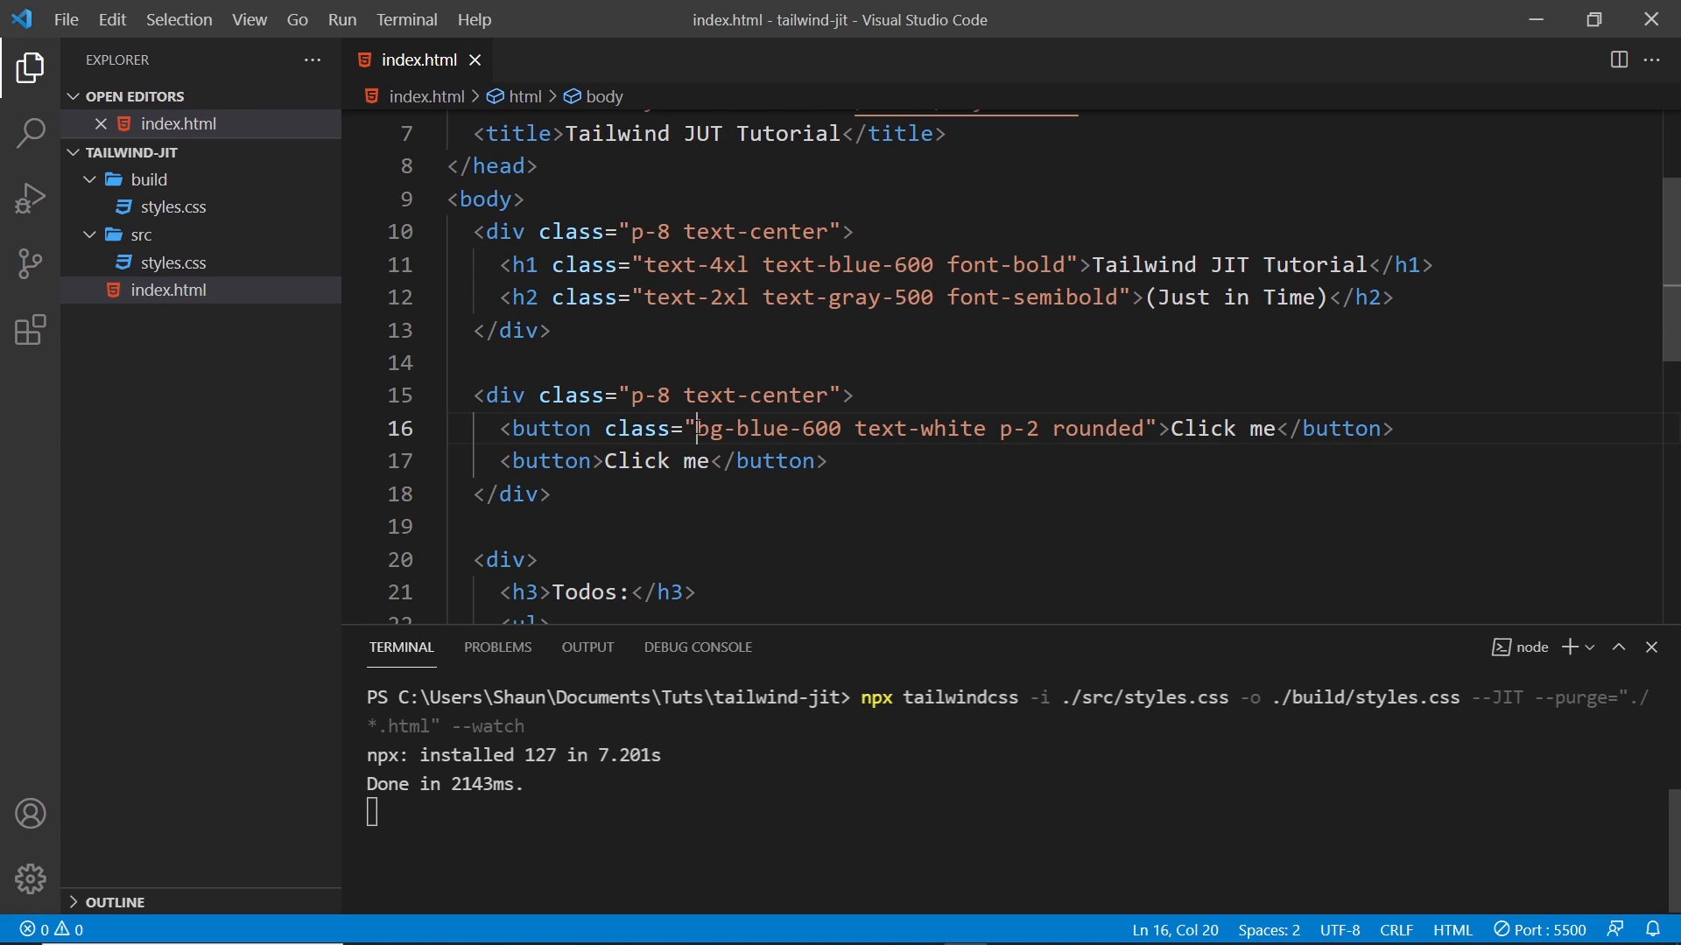
double_click(767, 427)
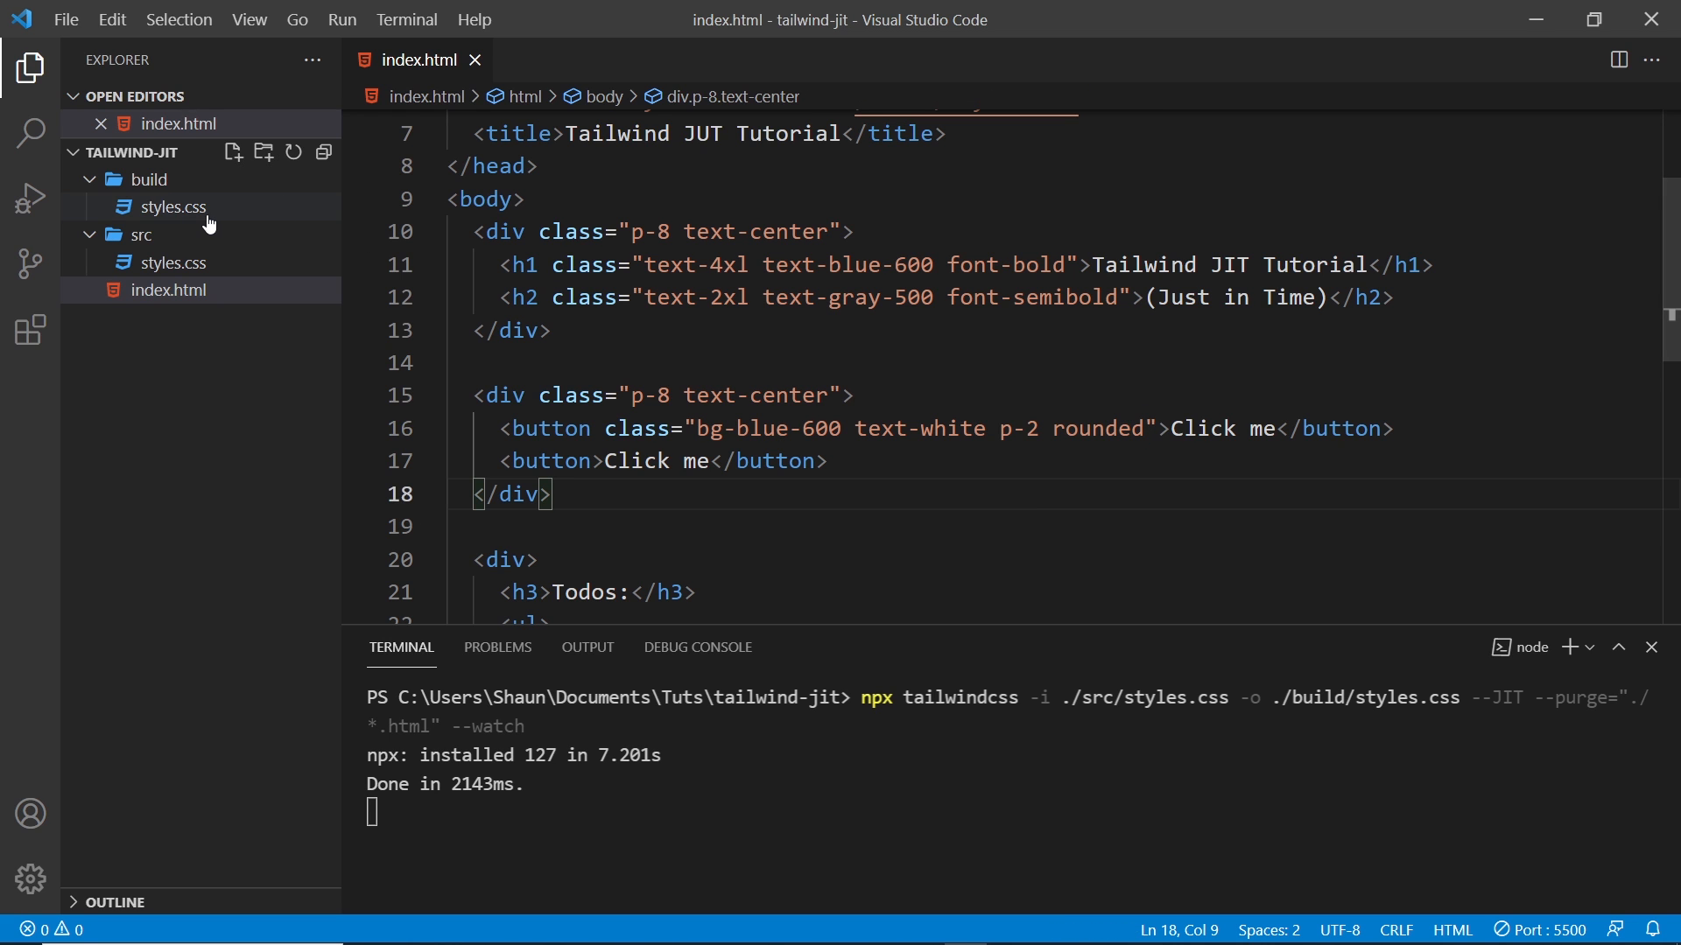
click(172, 206)
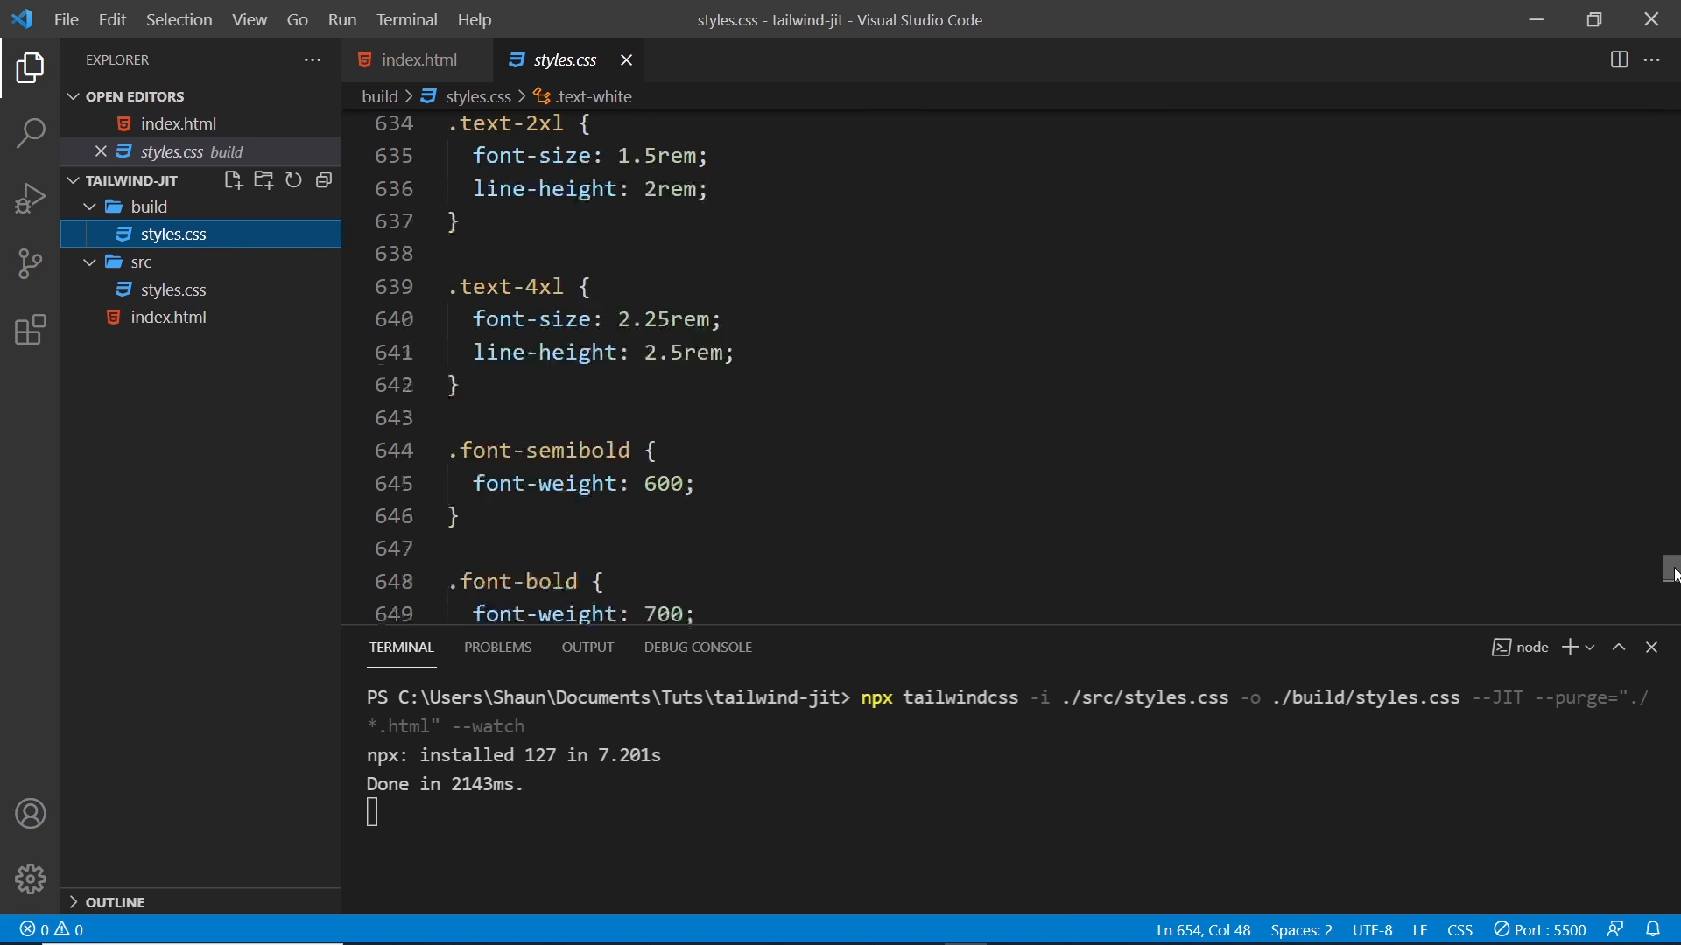
scroll(down, 3)
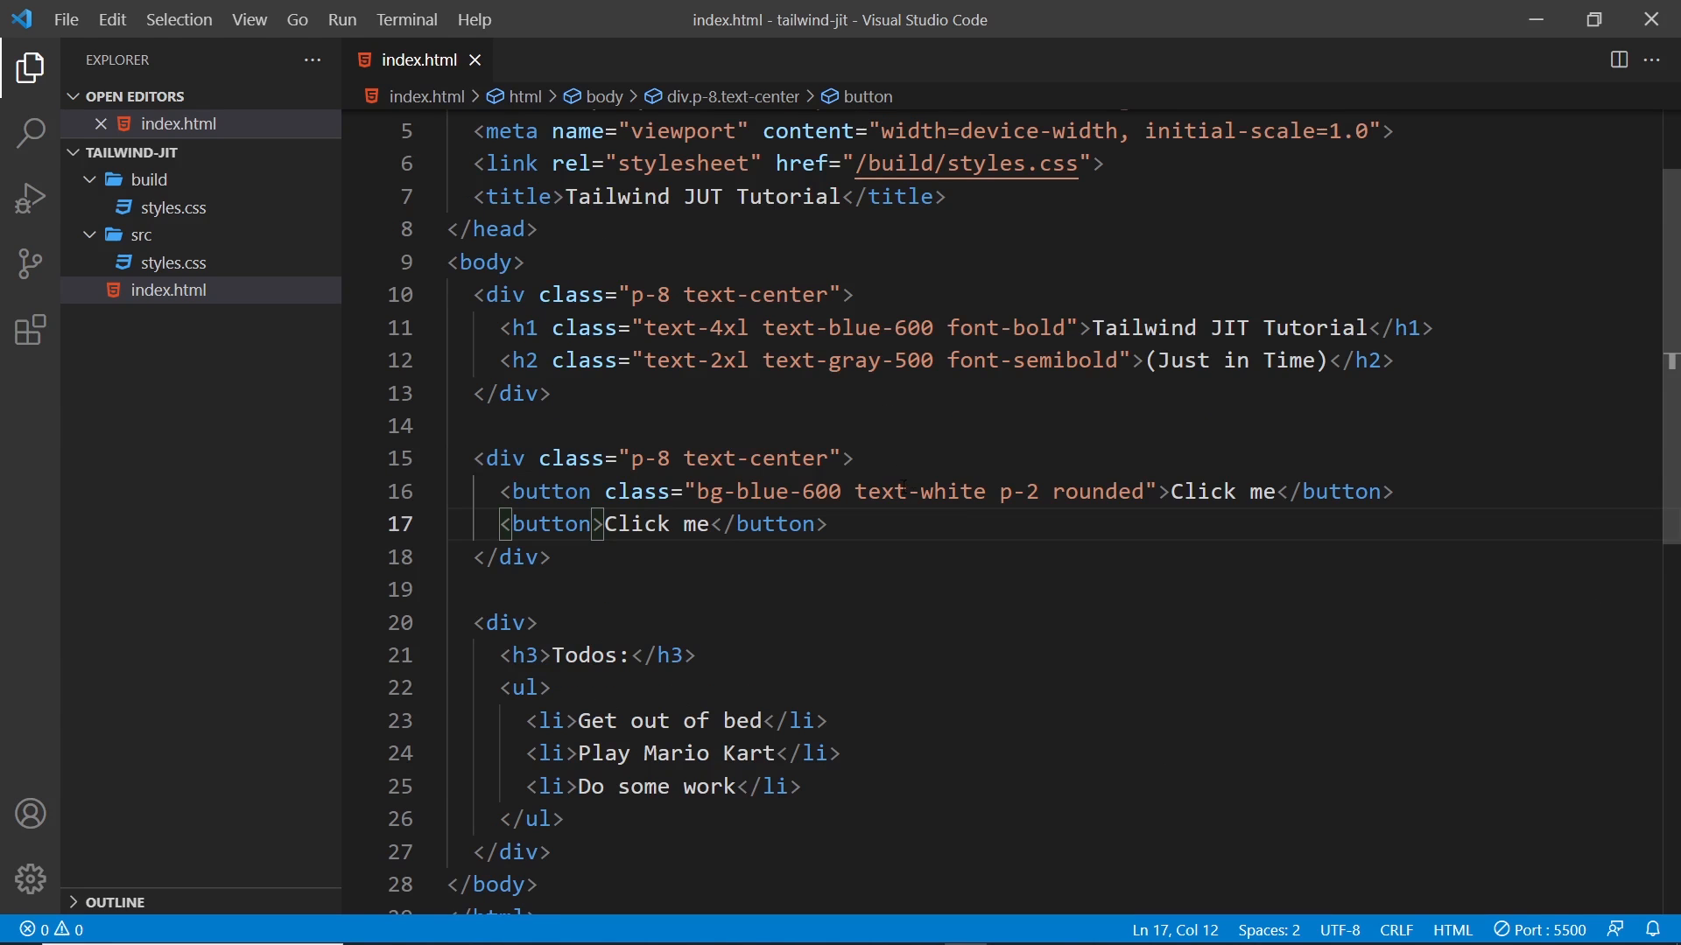
mouse_move(595, 576)
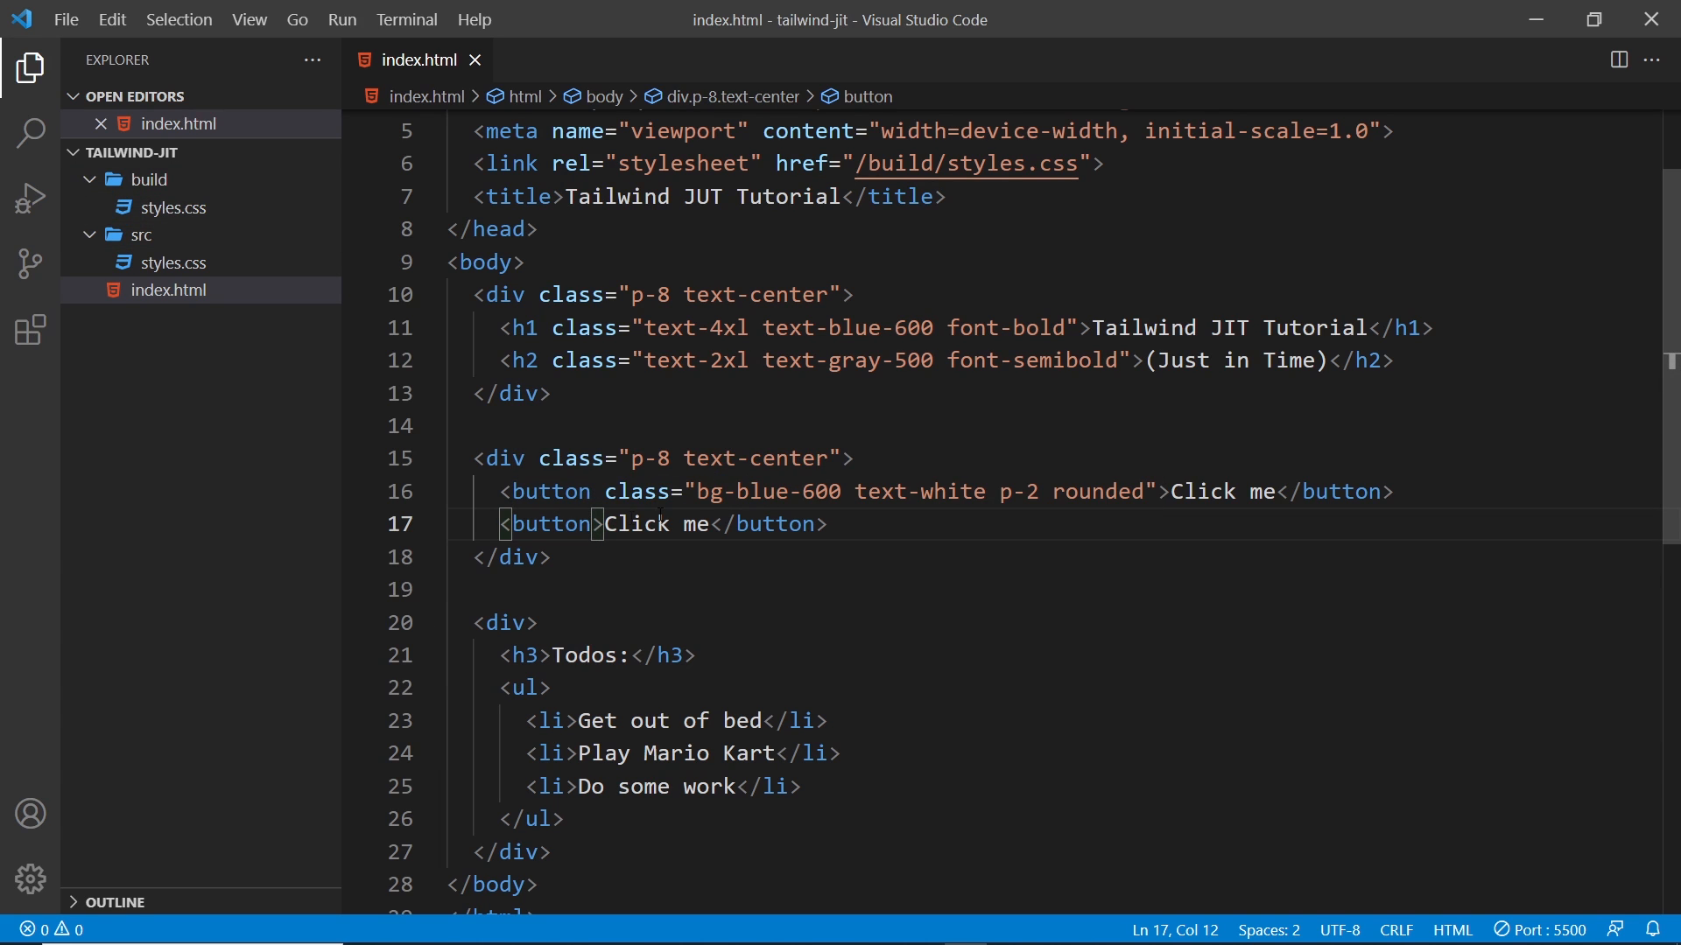
Step: Give the second button class="bg-green-500 text-white p-2 rounded", save, and check the rebuilt stylesheet
text(class=)
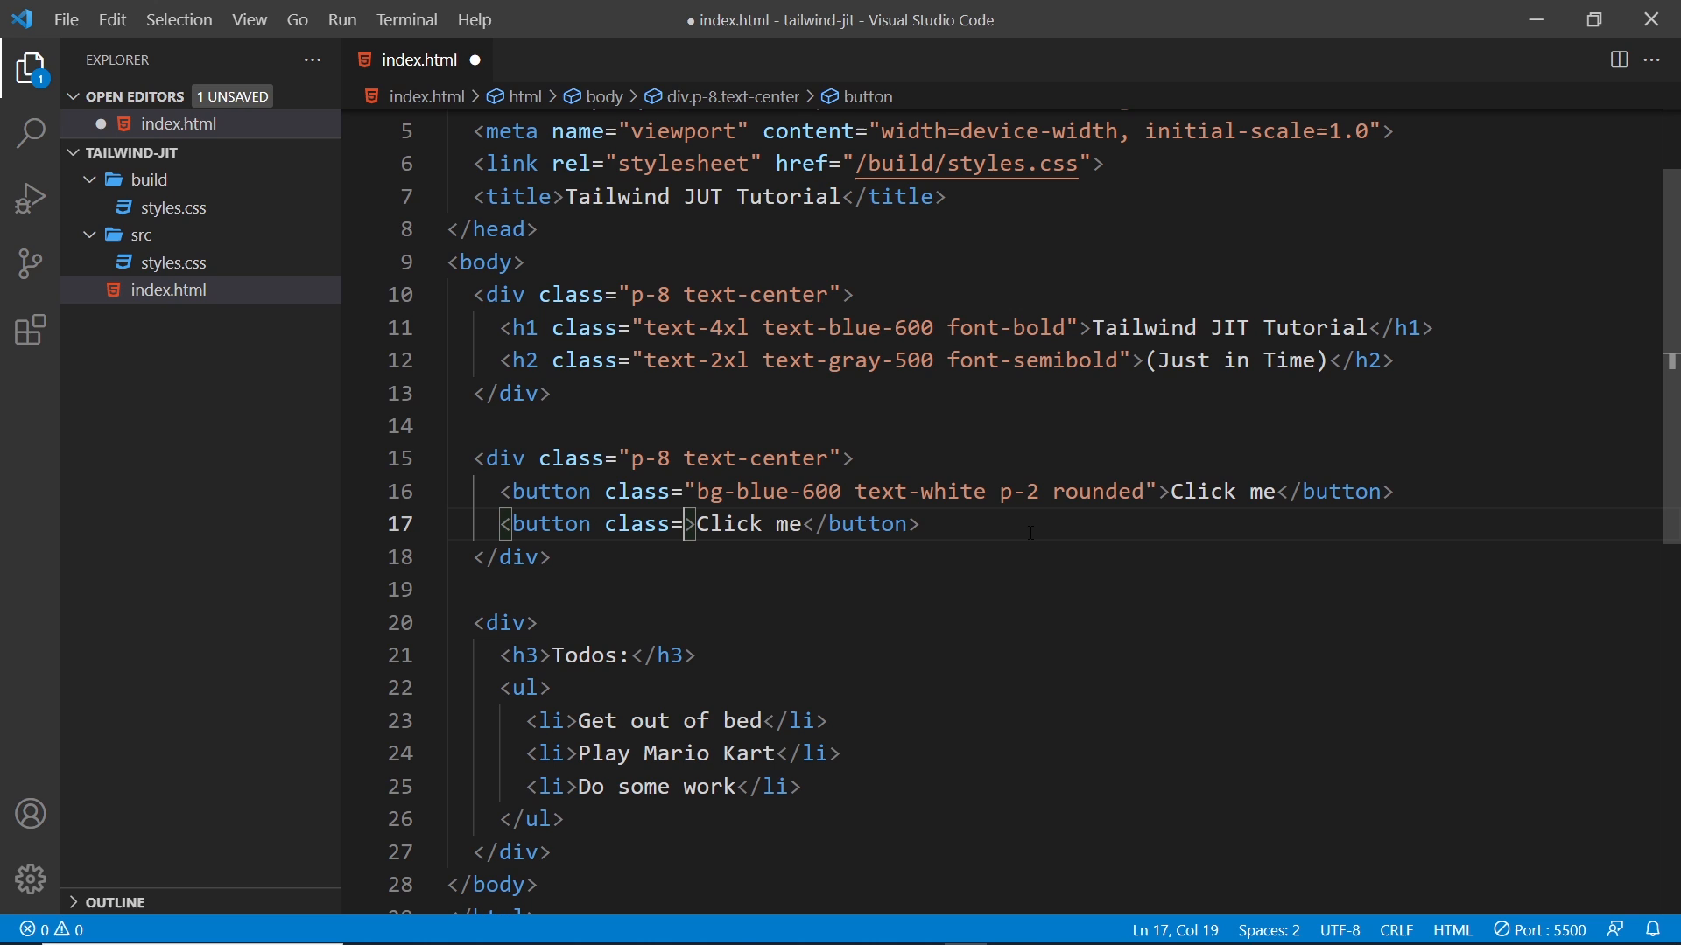
text("")
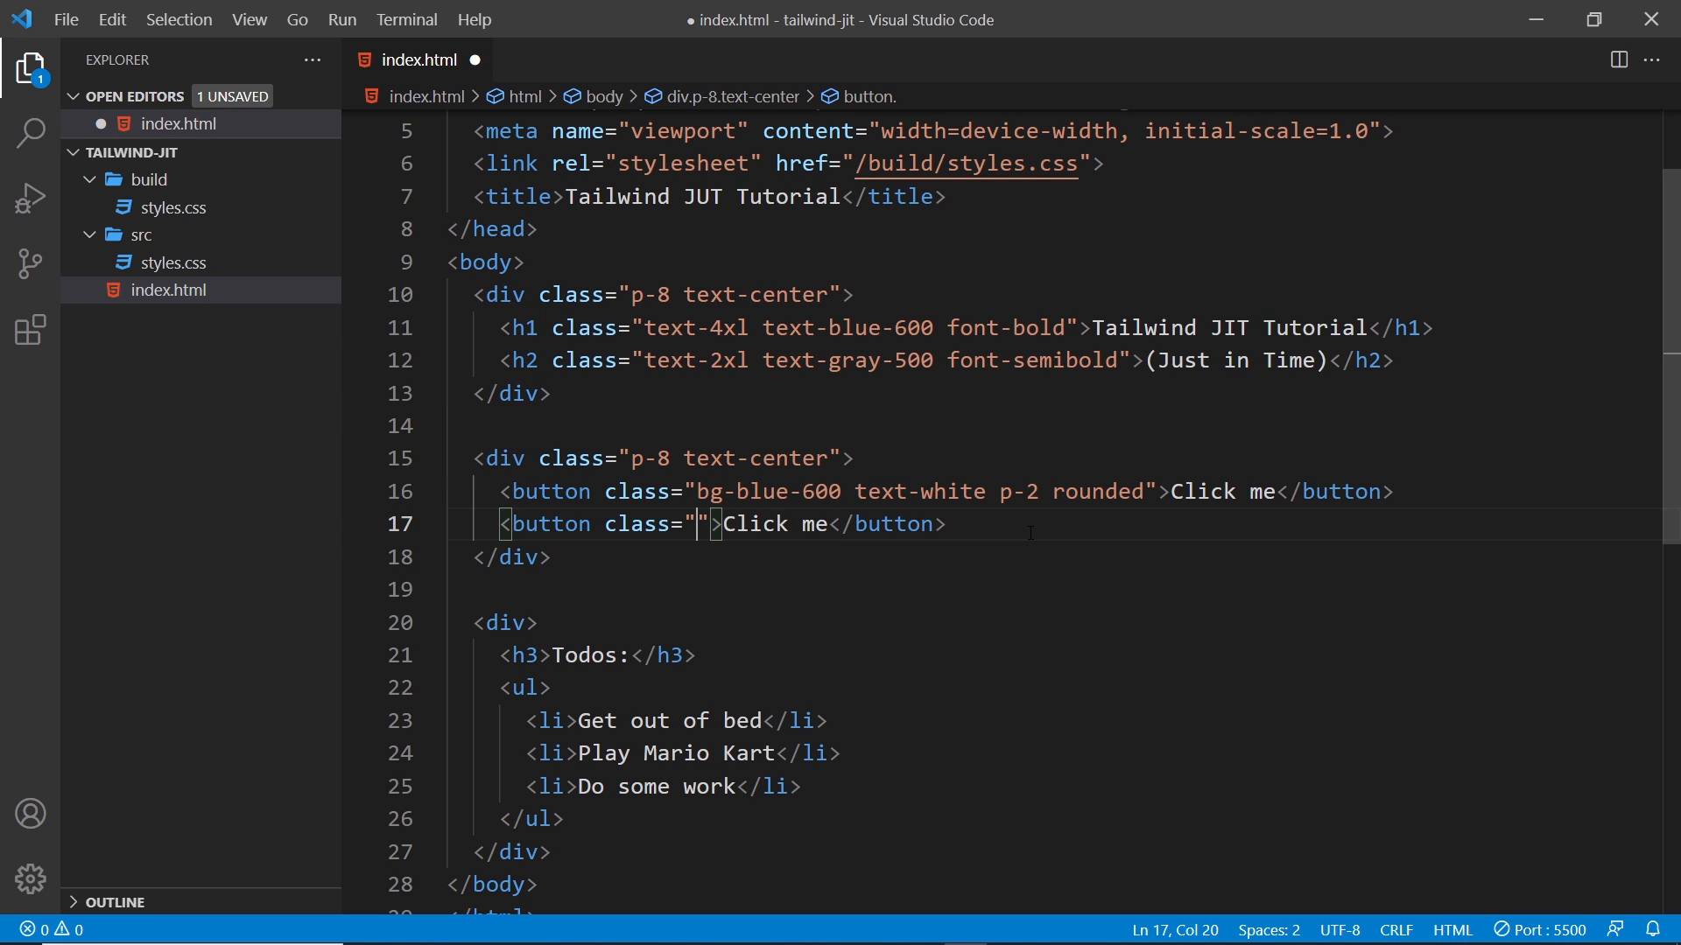
text(bg-green)
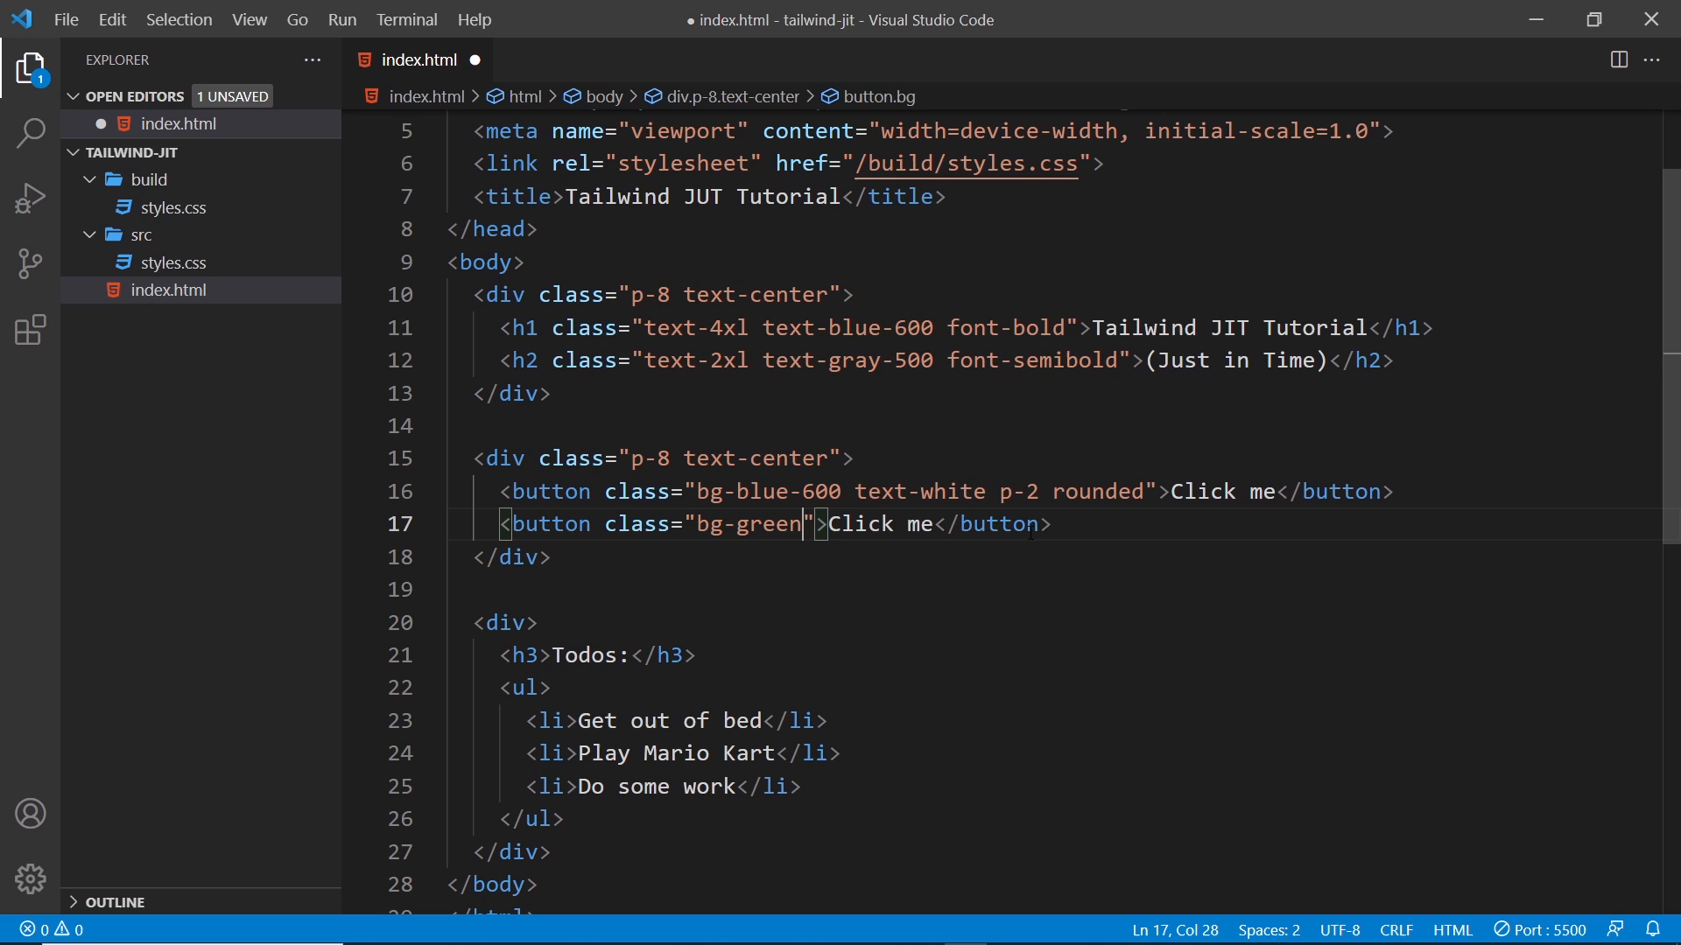
text(-500 text-white p-2 rounded)
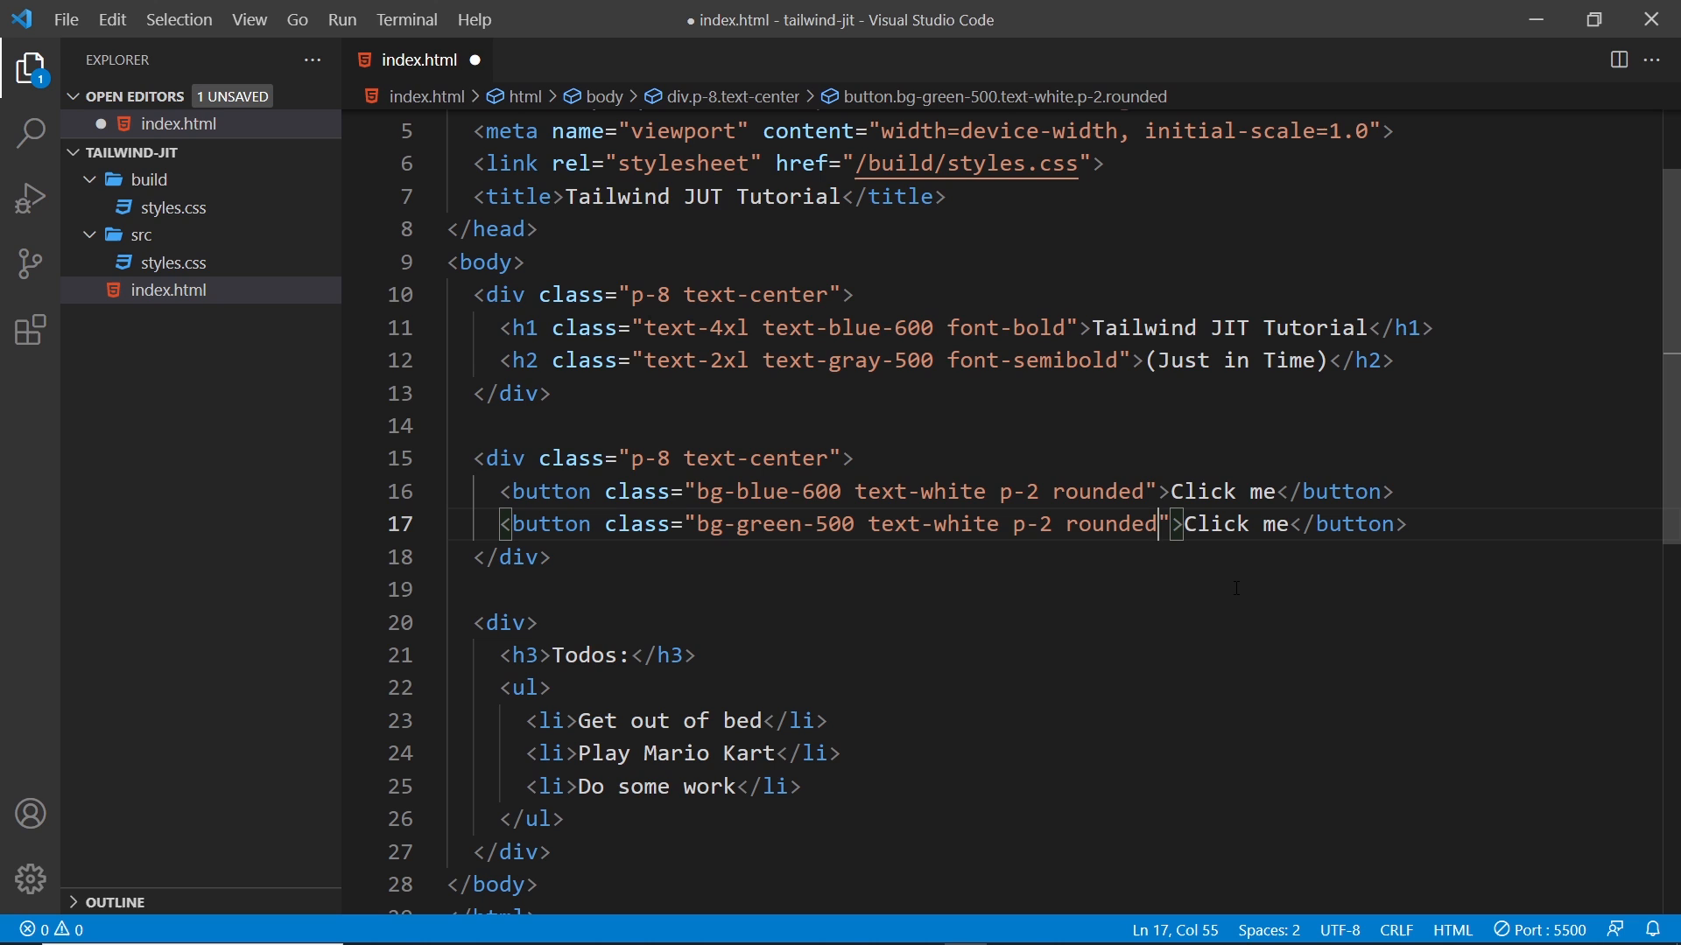
key(ctrl+s)
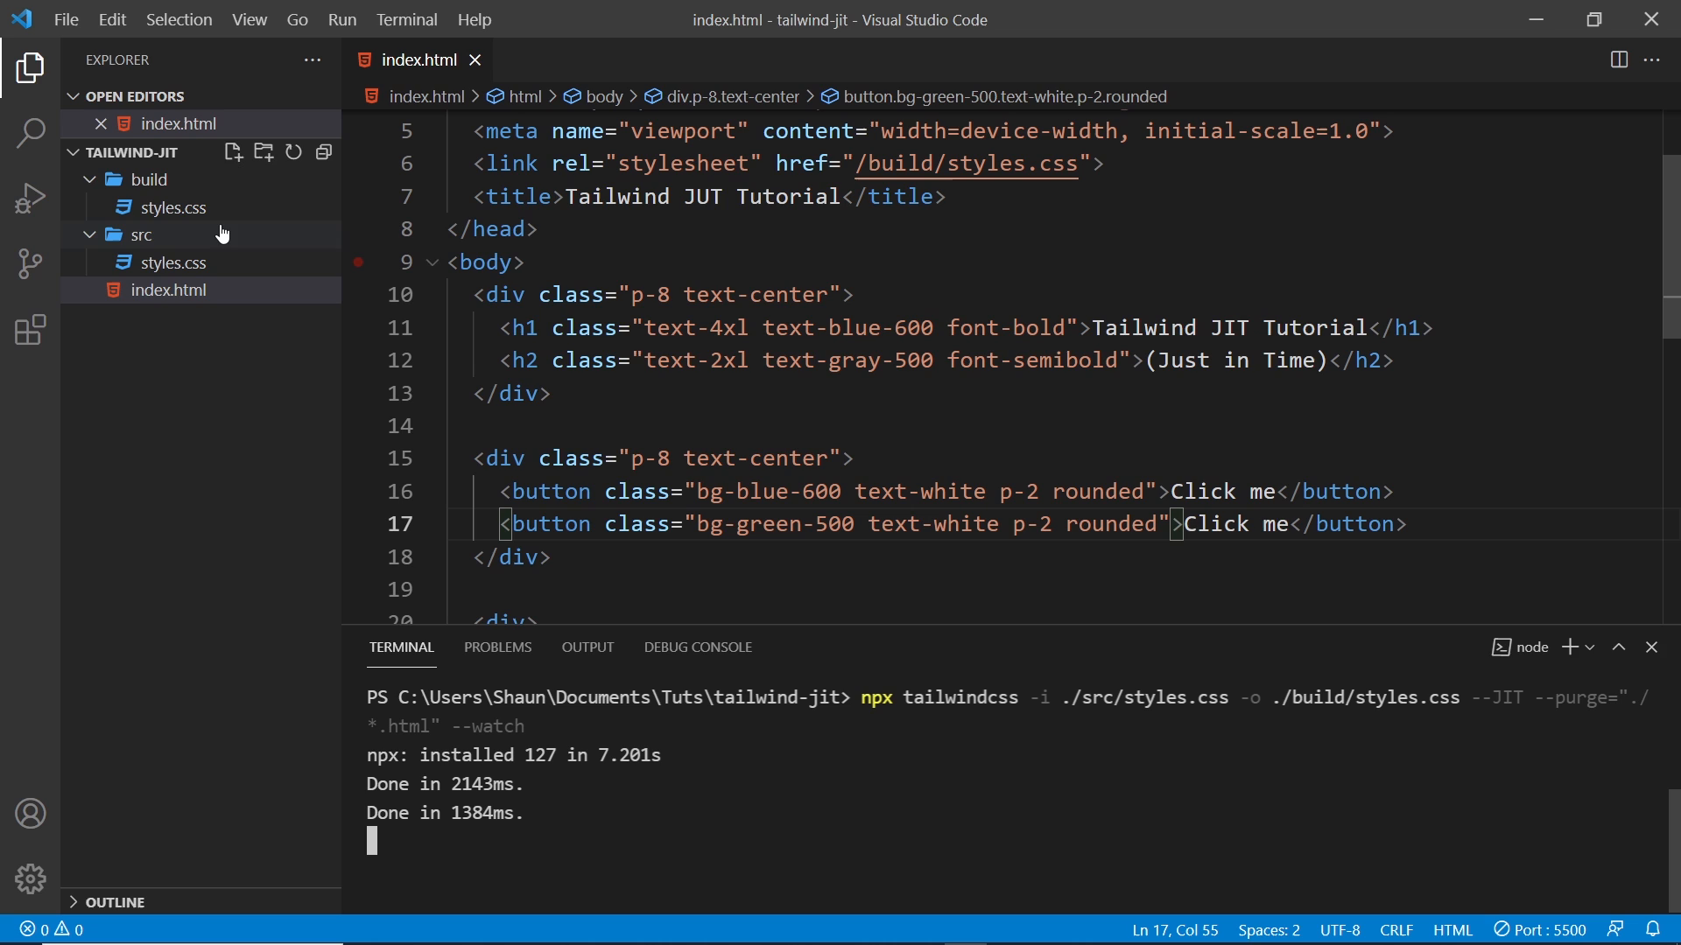
double_click(793, 524)
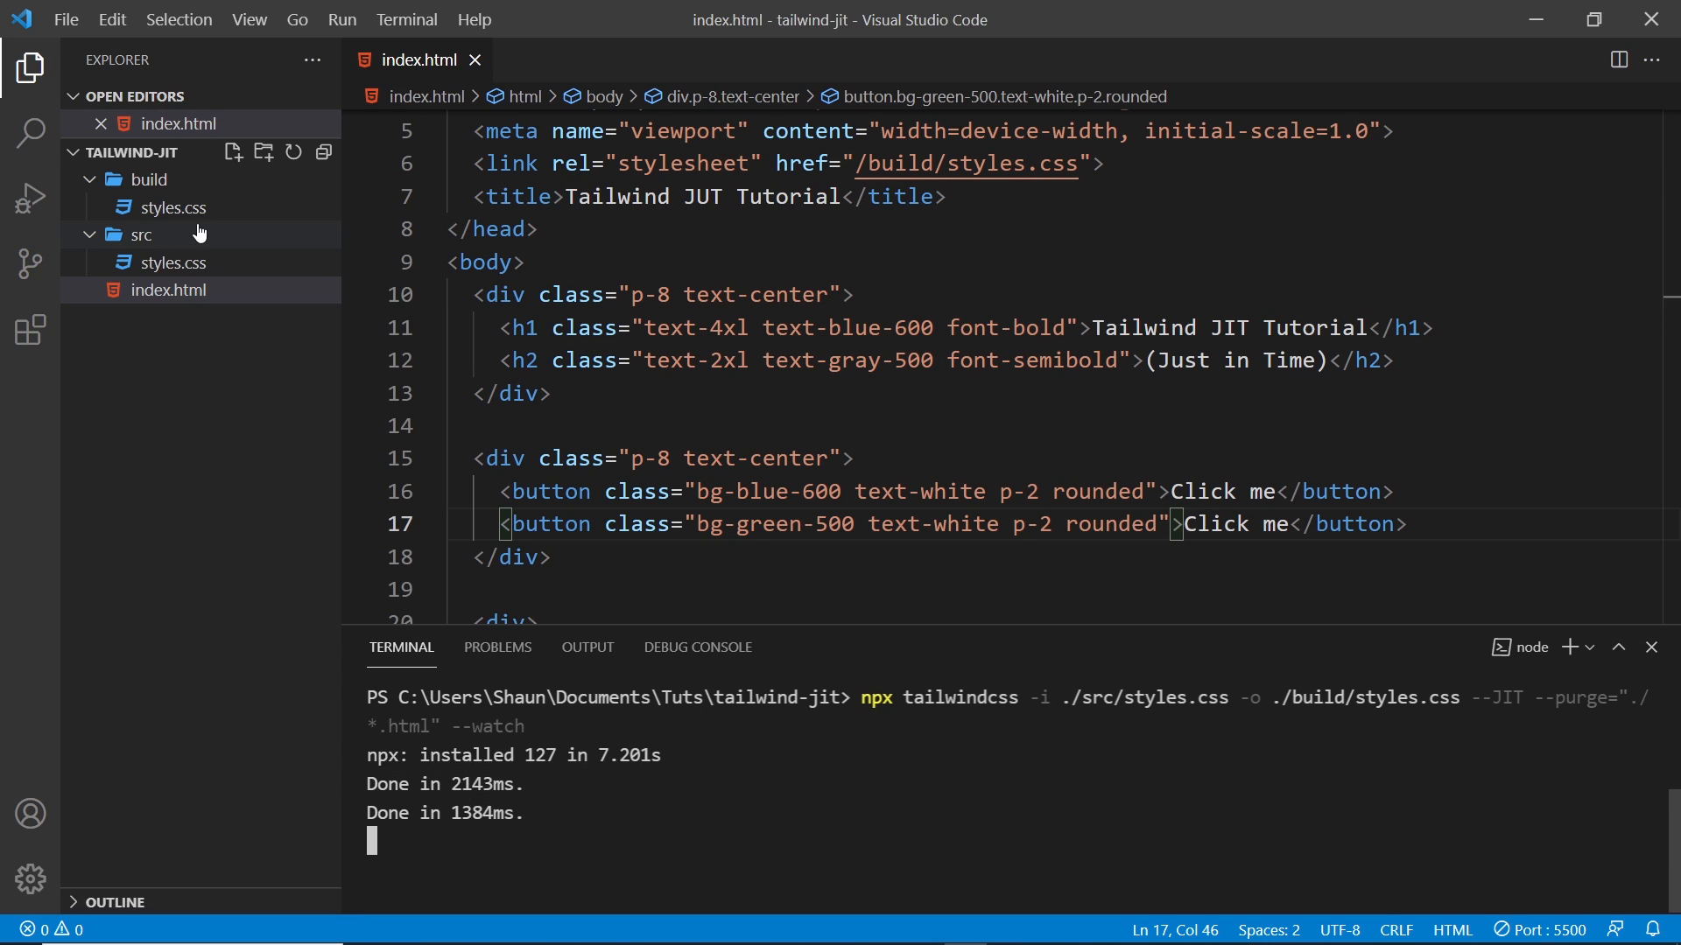
click(170, 206)
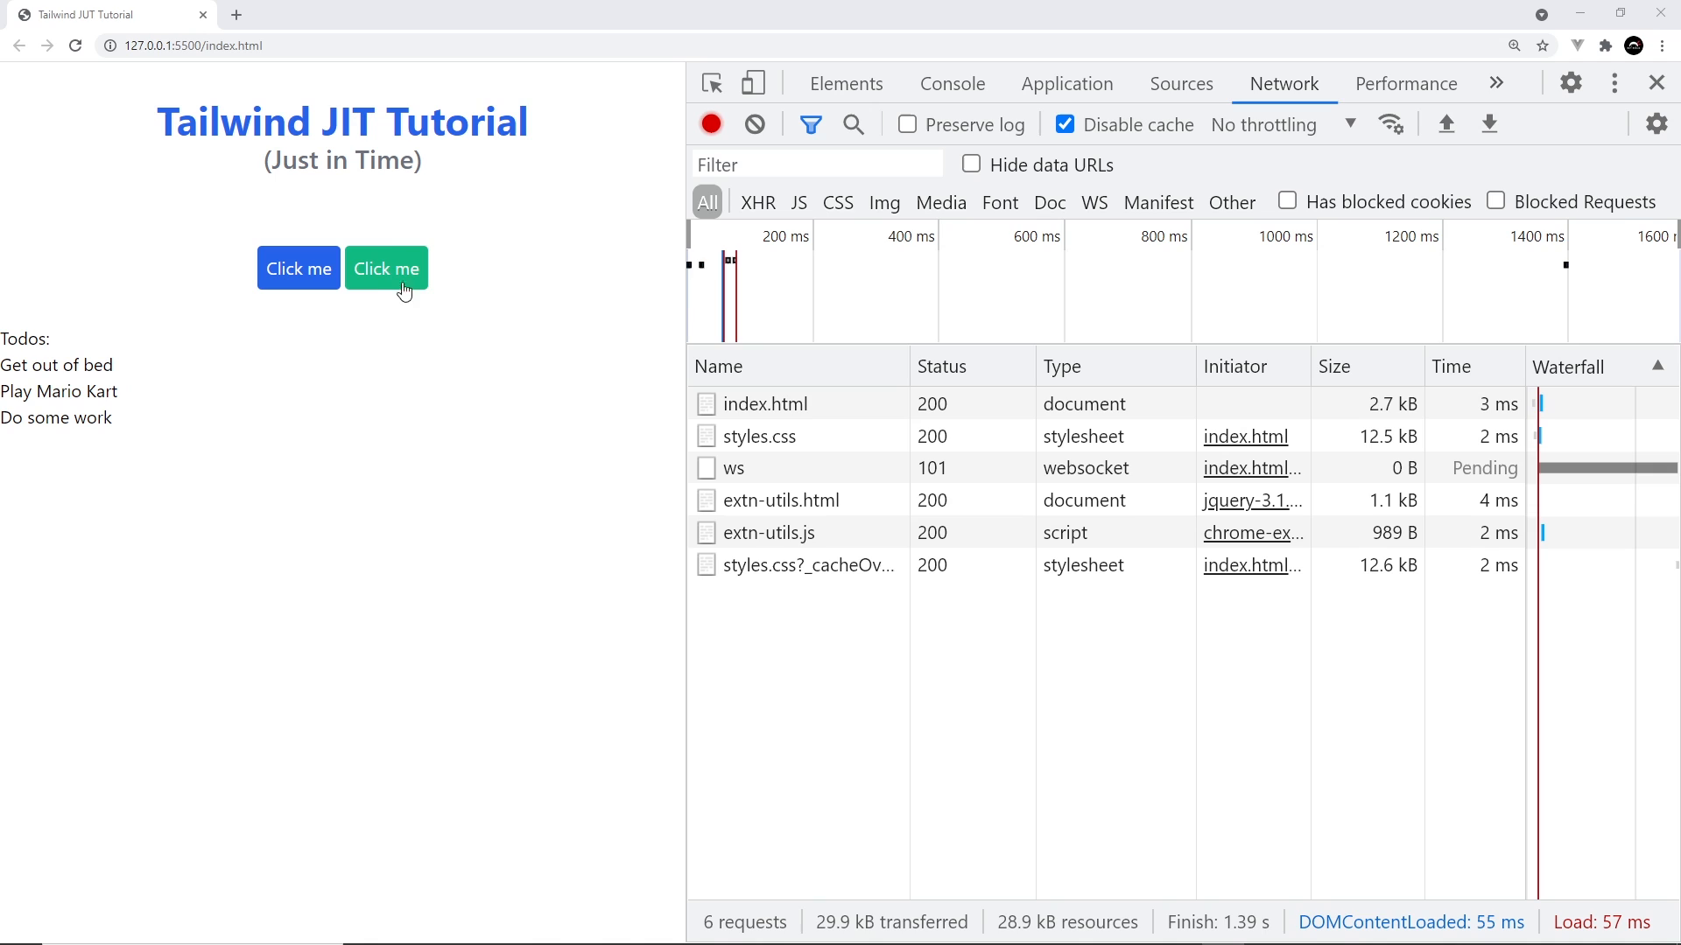
mouse_move(415, 311)
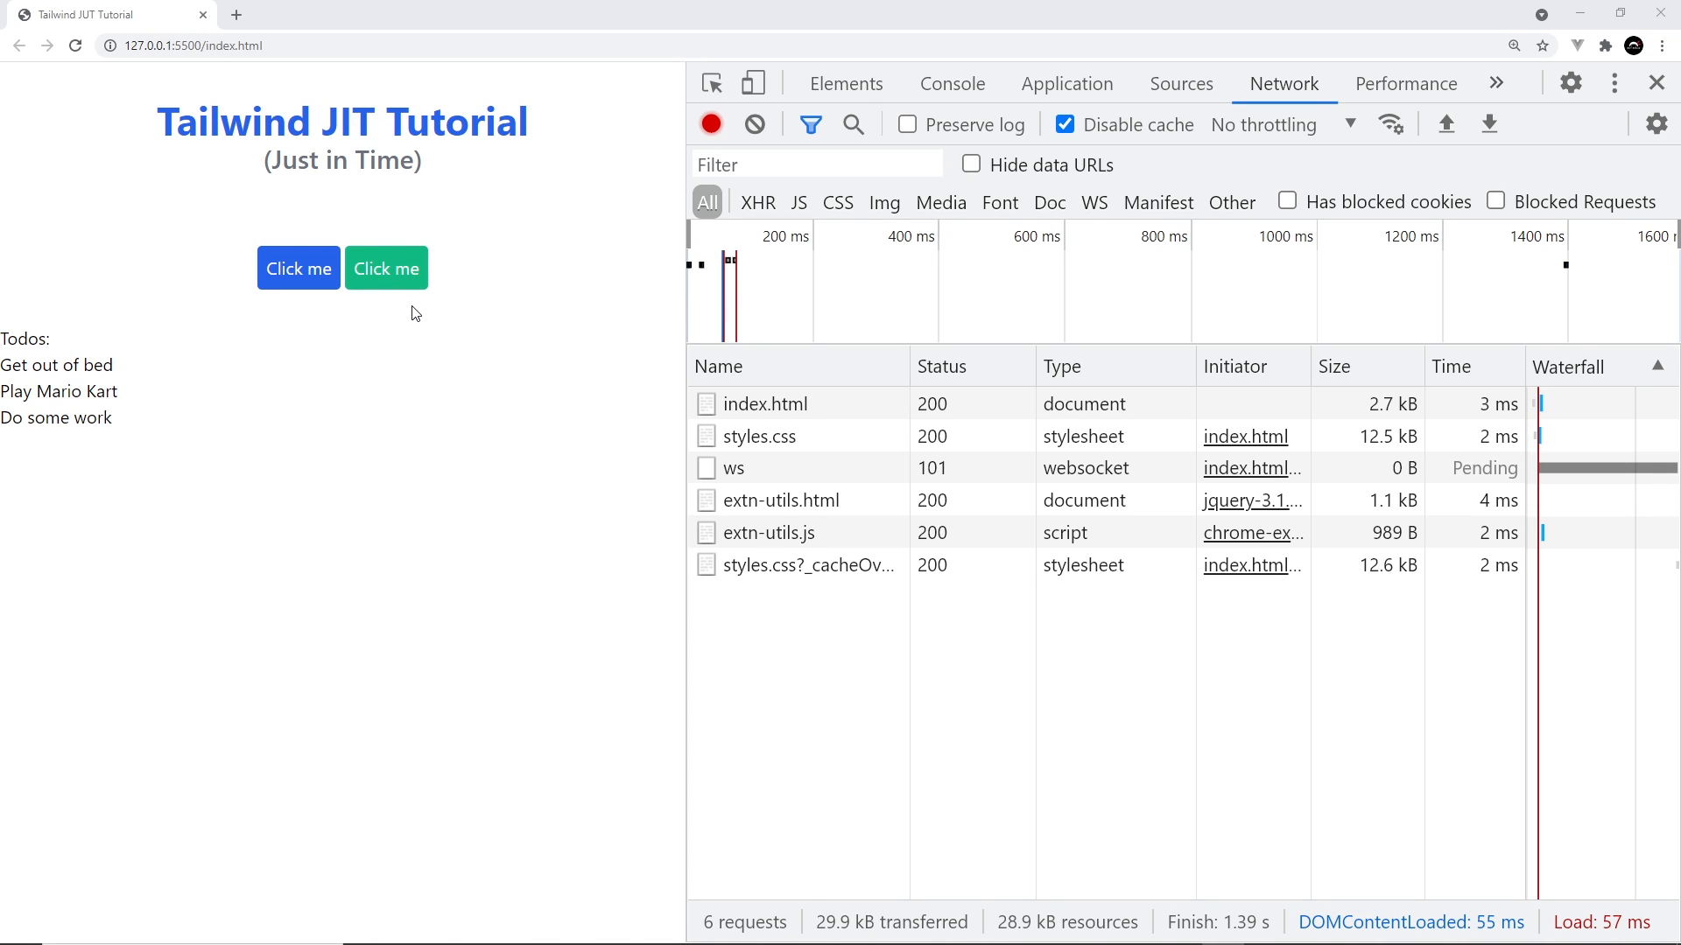
mouse_move(416, 327)
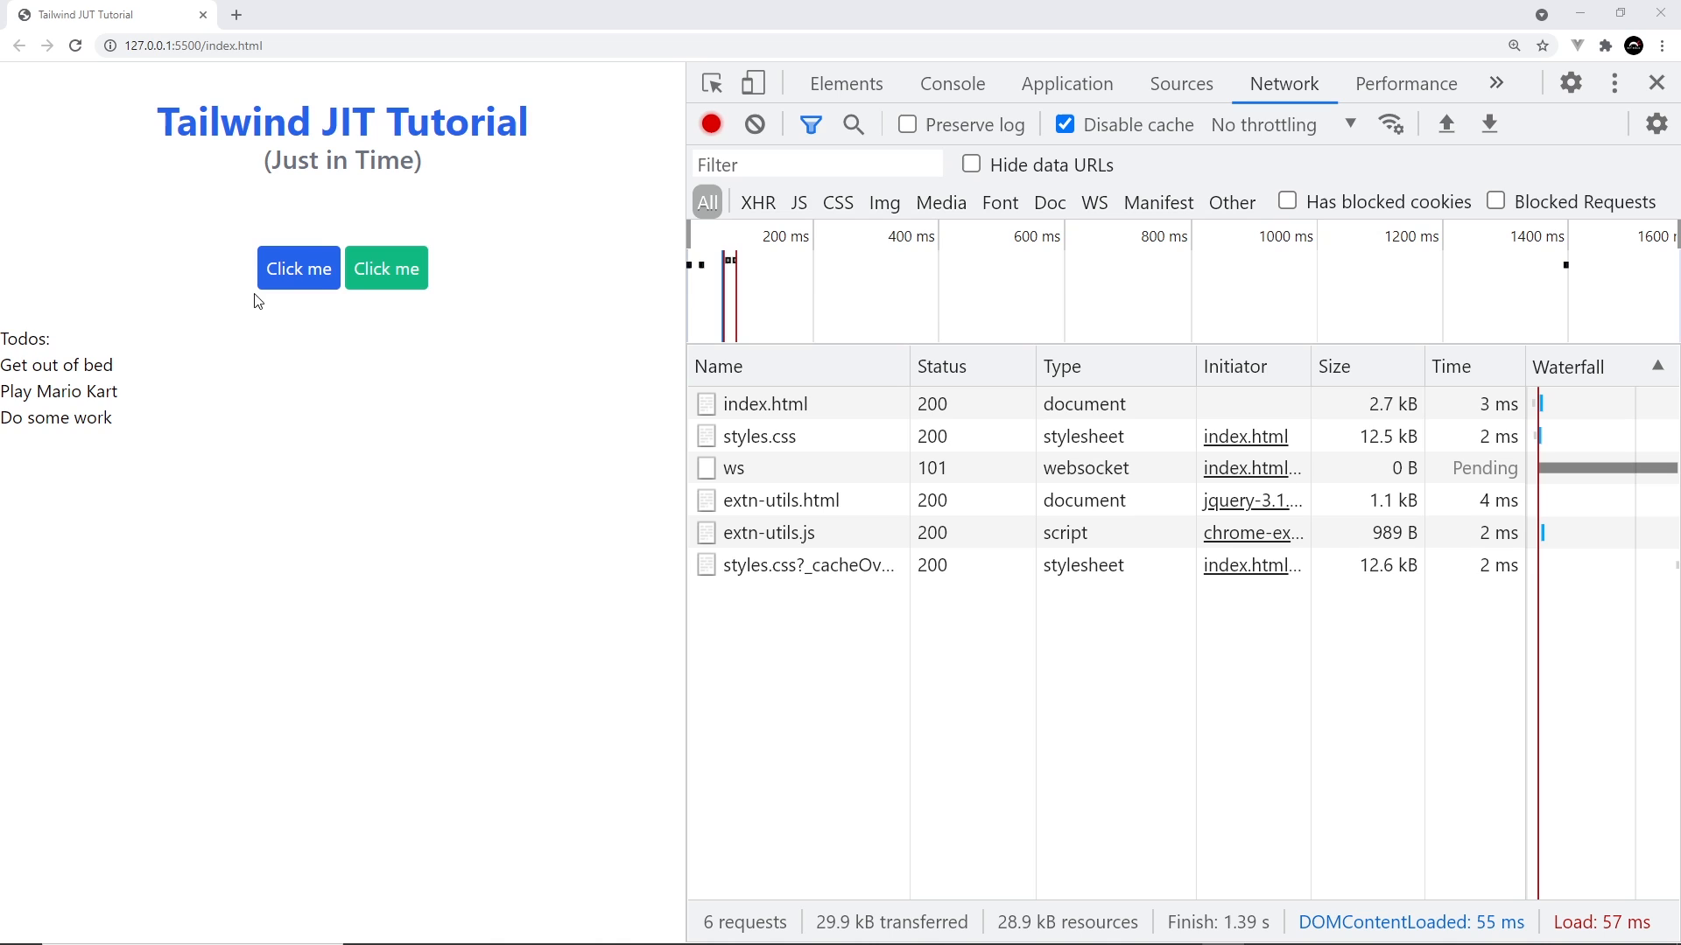
mouse_move(378, 383)
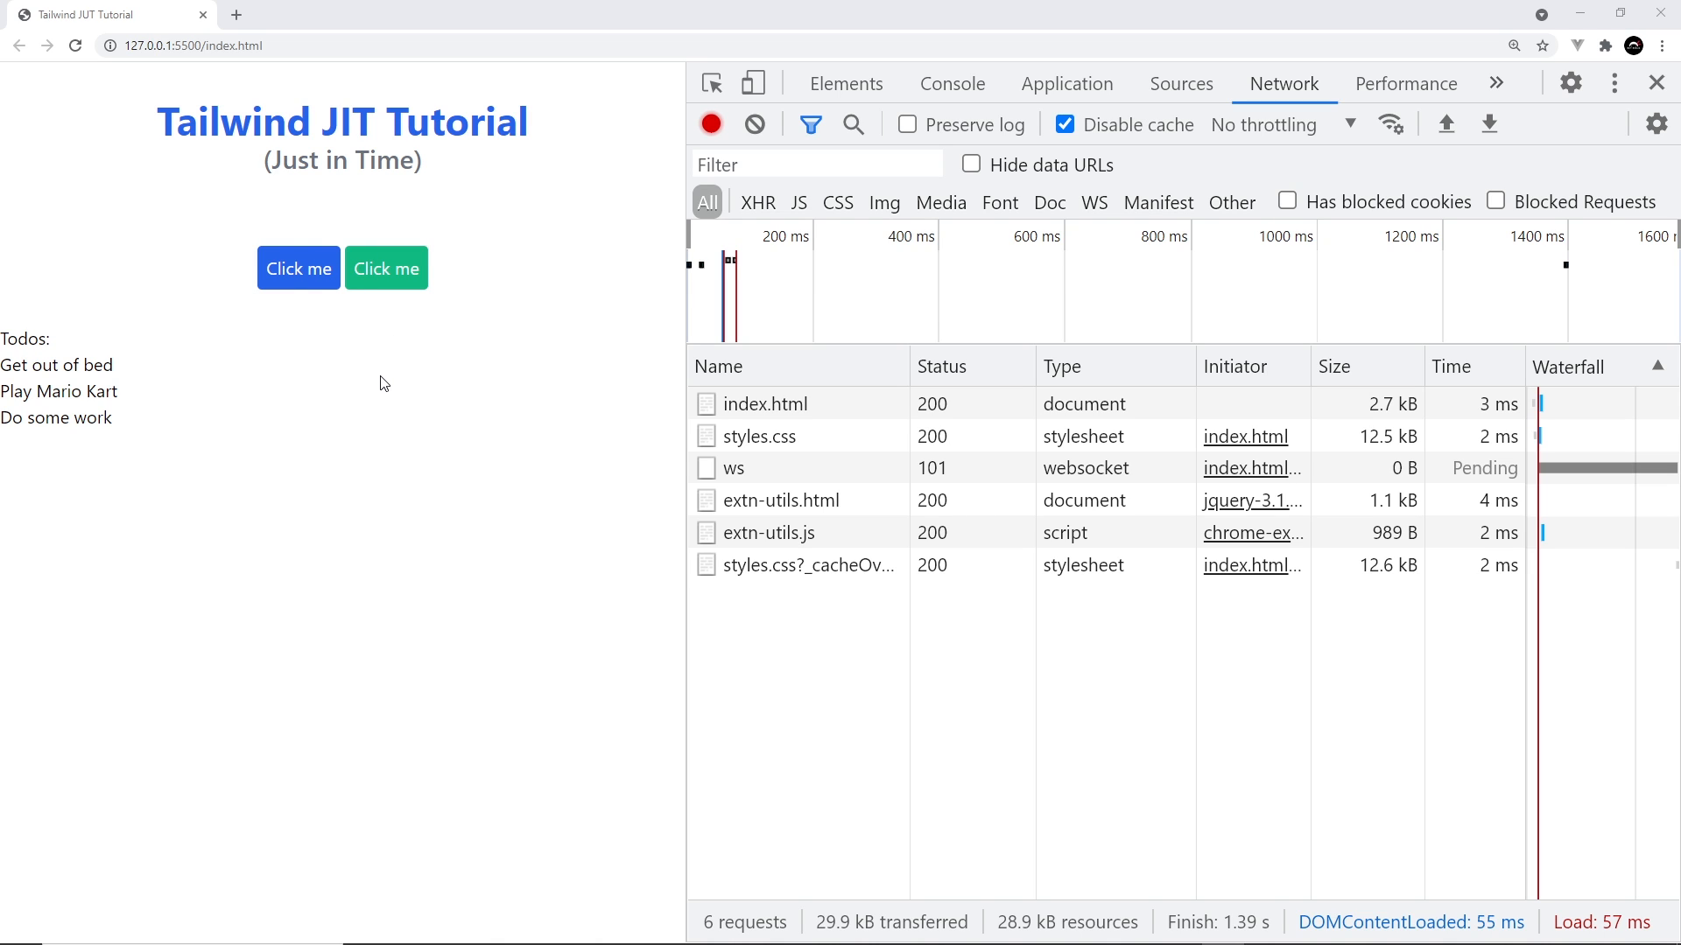
mouse_move(758, 436)
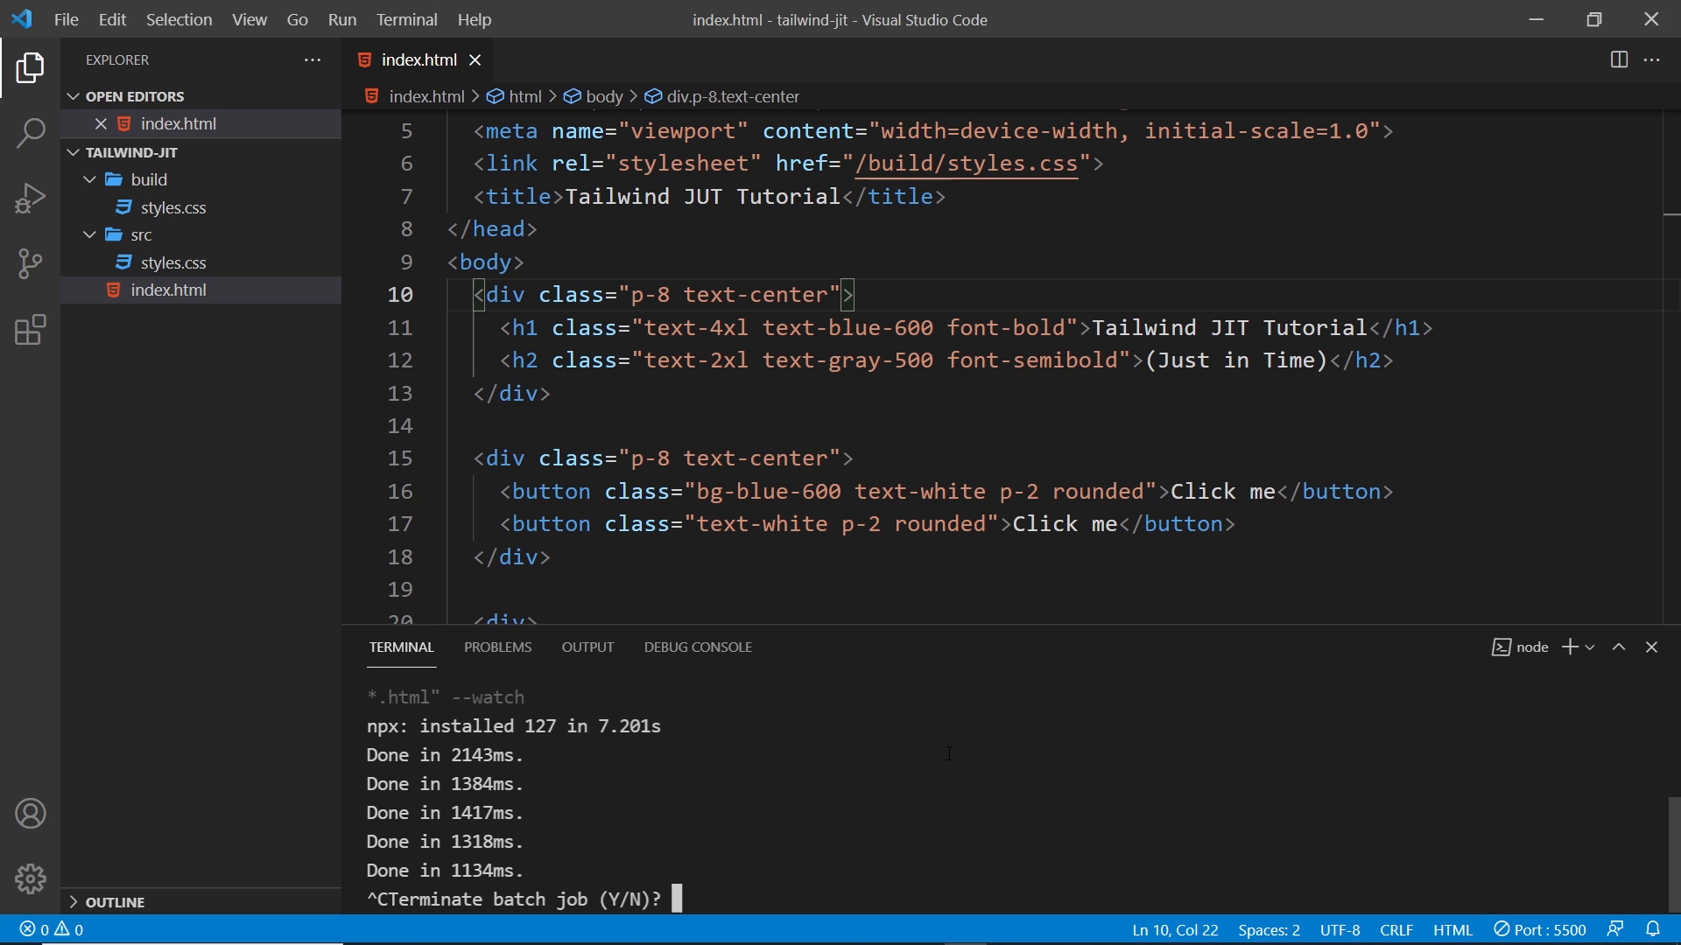
Step: Confirm stopping the watcher, run npx tailwindcss init, and open the new tailwind.config.js
text(y)
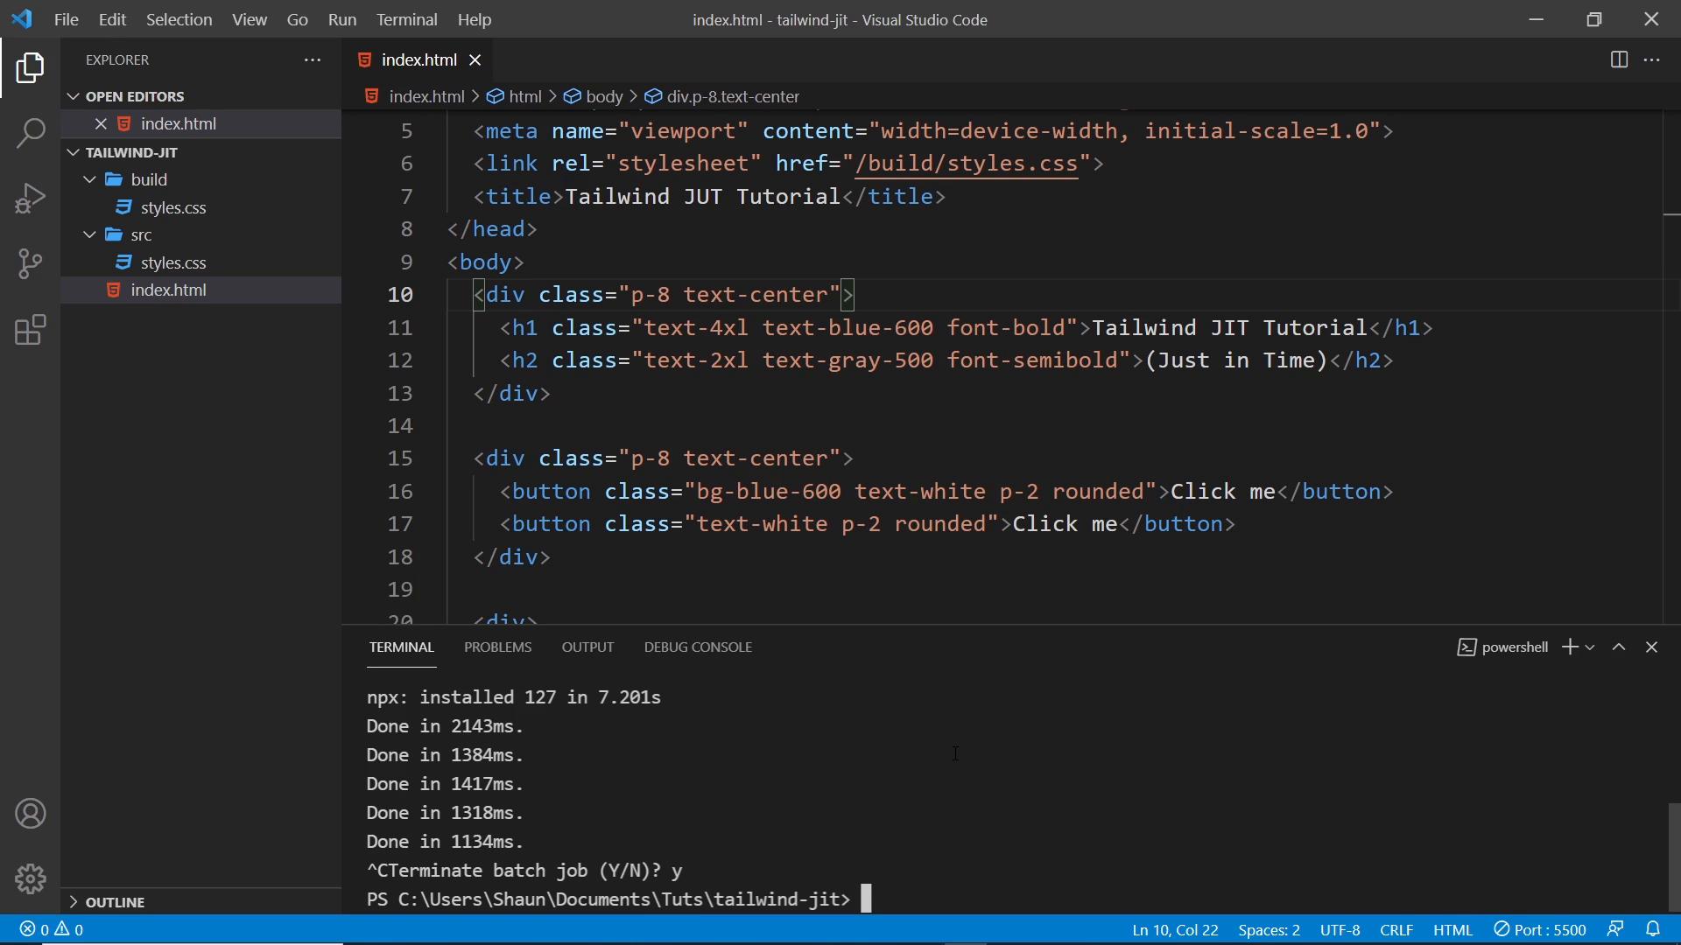
text(npx)
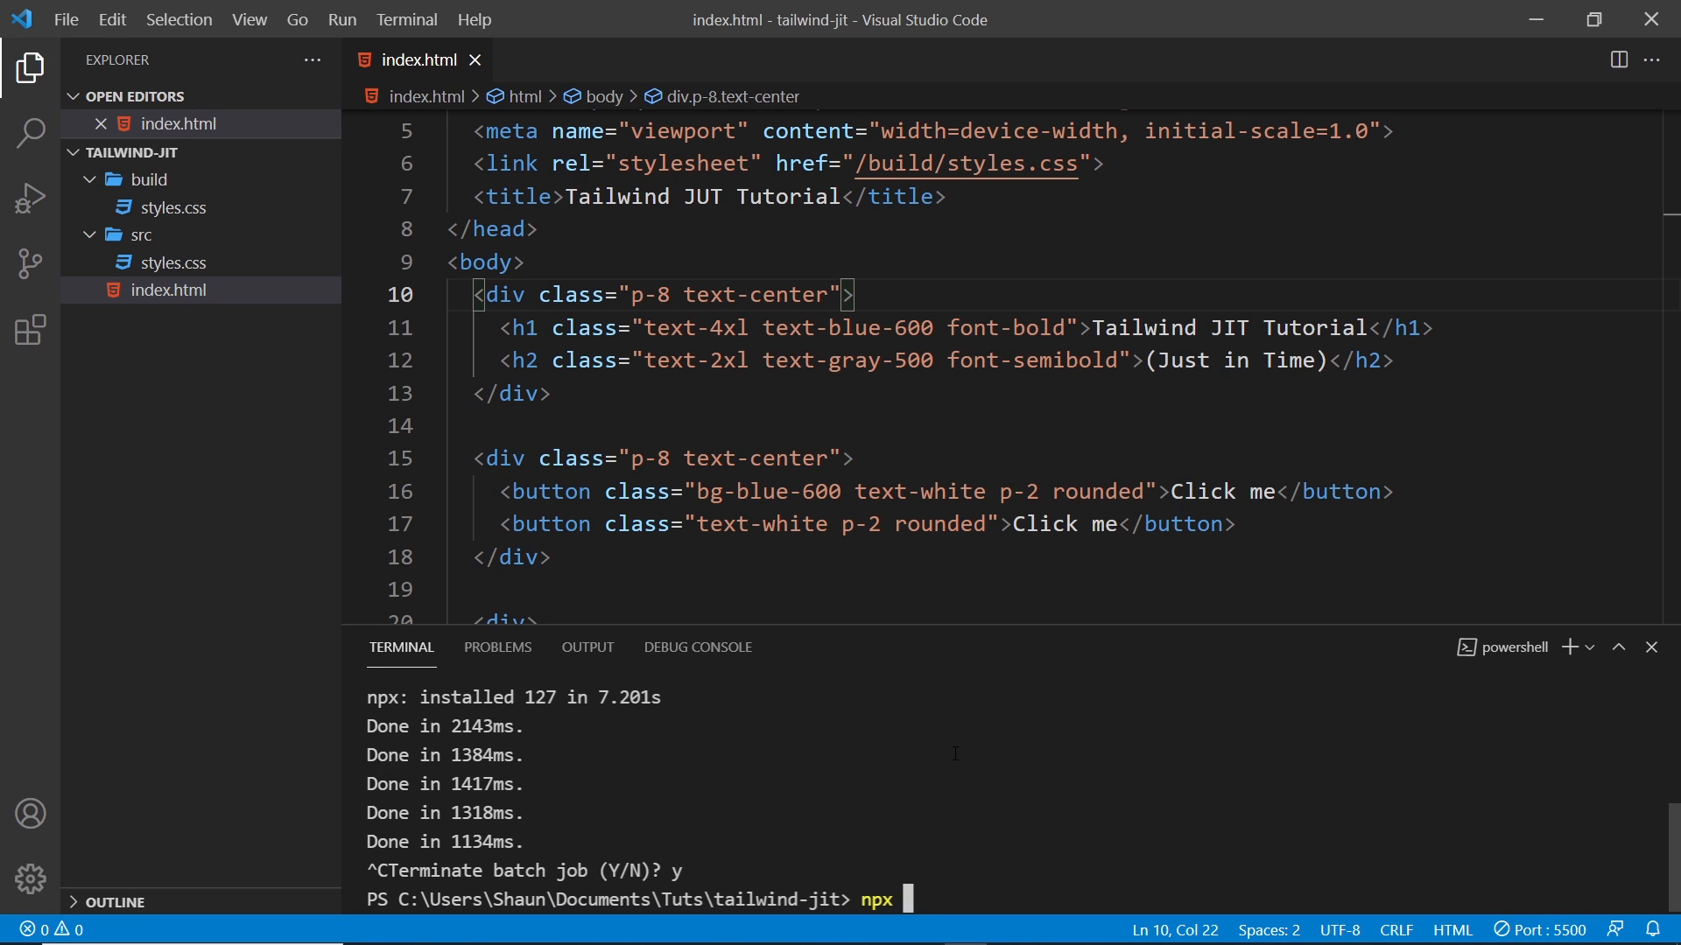
text(tailwindcss init)
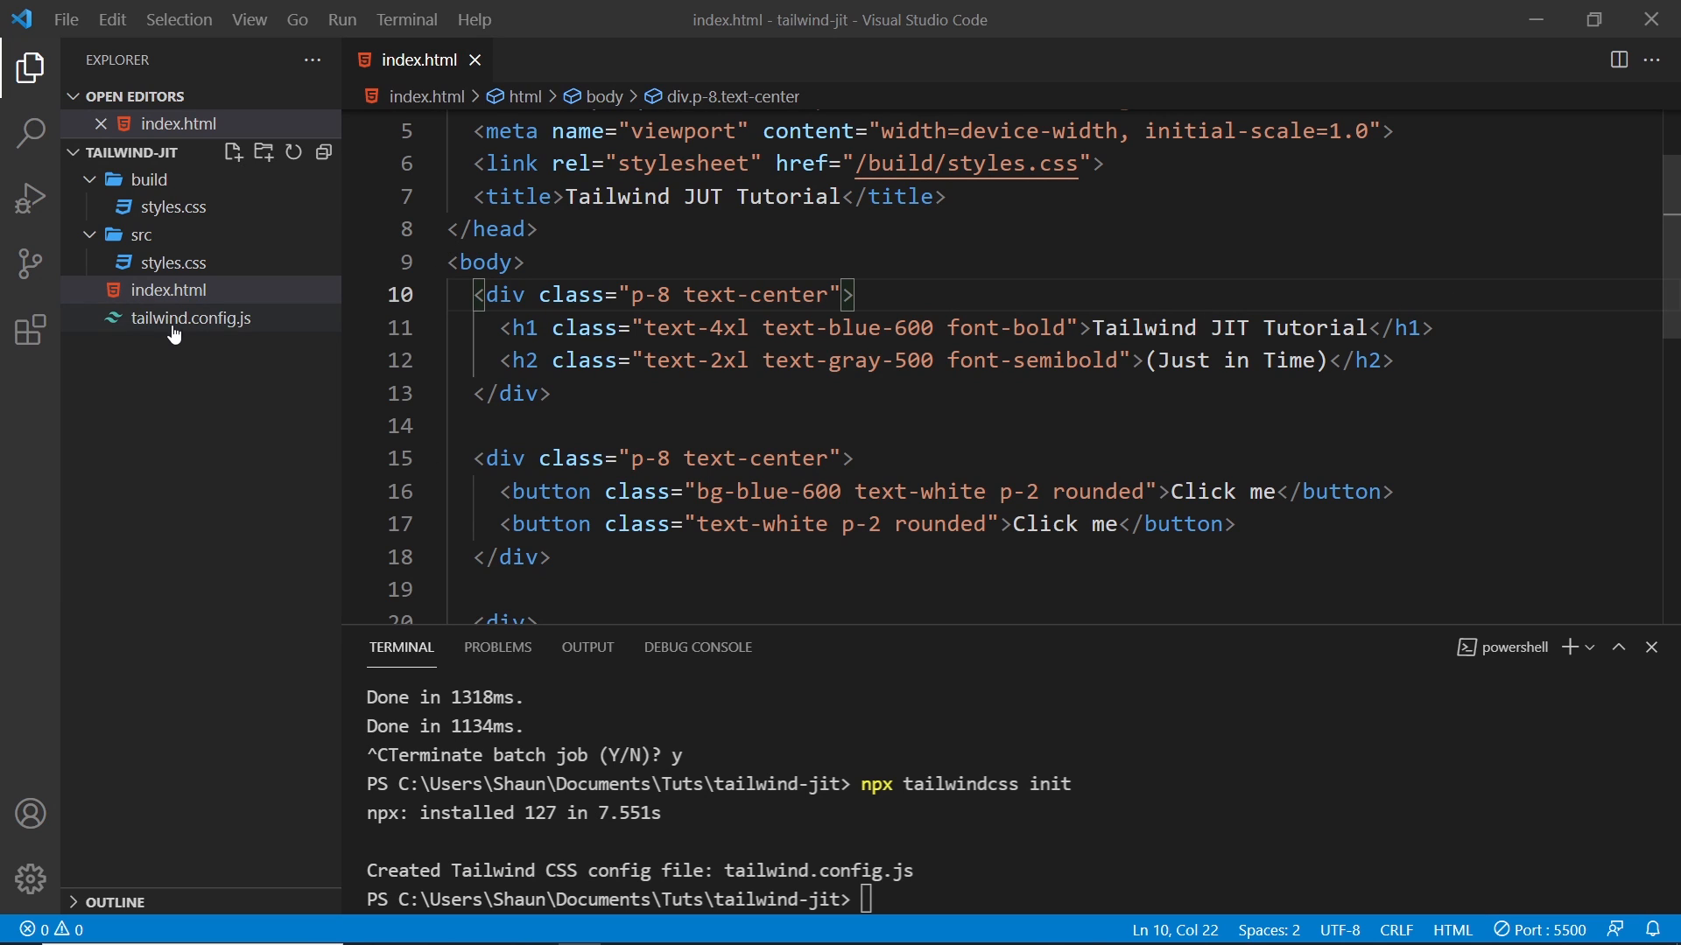
click(191, 317)
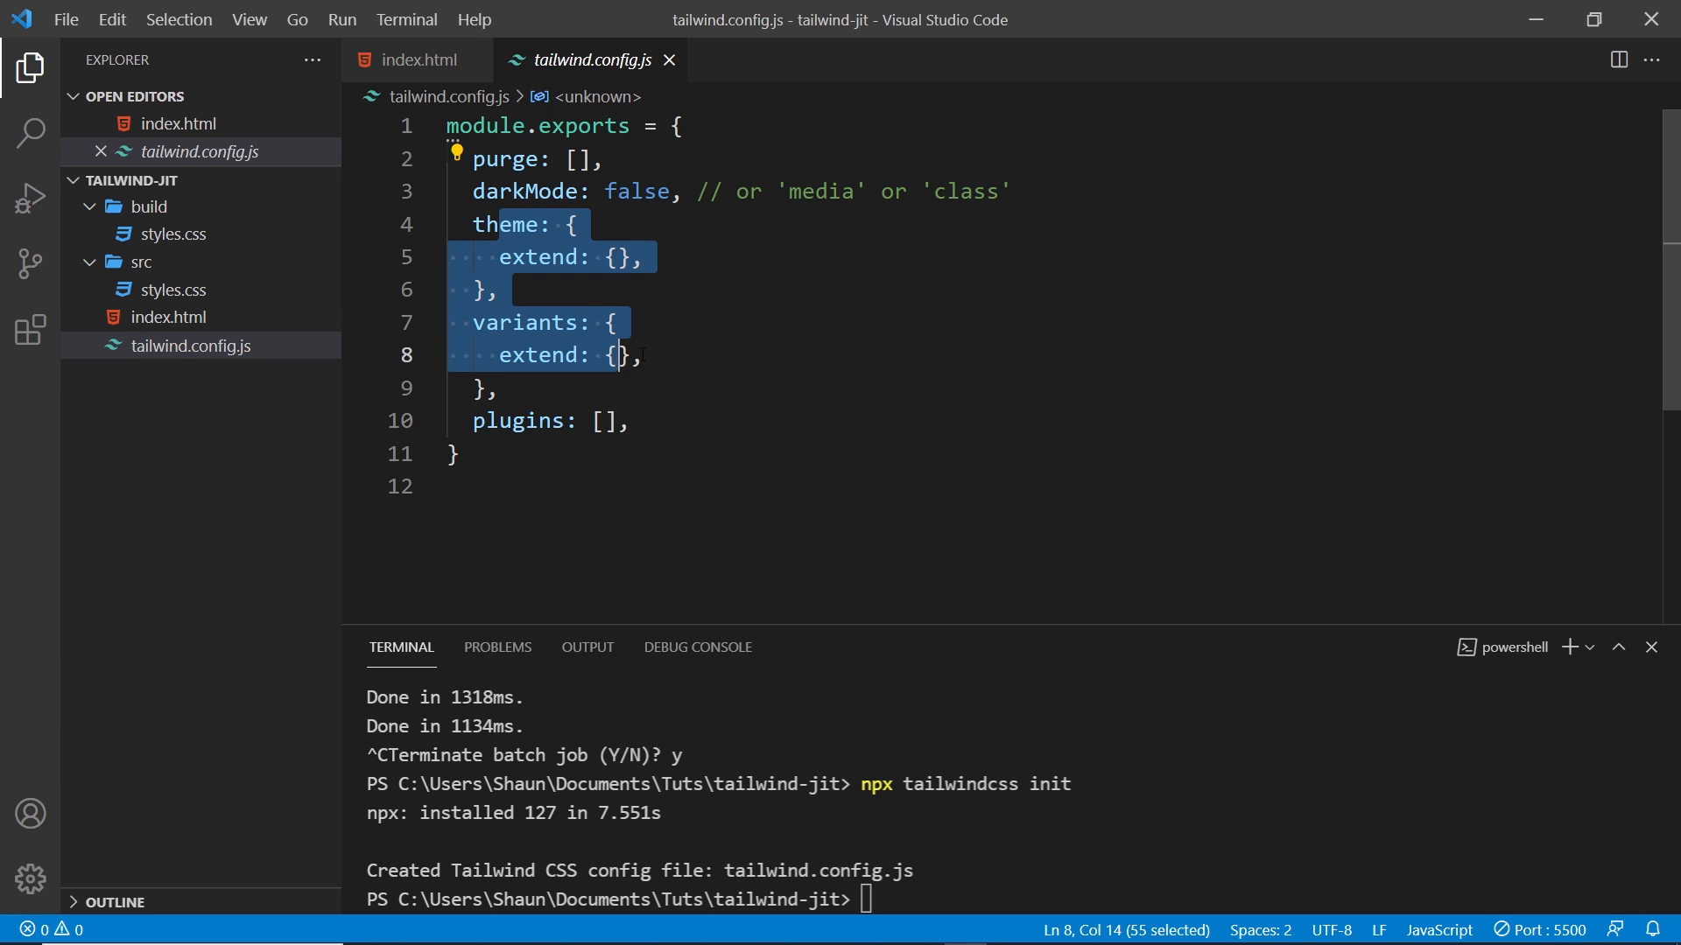
Step: Add mode: 'jit', and set purge: ['./*.html'] in tailwind.config.js, then save
click(751, 289)
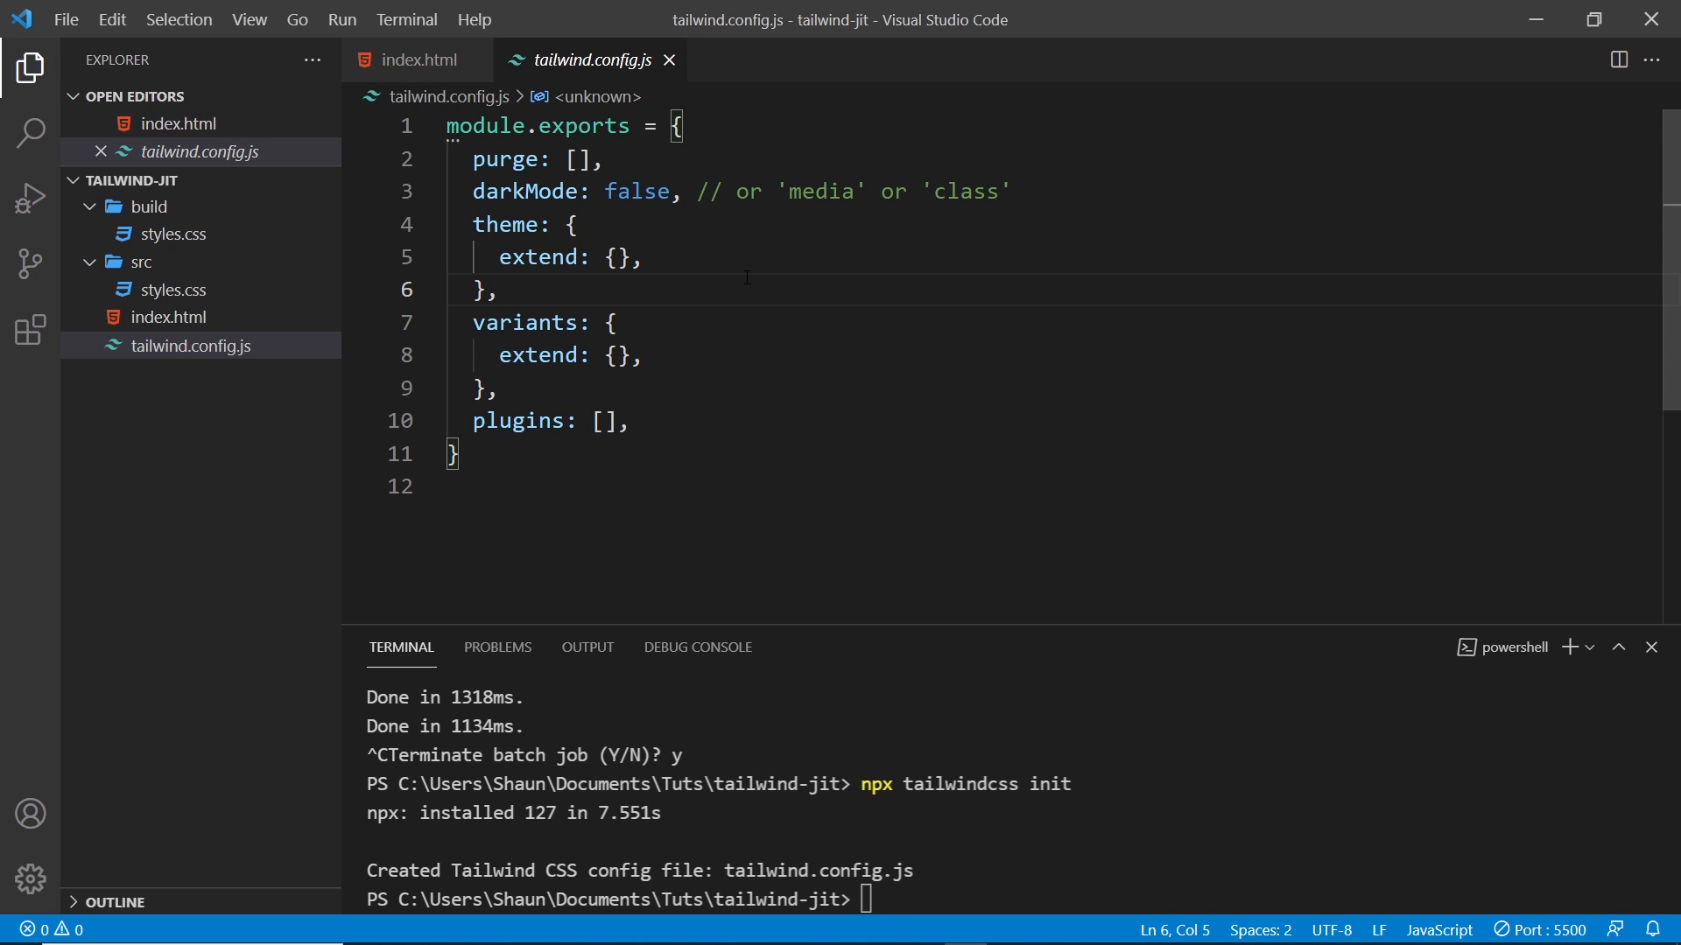
mouse_move(737, 121)
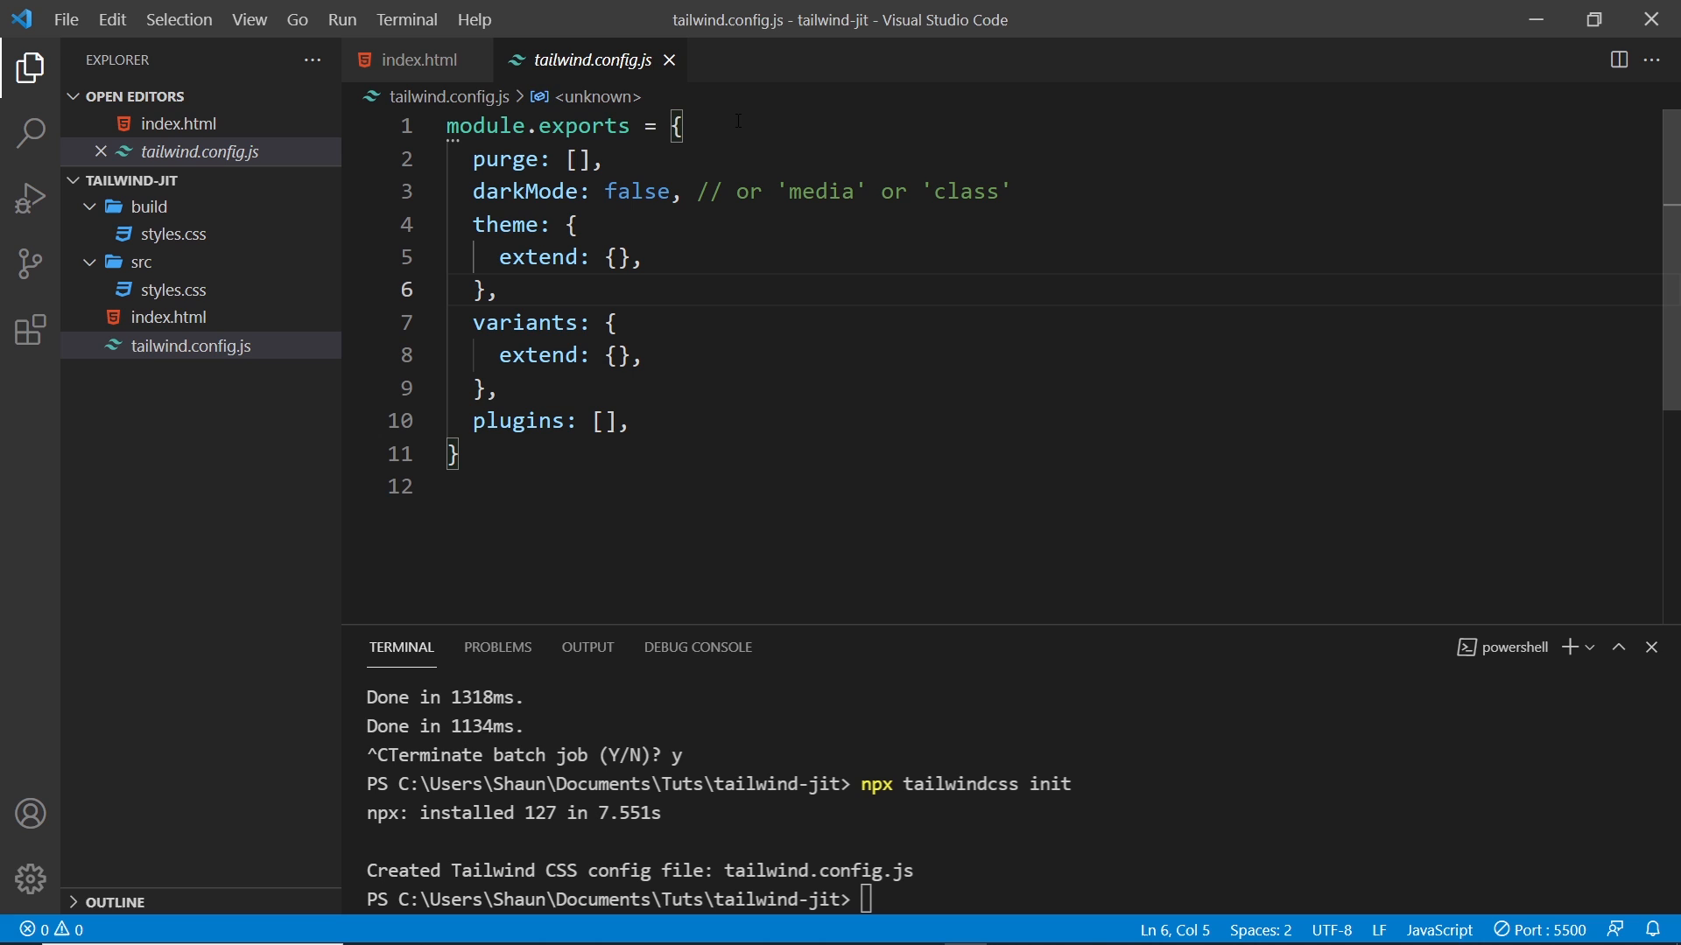
text(mode)
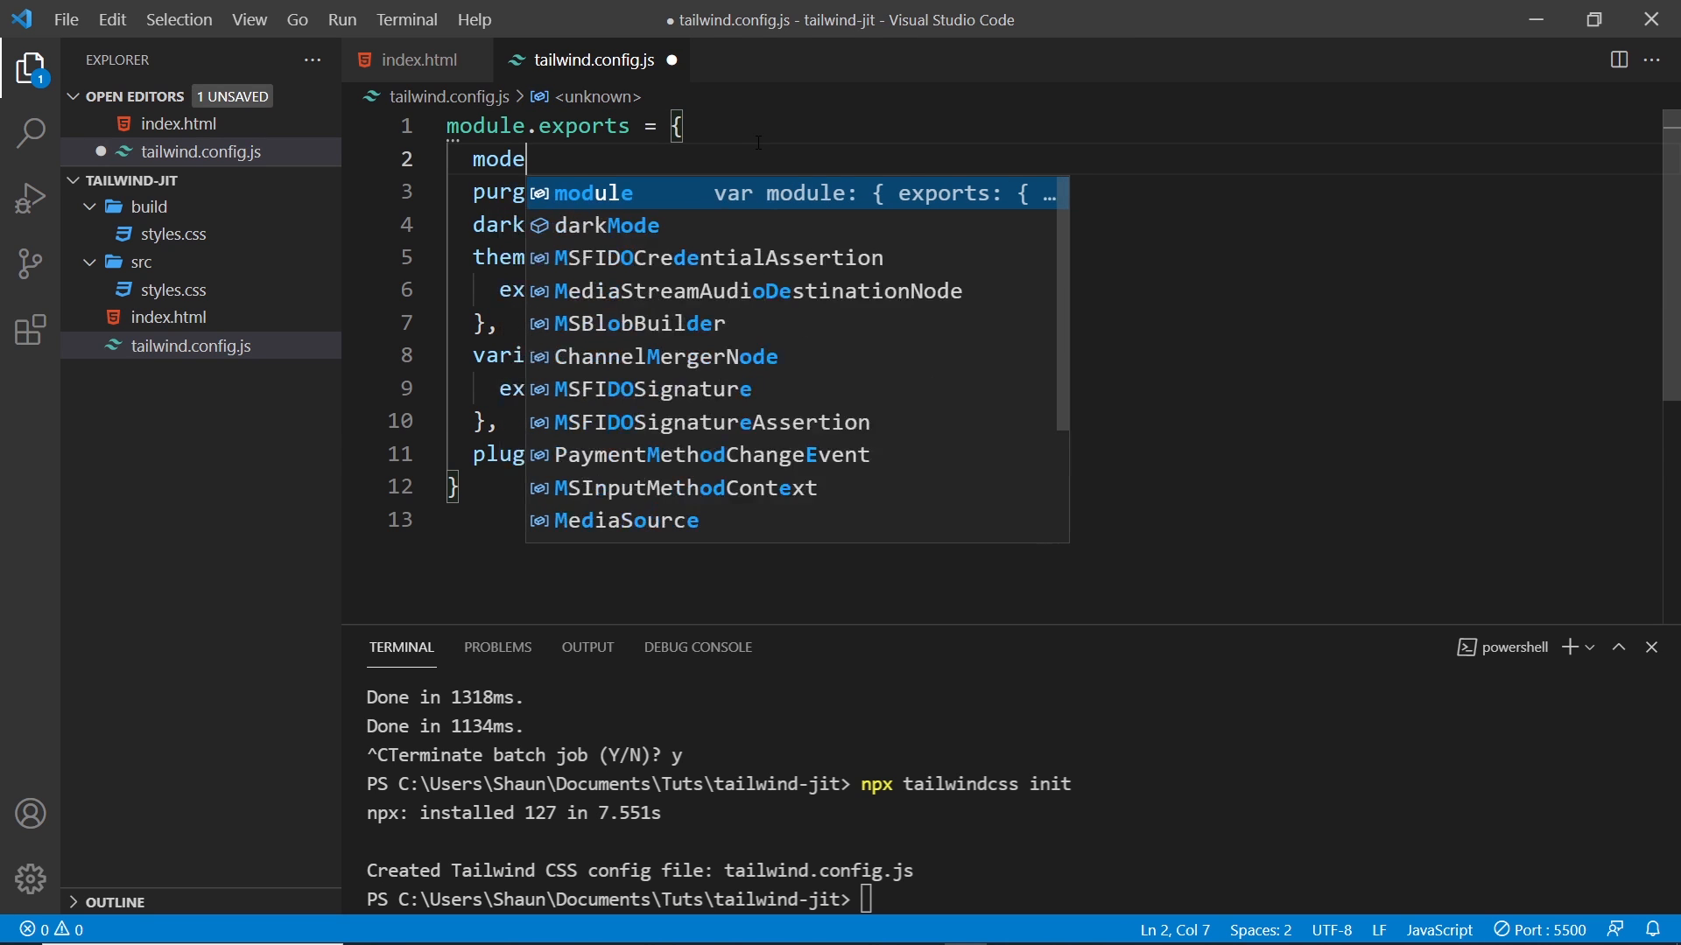
text(: ')
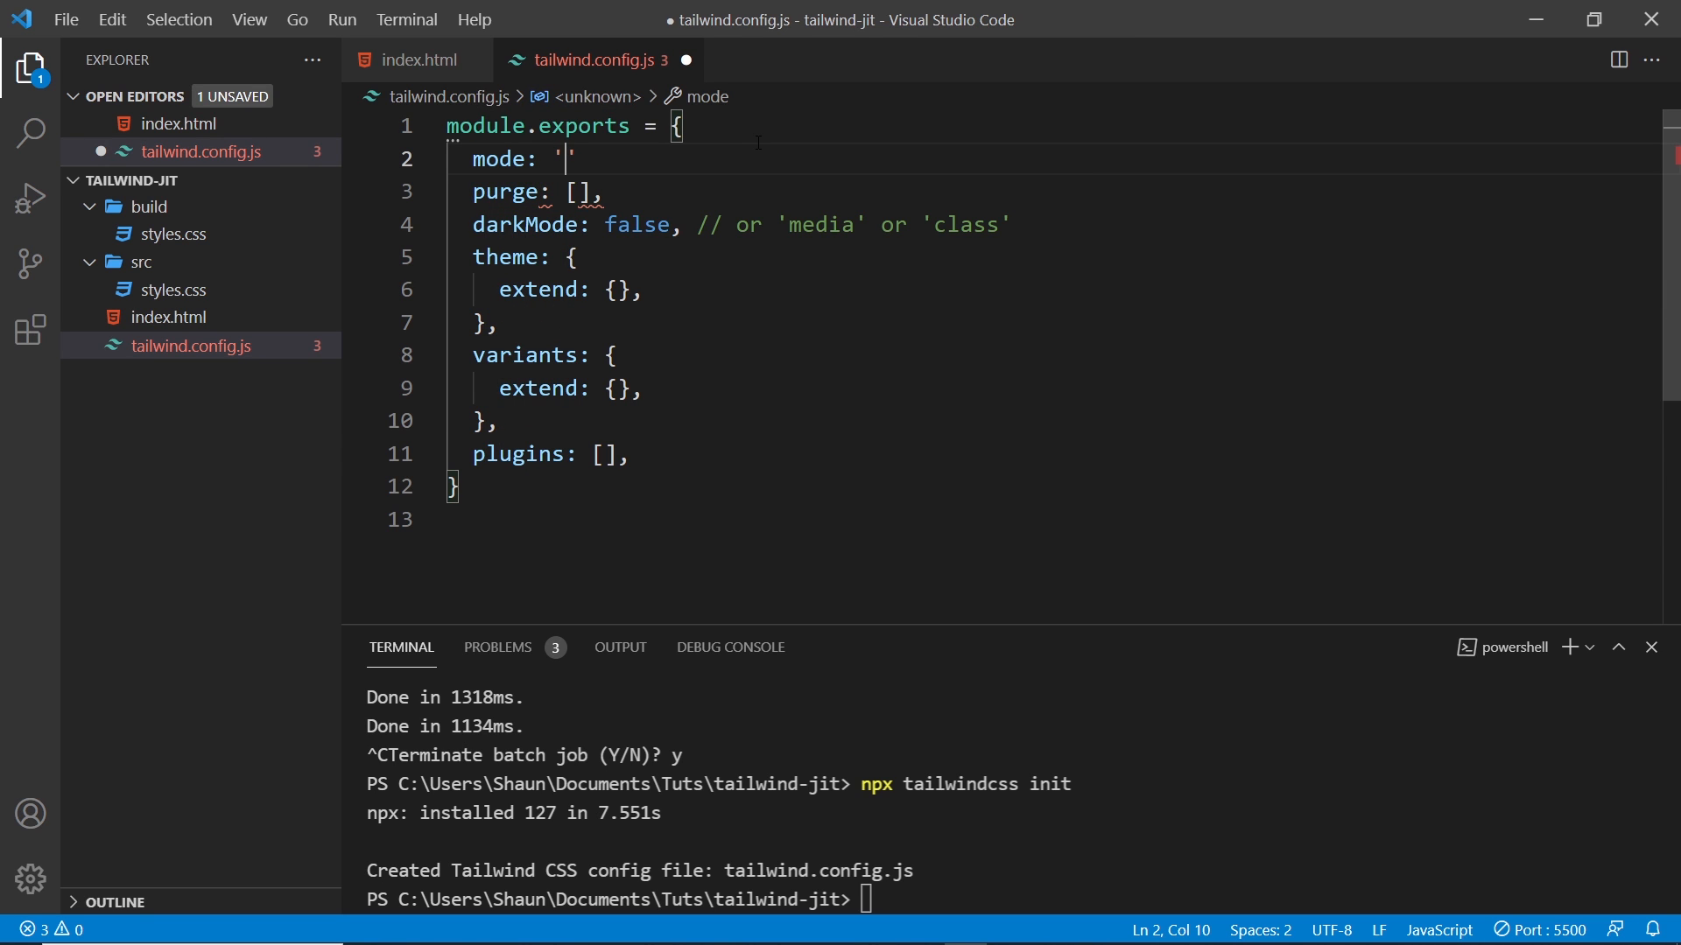
text(jit)
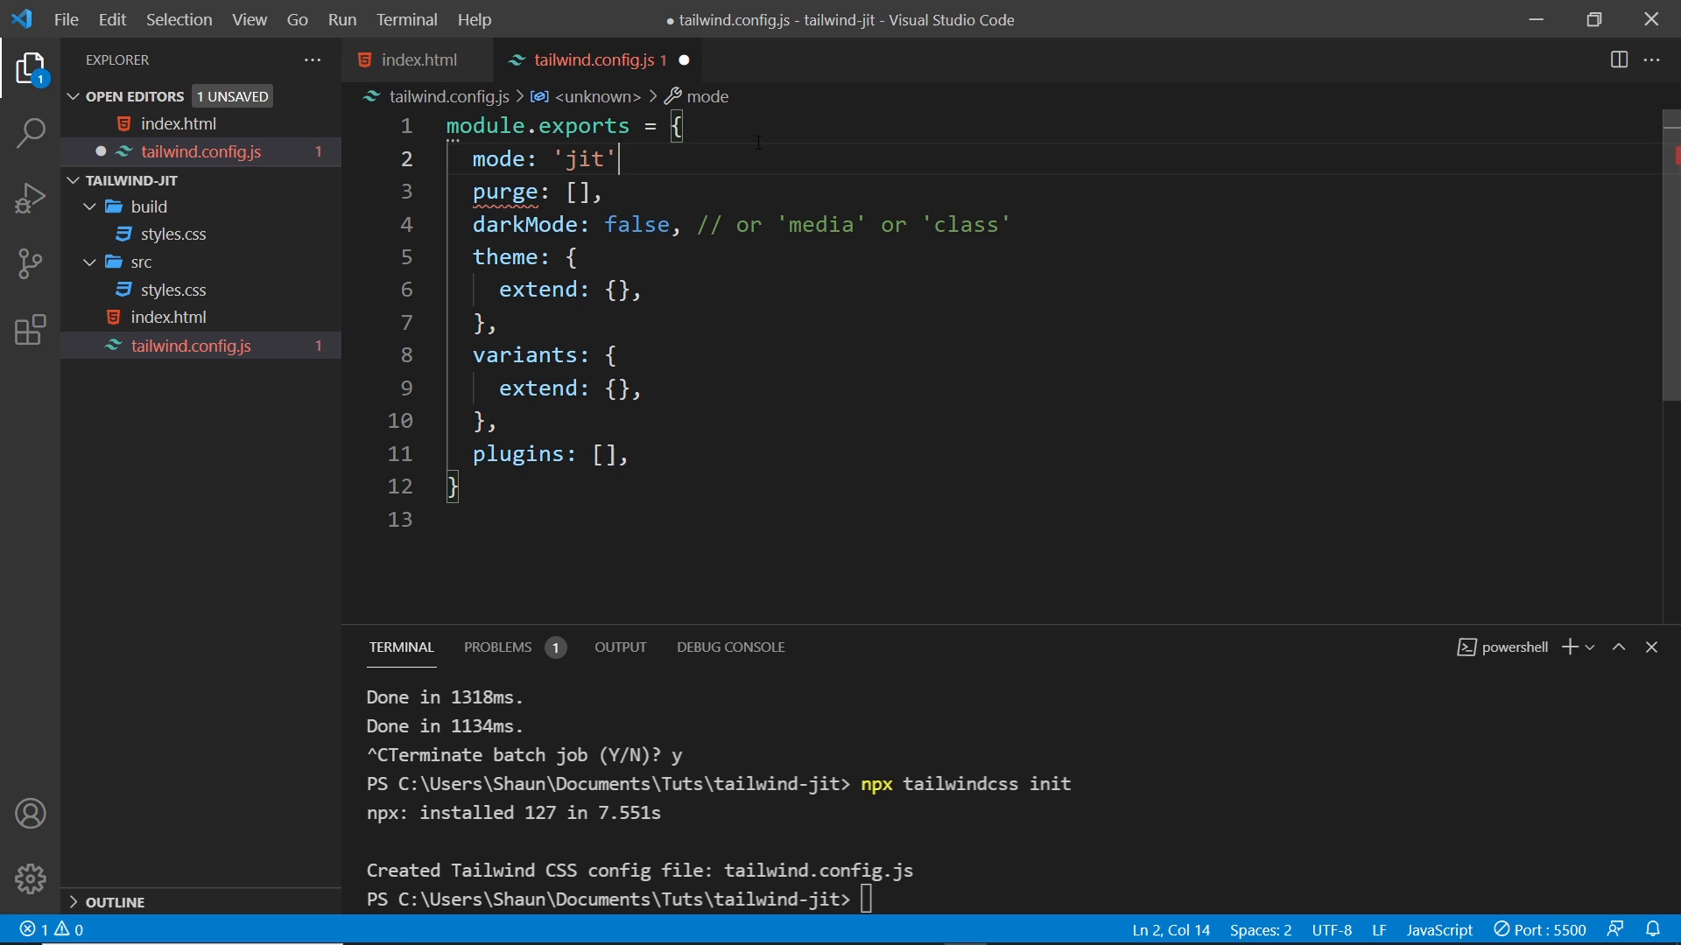
text(,)
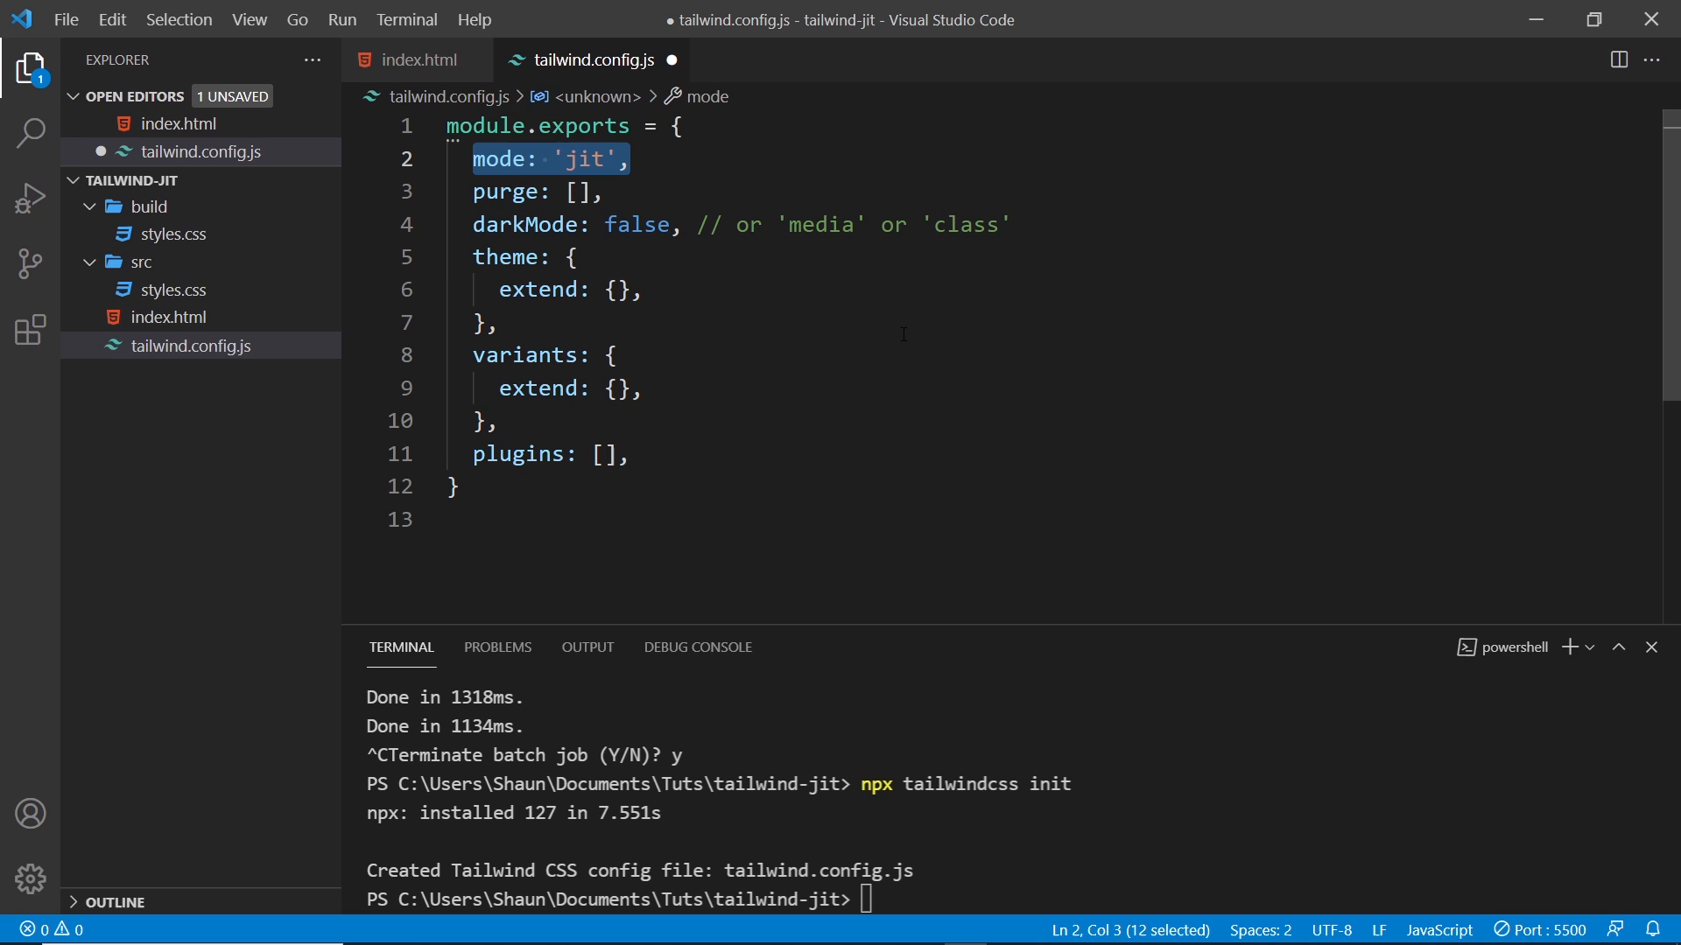
double_click(504, 191)
text('./*)
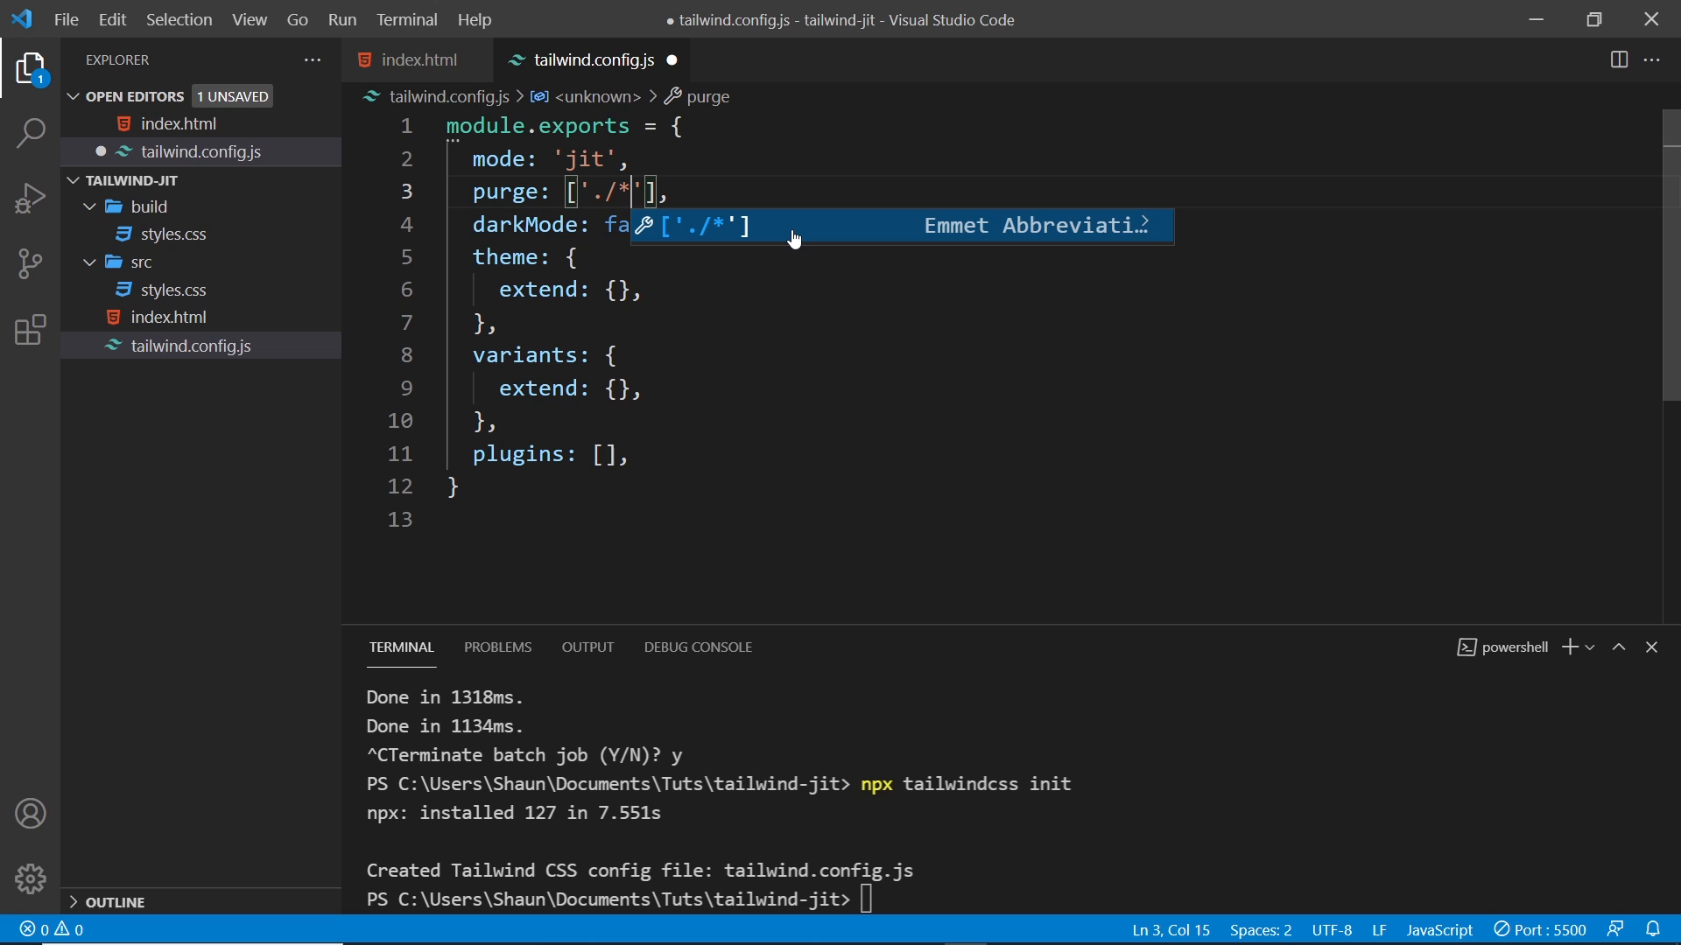
text(html)
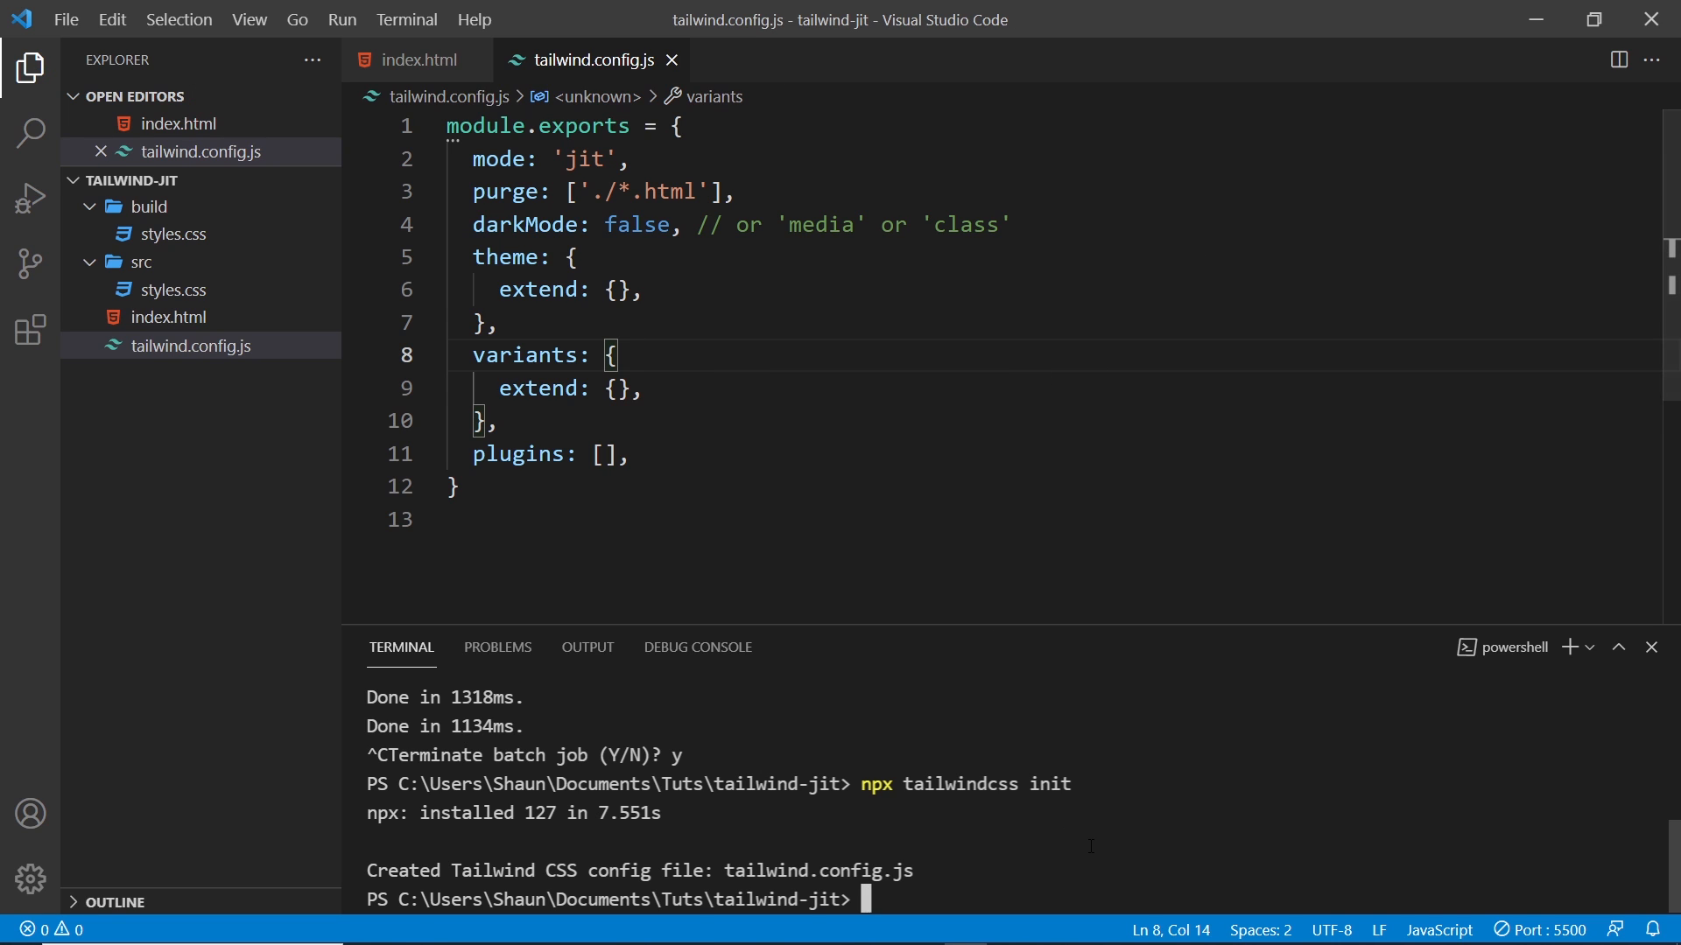
Step: Type npx tailwindcss -i ./src/styles.css -o ./build/styles.css --watch in the terminal without running it
text(npx tailwindcss -i ./src/styles.css -o ./build/styles.css --JIT --purge="./*.html" --watch)
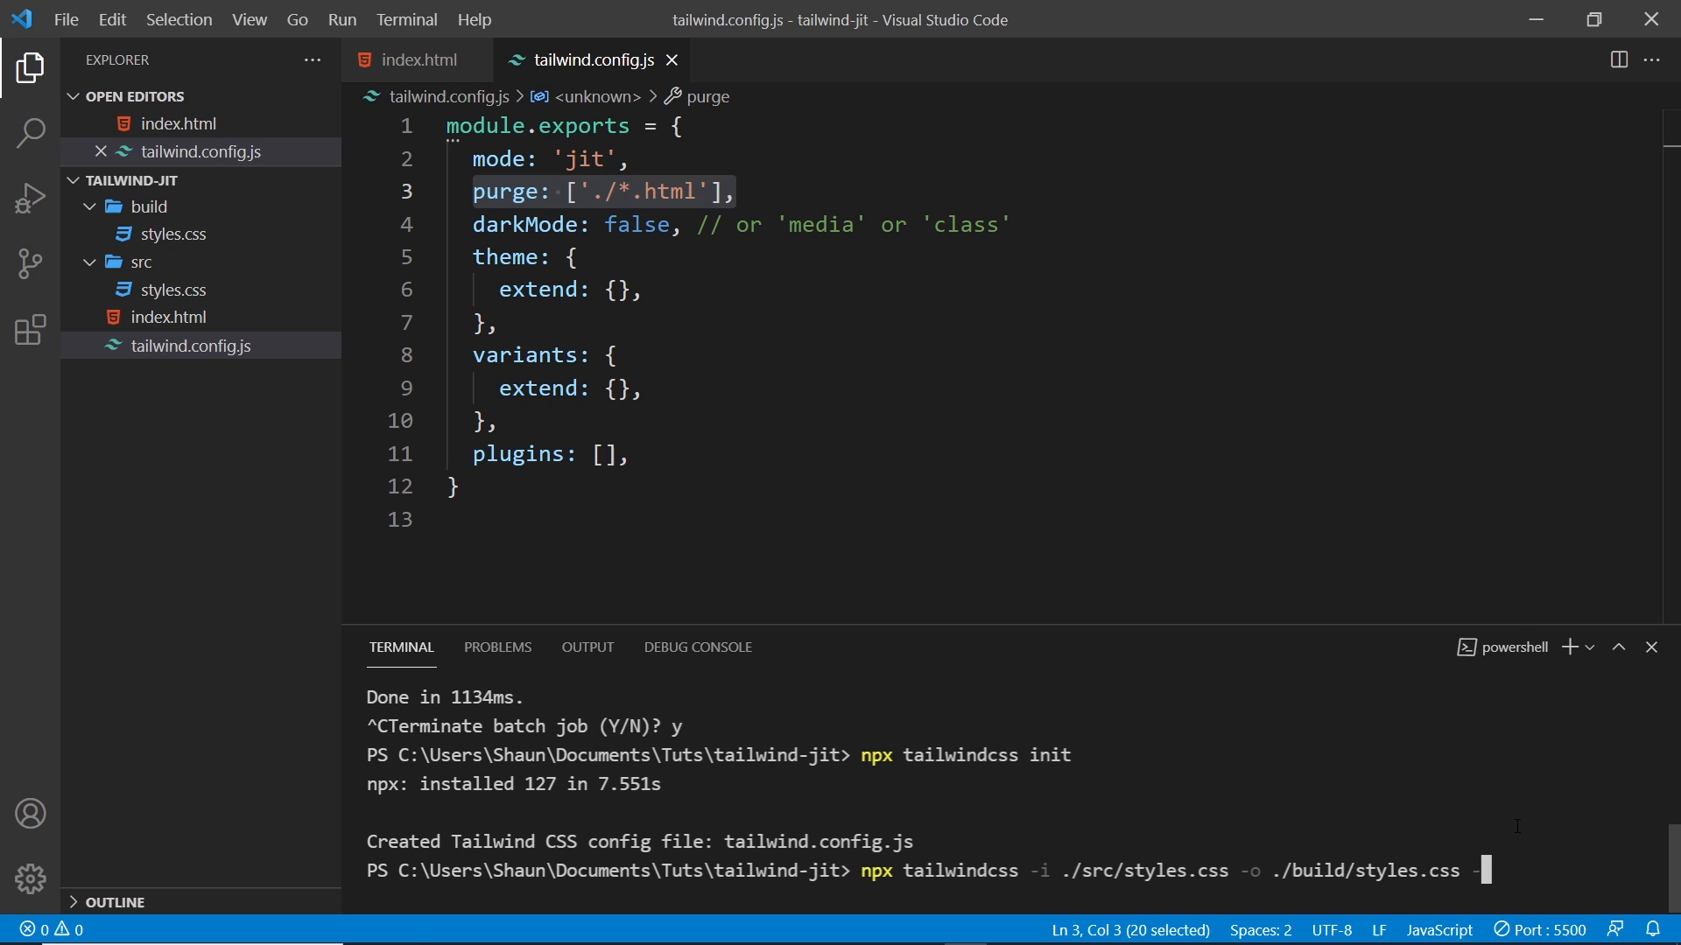
text(--watch)
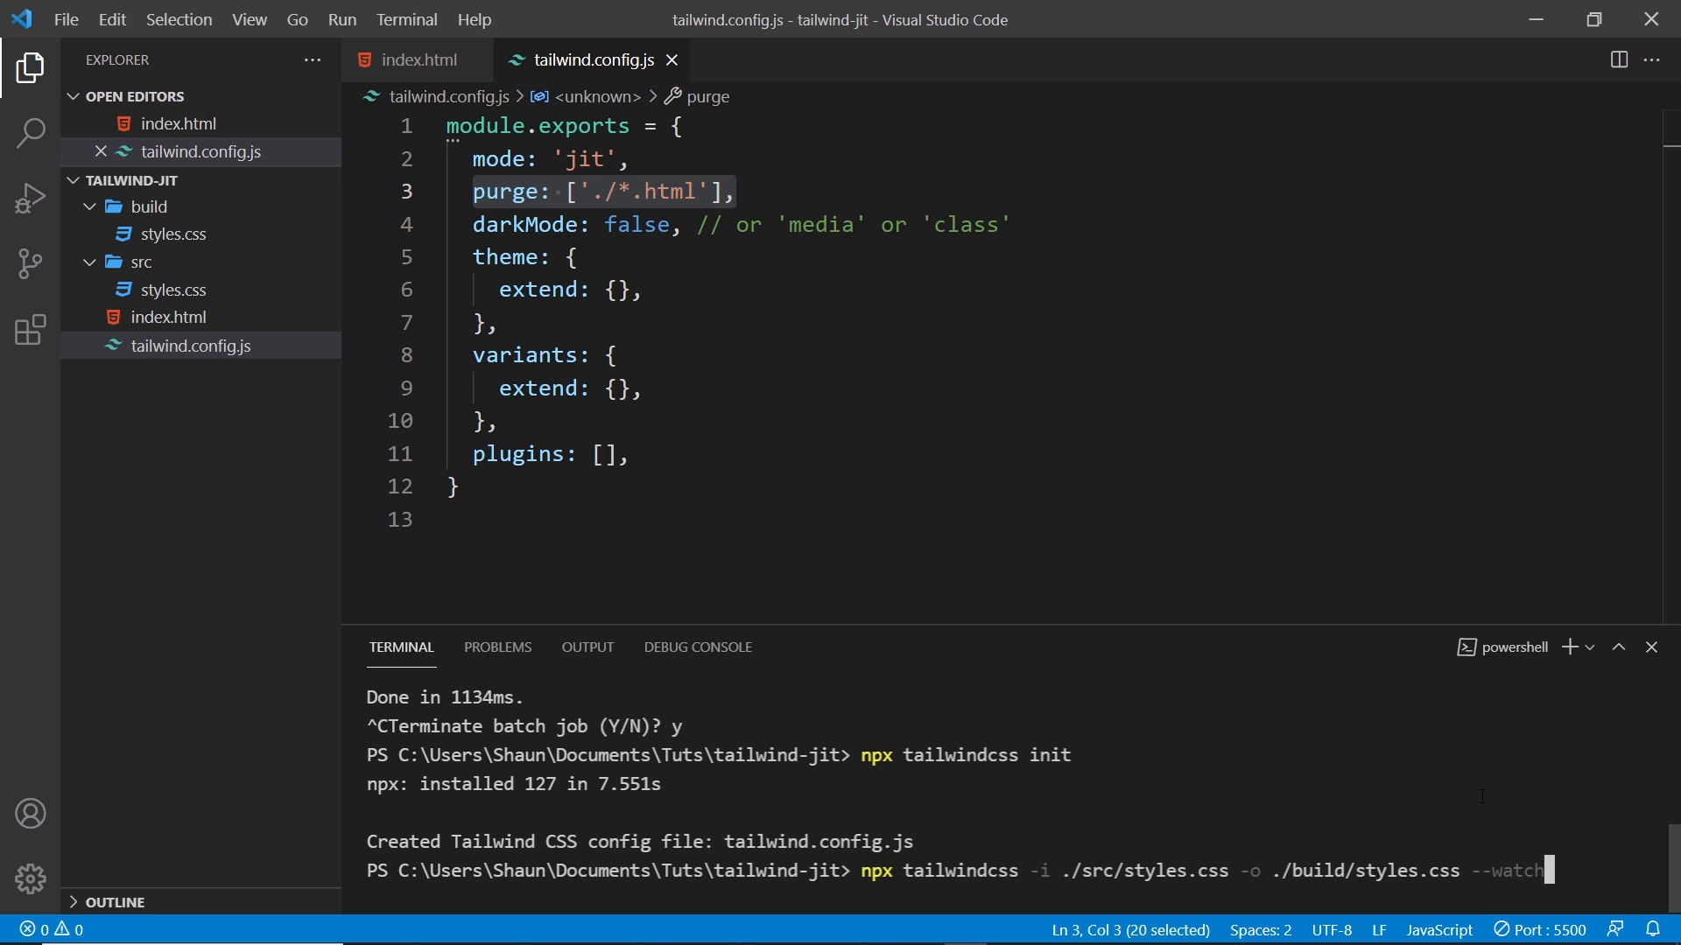